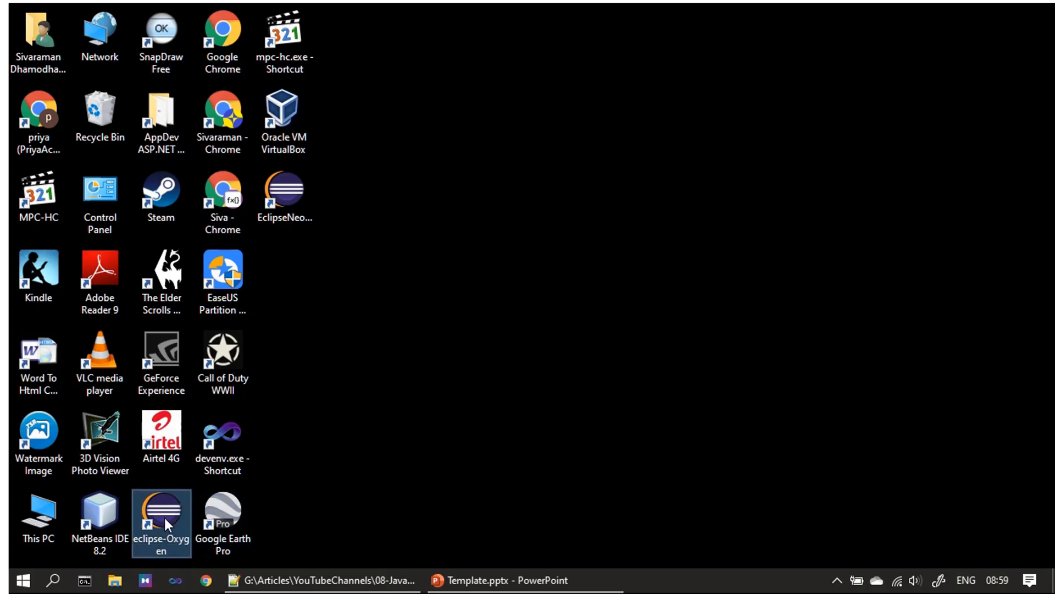
Step: Launch Eclipse into the JavaBase workspace and dismiss the 'operation not enabled' message
{"action": "double_click", "coordinate": [161, 518]}
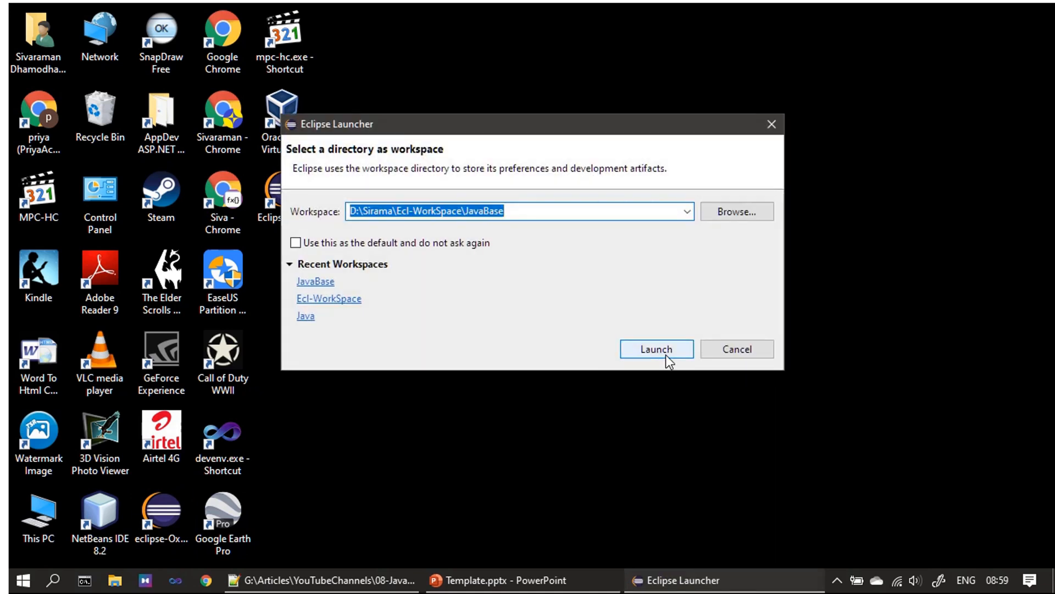
{"action": "left_click", "coordinate": [656, 349]}
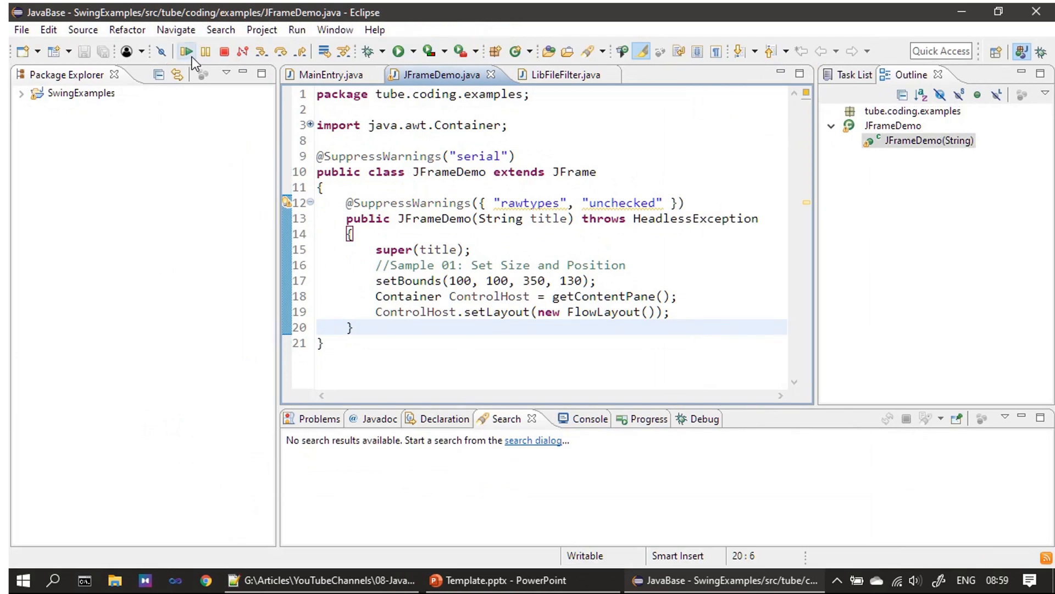
{"action": "left_click", "coordinate": [186, 51]}
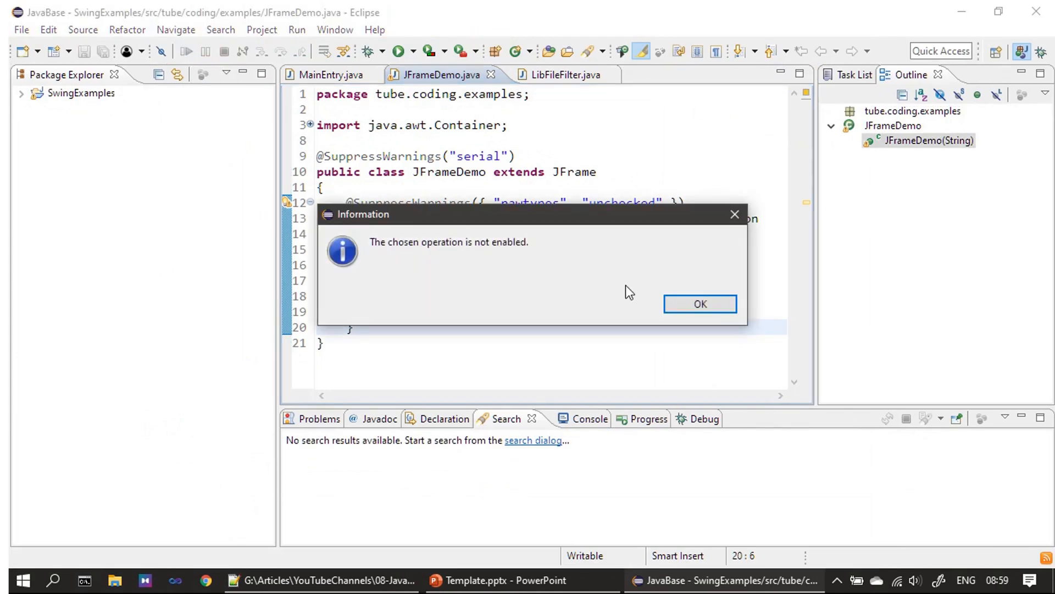
{"action": "left_click", "coordinate": [699, 303]}
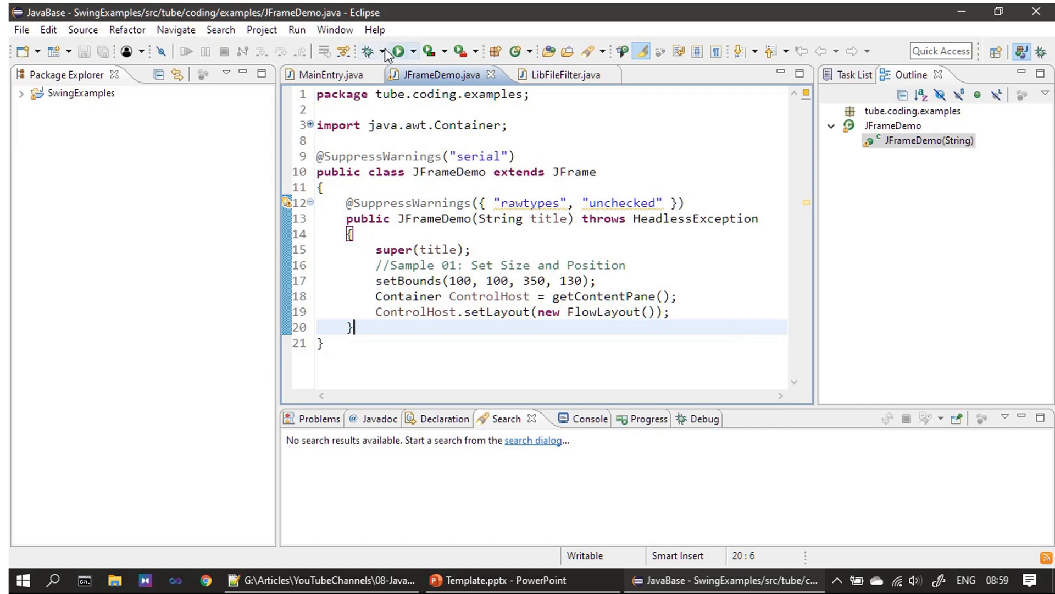
Step: Run JFrameDemo and close the empty File Filter Example window
{"action": "left_click", "coordinate": [399, 50]}
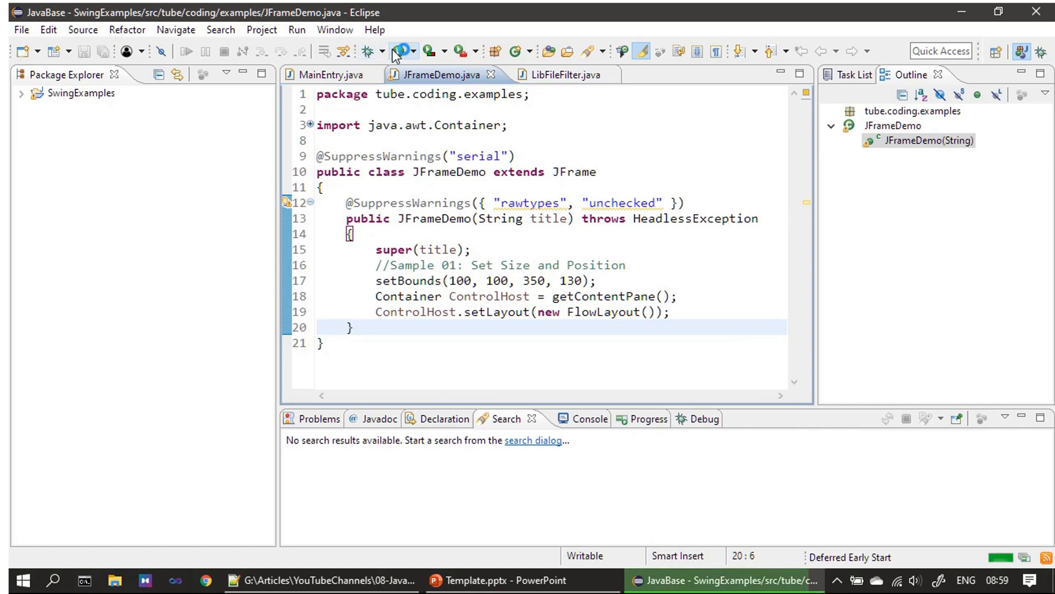
{"action": "left_click", "coordinate": [399, 51]}
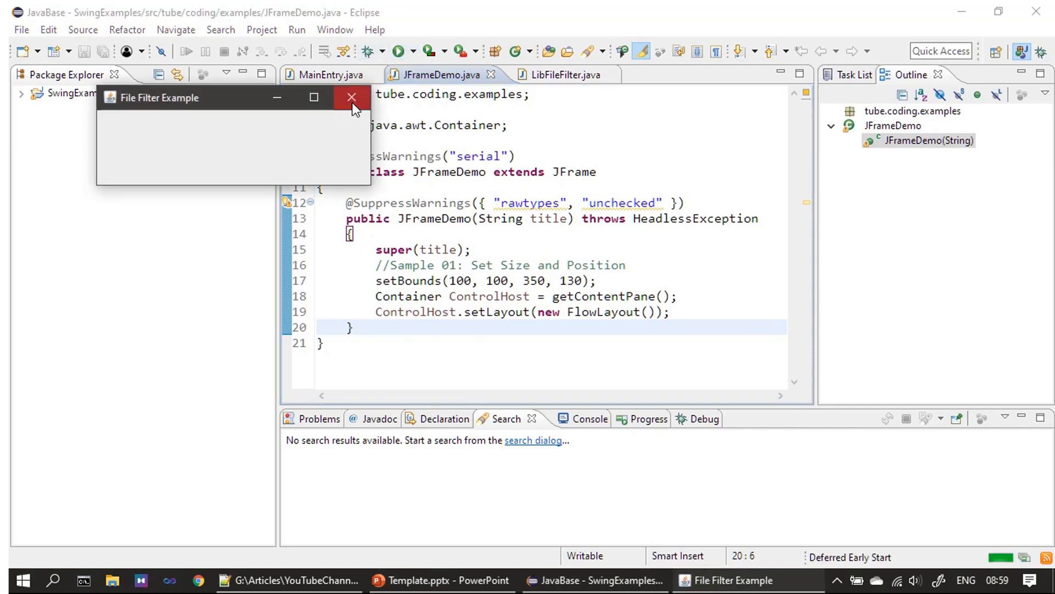
{"action": "mouse_move", "coordinate": [352, 98]}
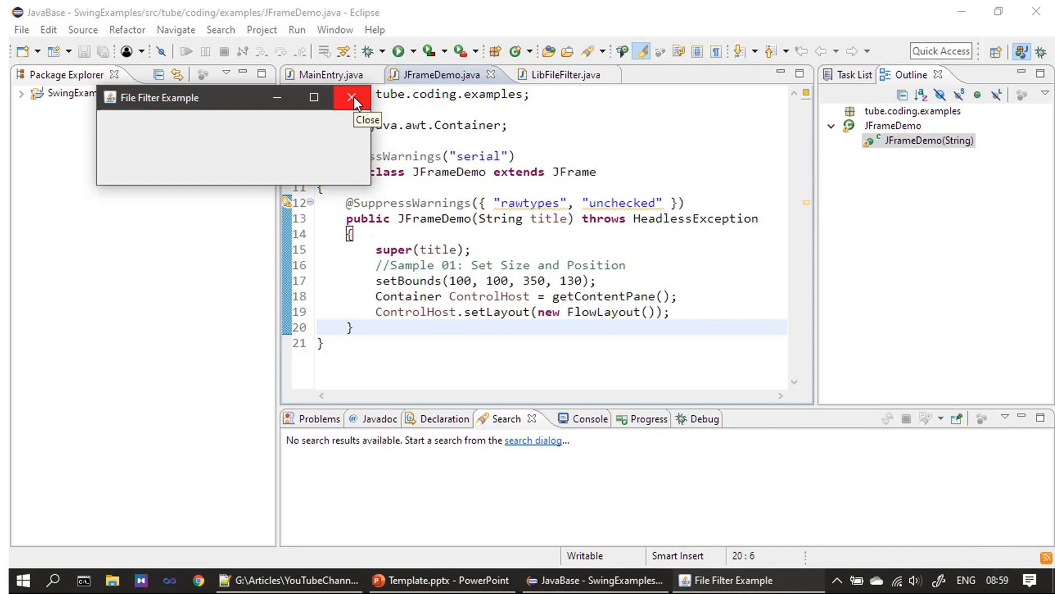
{"action": "mouse_move", "coordinate": [348, 118]}
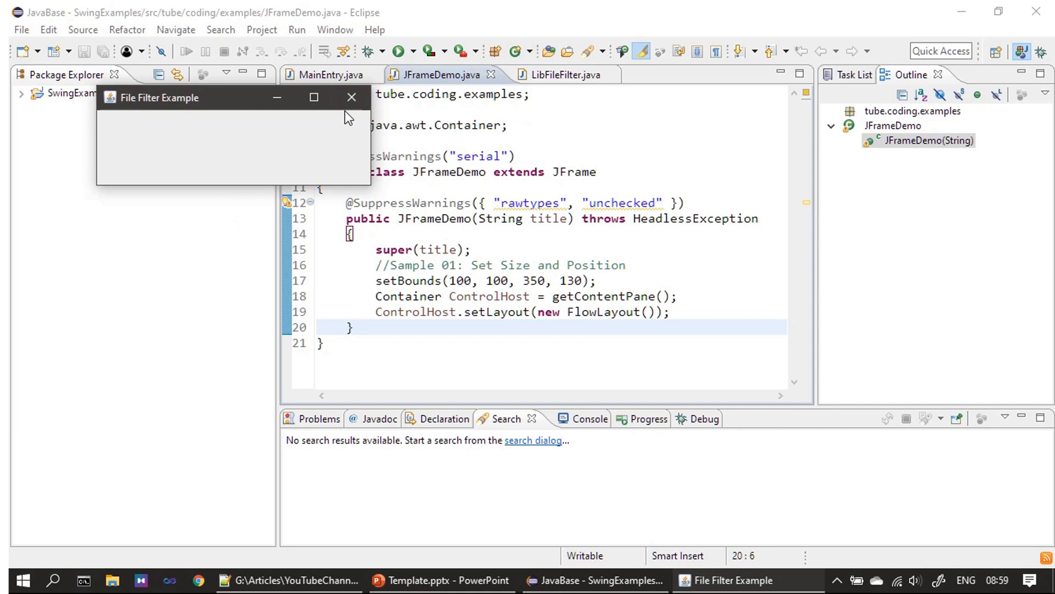
{"action": "left_click", "coordinate": [351, 98]}
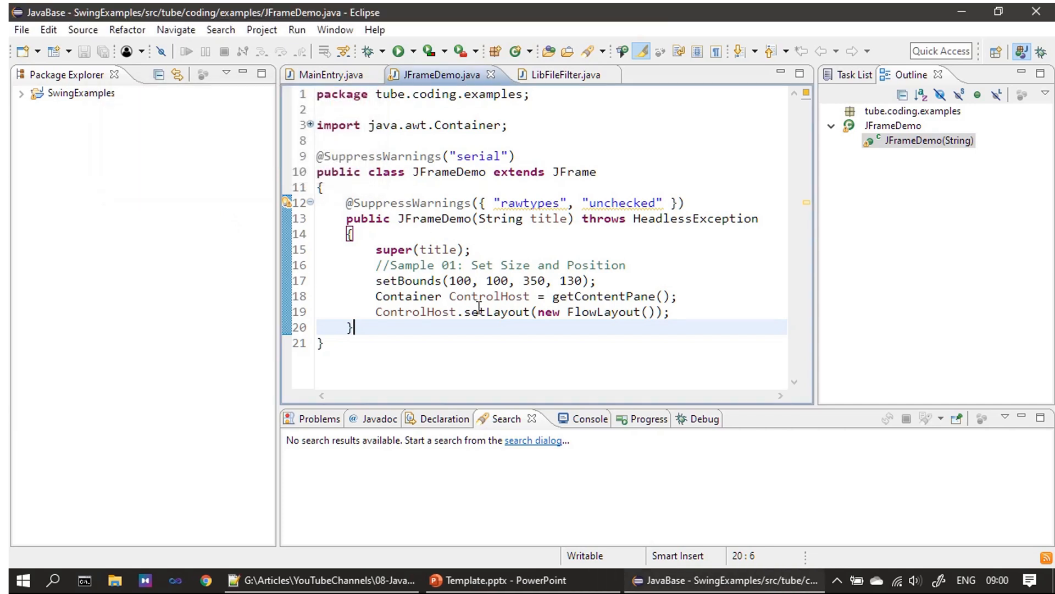
{"action": "mouse_move", "coordinate": [465, 79]}
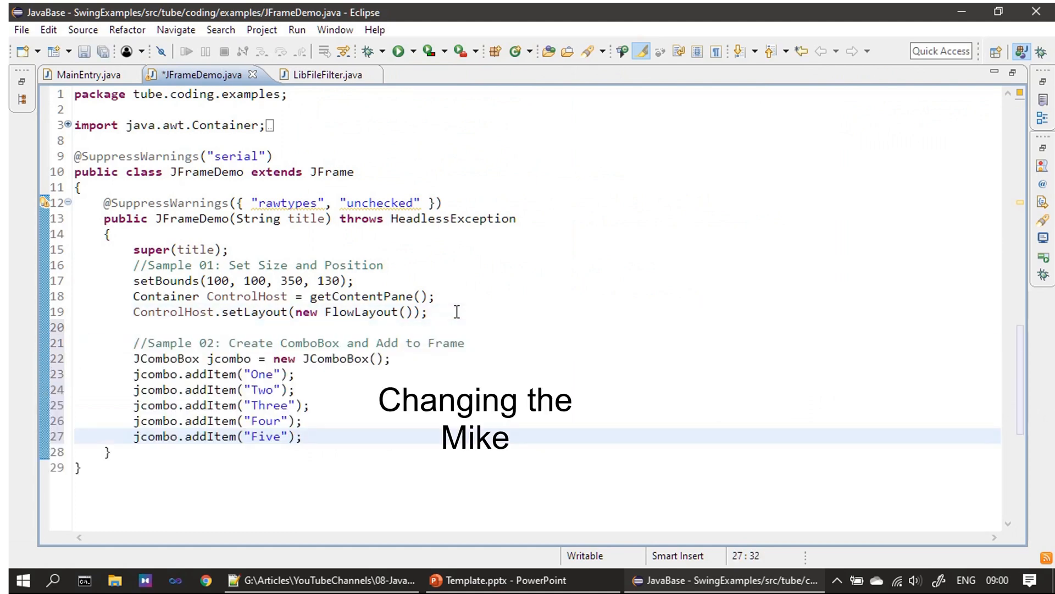
Step: Add a JComboBox with items One to Five, import javax.swing.JComboBox, and save
{"action": "key", "text": "ctrl+s"}
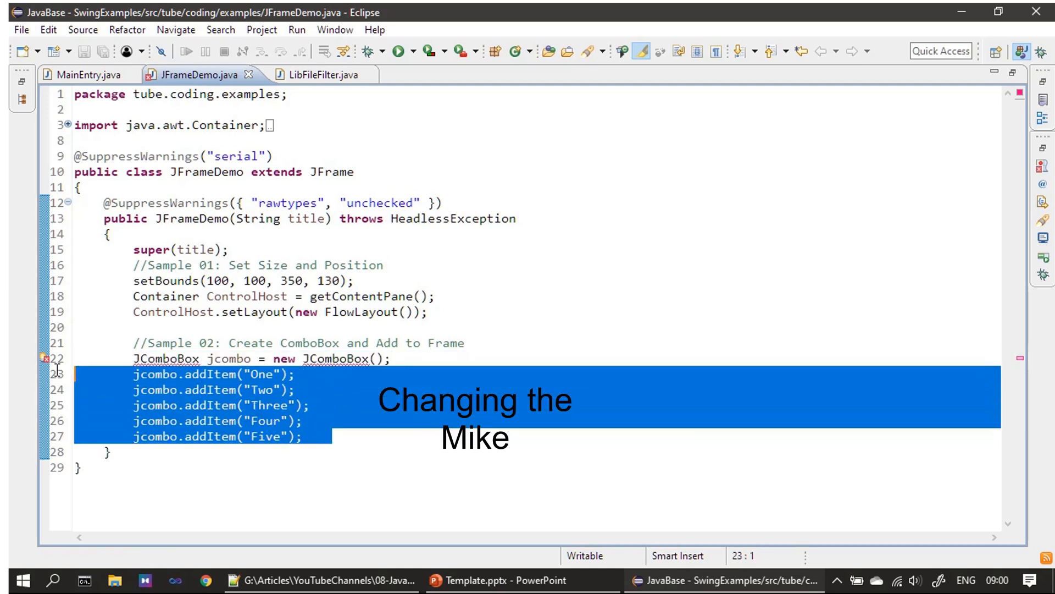
{"action": "mouse_move", "coordinate": [391, 471]}
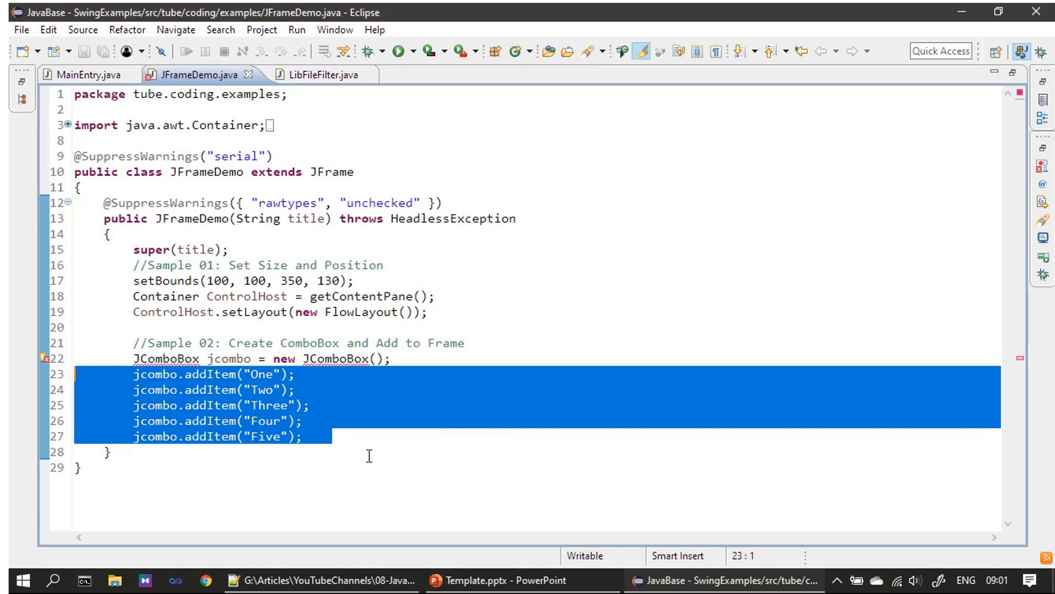
{"action": "left_click", "coordinate": [111, 451]}
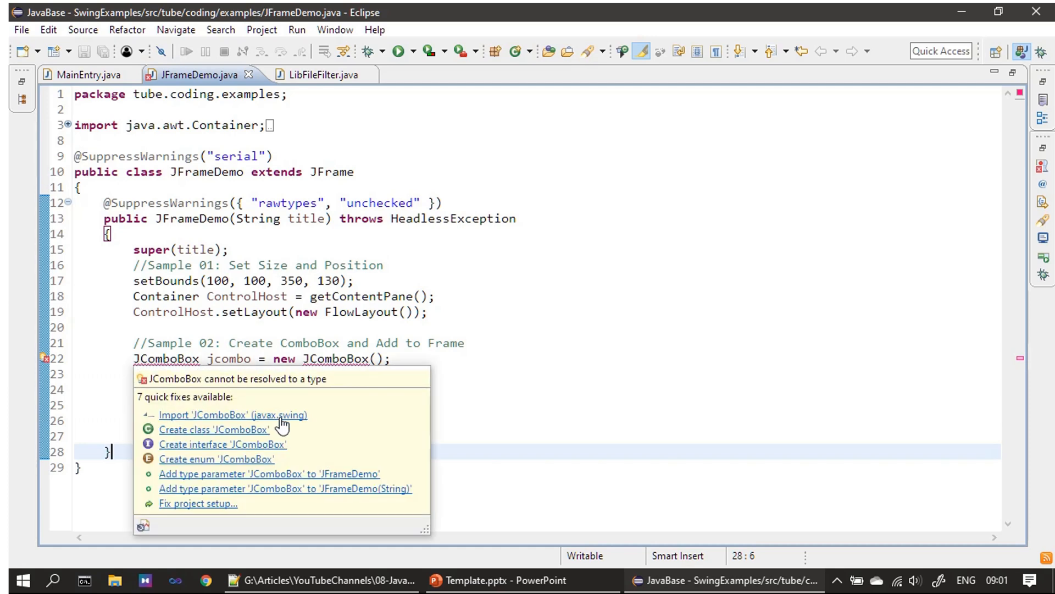
{"action": "mouse_move", "coordinate": [329, 426]}
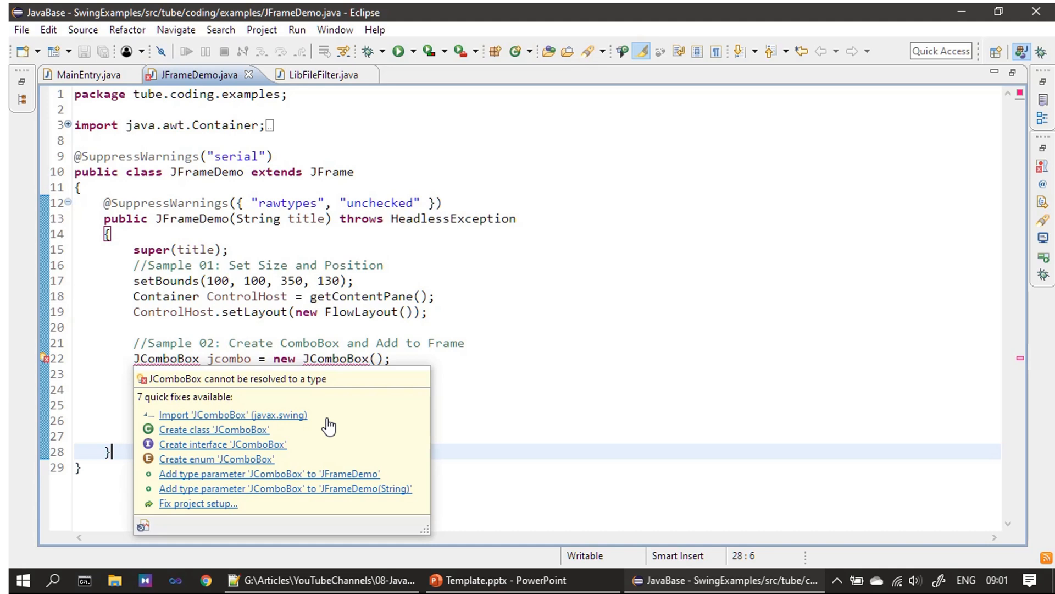
{"action": "mouse_move", "coordinate": [282, 423]}
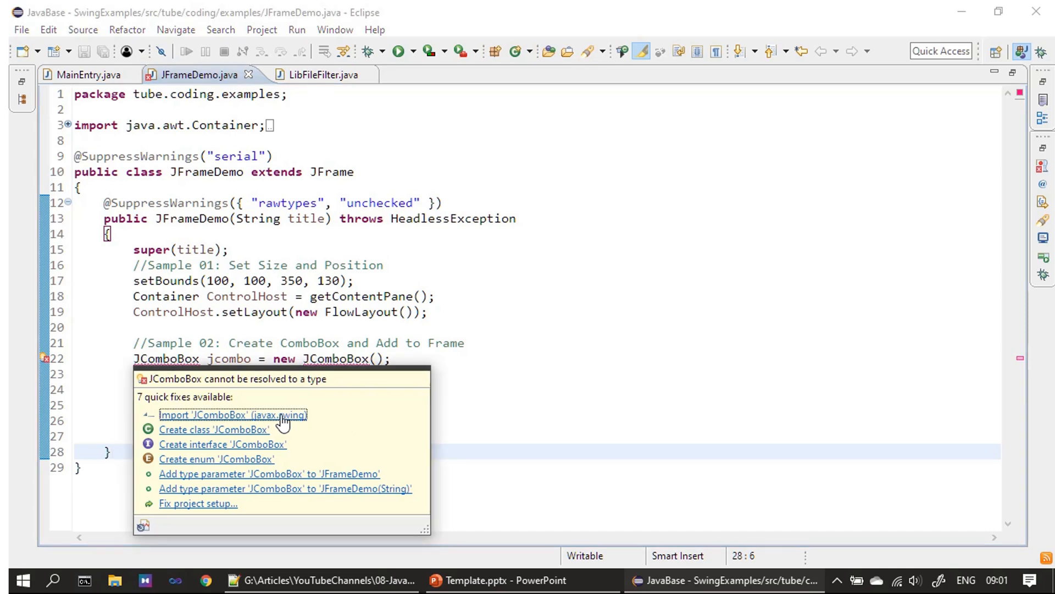
{"action": "left_click", "coordinate": [232, 416]}
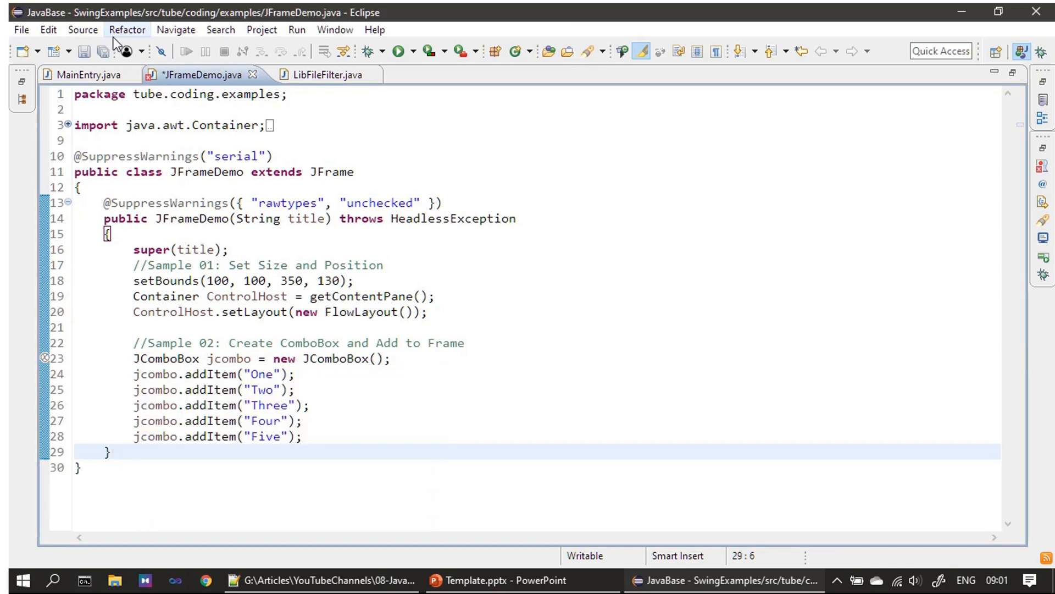
{"action": "key", "text": "ctrl+s"}
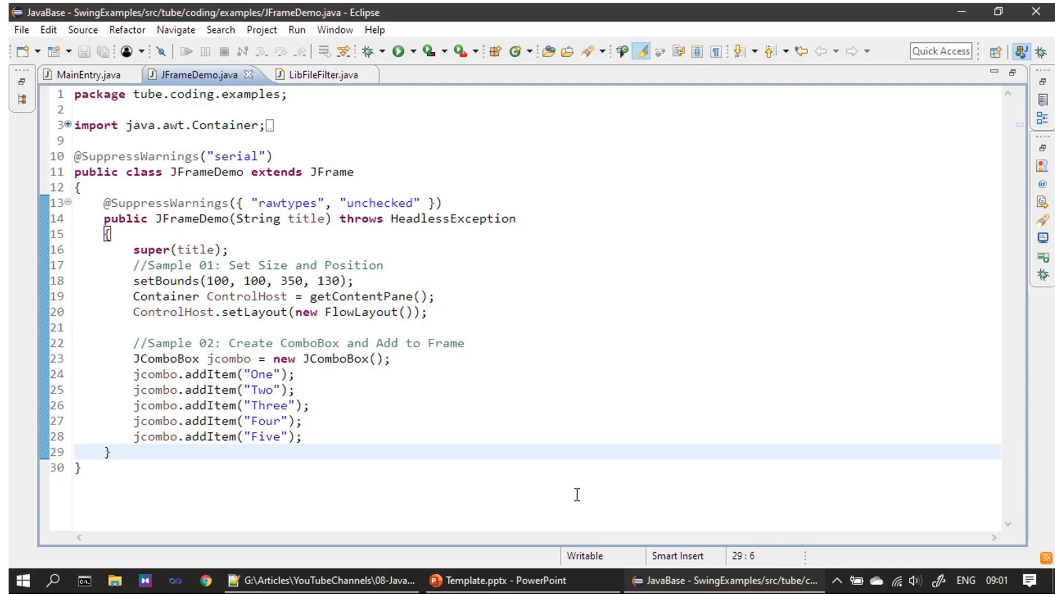
{"action": "left_click", "coordinate": [114, 451]}
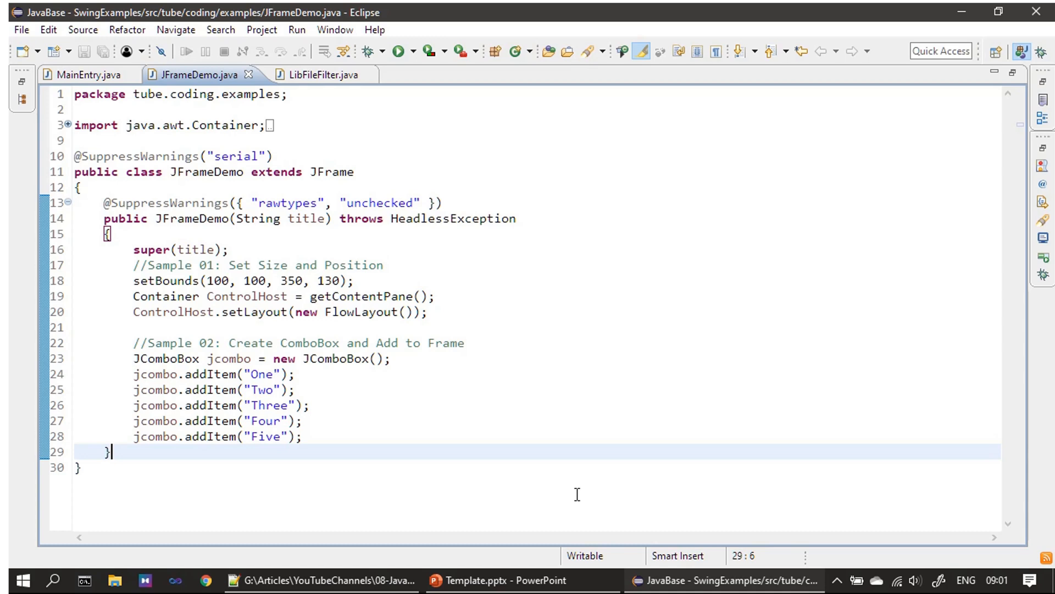
{"action": "mouse_move", "coordinate": [369, 438]}
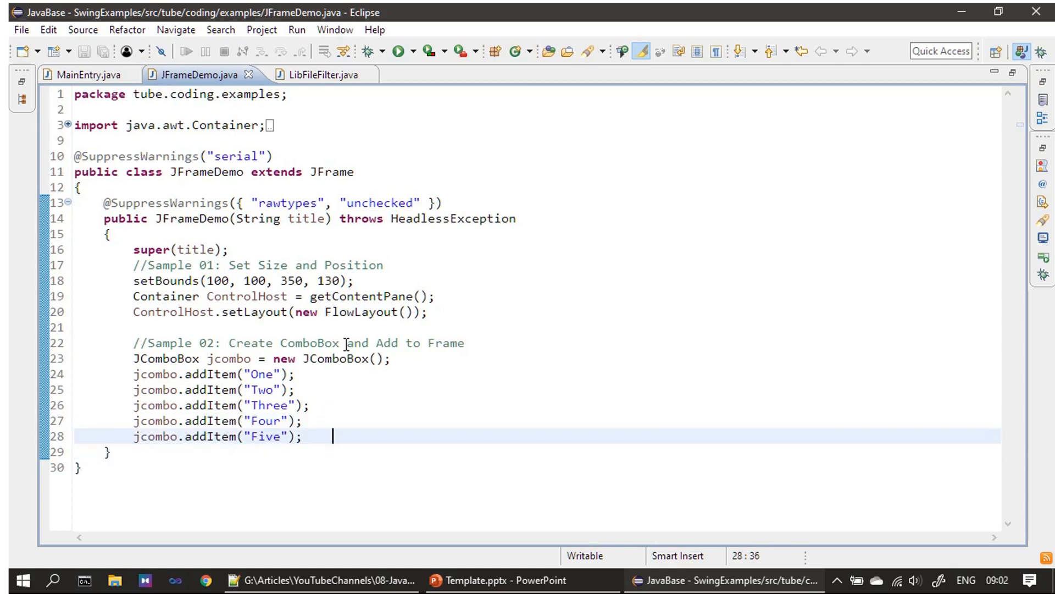
{"action": "mouse_move", "coordinate": [323, 441]}
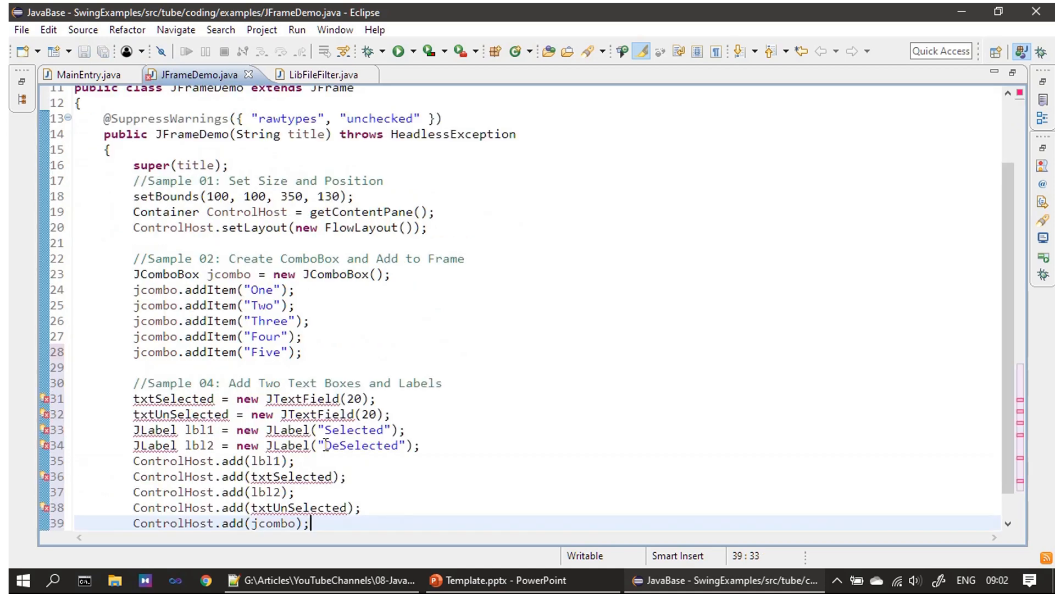
Step: Add Selected/DeSelected labels and txtSelected/txtUnSelected JTextField fields, importing JLabel
{"action": "scroll", "scroll_direction": "down", "scroll_amount": 3}
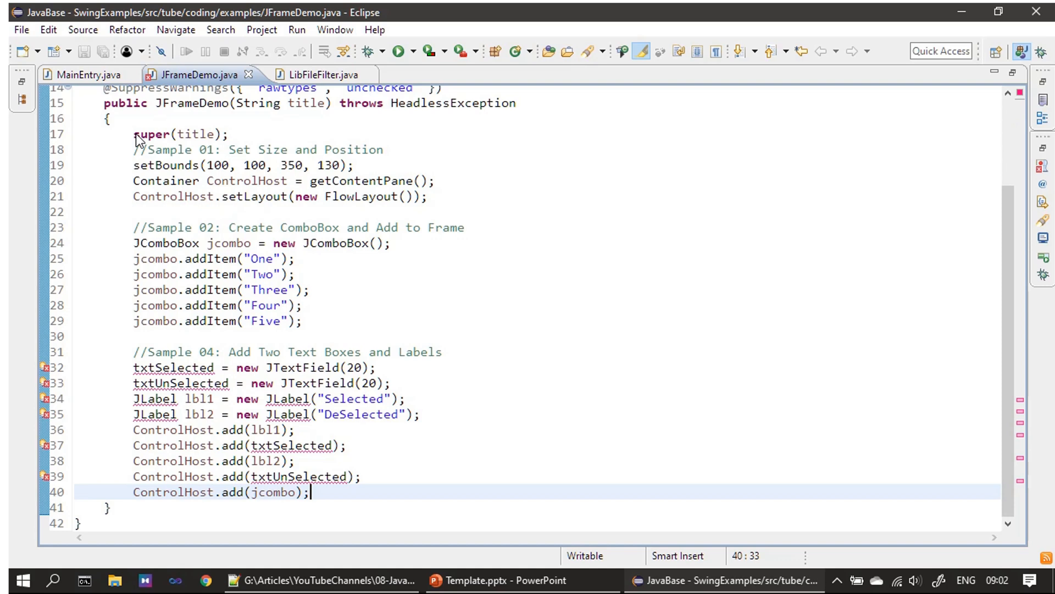
{"action": "mouse_move", "coordinate": [325, 330]}
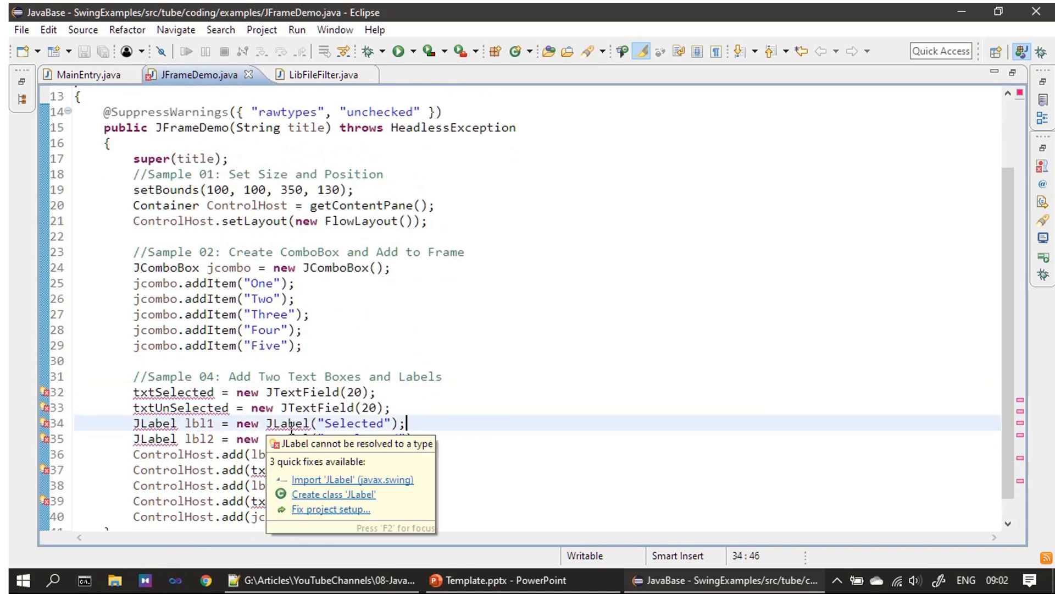
{"action": "mouse_move", "coordinate": [328, 486]}
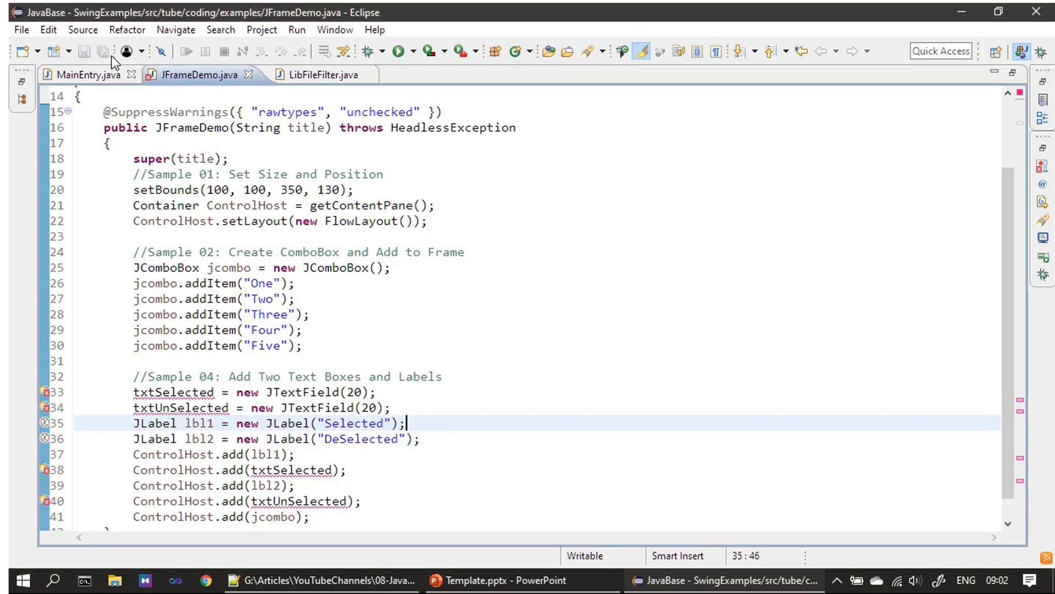
{"action": "scroll", "scroll_direction": "down", "scroll_amount": 3}
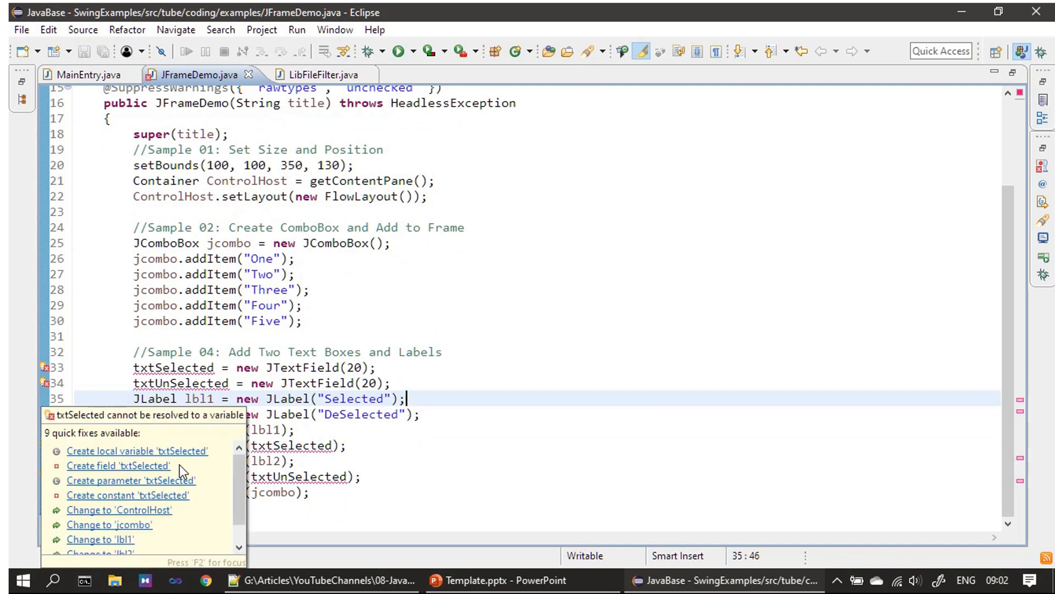
{"action": "mouse_move", "coordinate": [165, 459]}
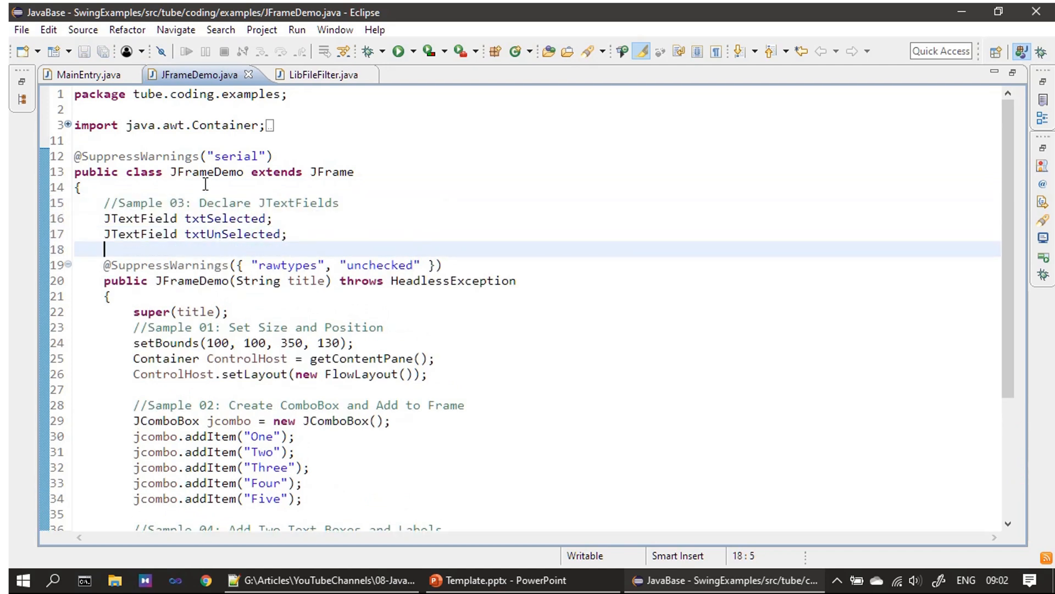
{"action": "mouse_move", "coordinate": [402, 332]}
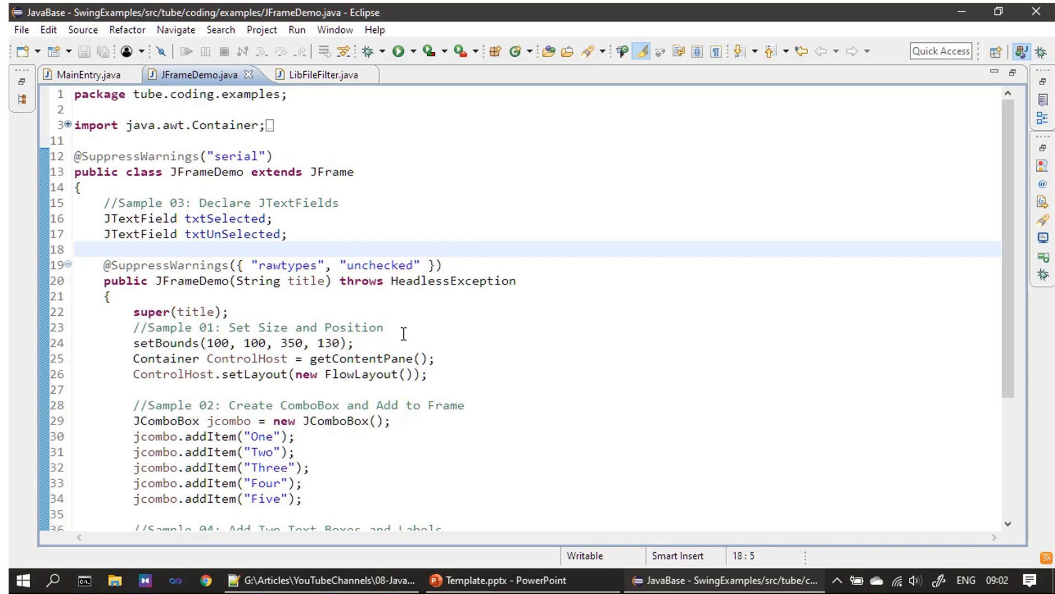
{"action": "scroll", "scroll_direction": "down", "scroll_amount": 3}
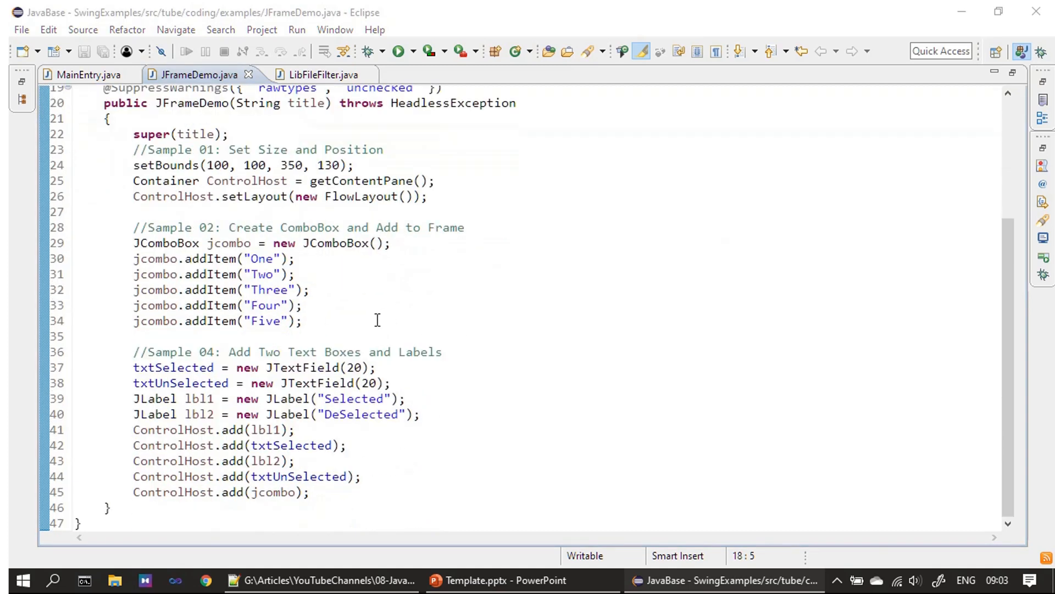
{"action": "scroll", "scroll_direction": "up", "scroll_amount": 3}
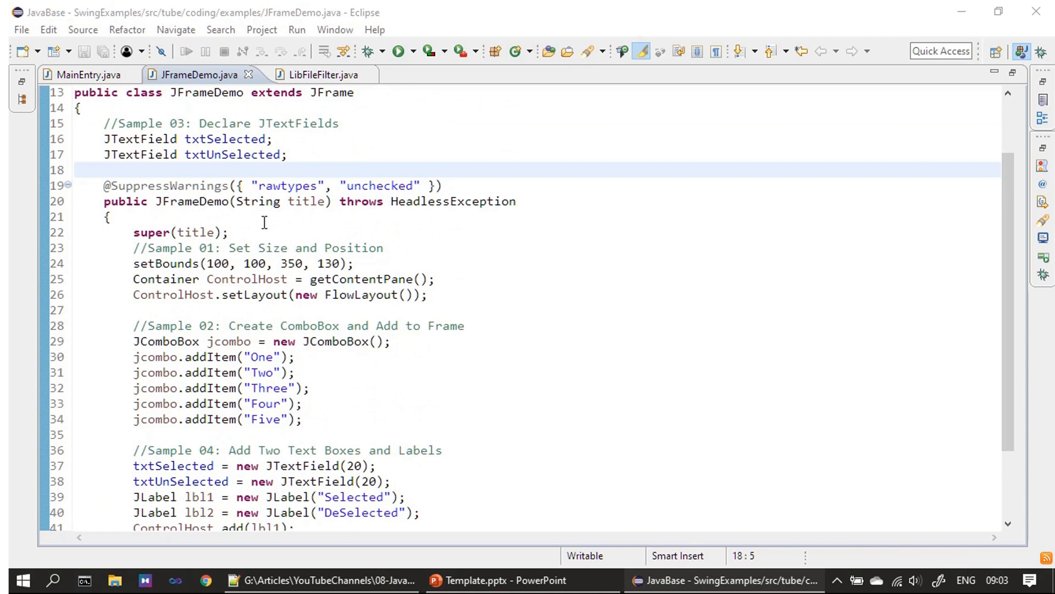
{"action": "scroll", "scroll_direction": "down", "scroll_amount": 3}
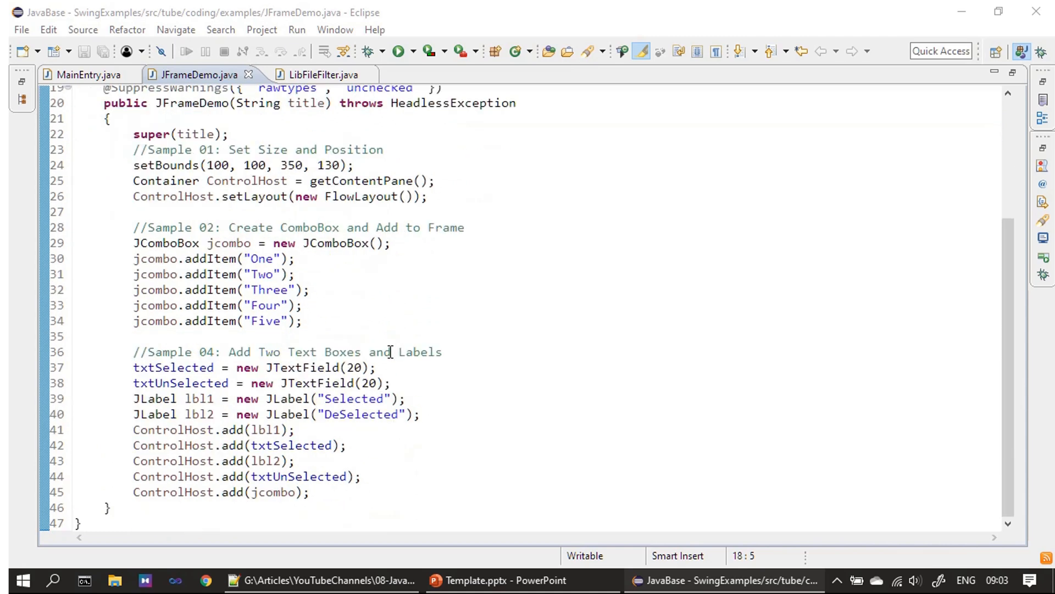
{"action": "mouse_move", "coordinate": [141, 76]}
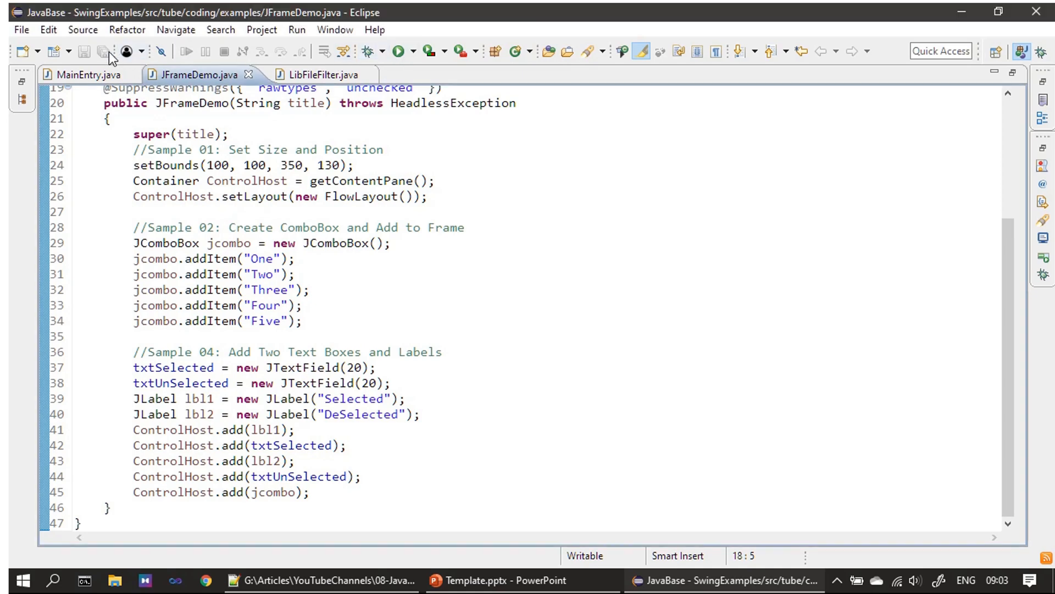
{"action": "mouse_move", "coordinate": [398, 51]}
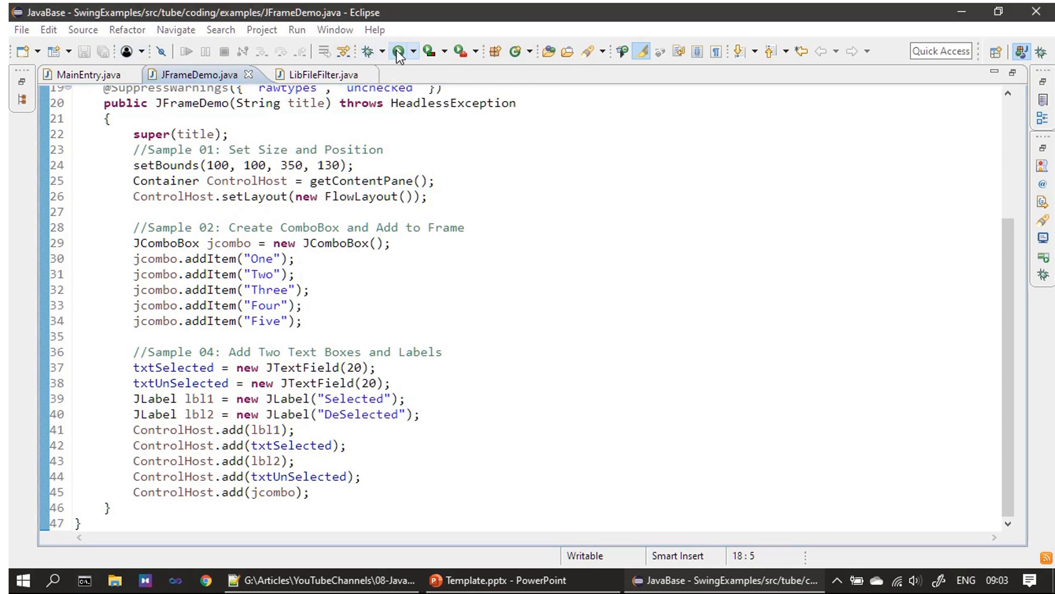
Step: Run JFrameDemo and pick One, Three, Two and another item while both fields stay empty
{"action": "left_click", "coordinate": [399, 51]}
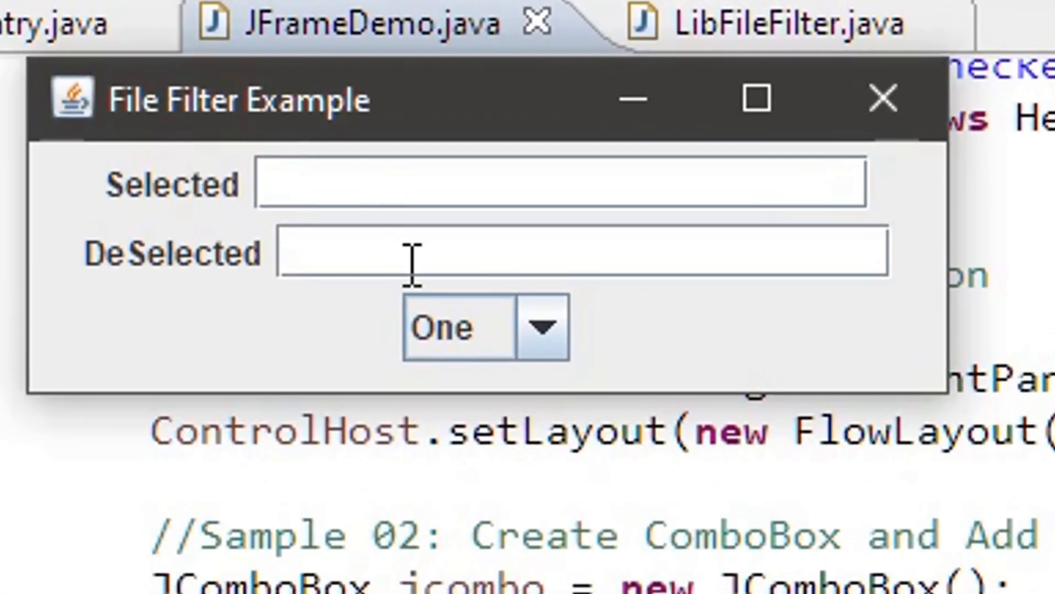
{"action": "mouse_move", "coordinate": [374, 259]}
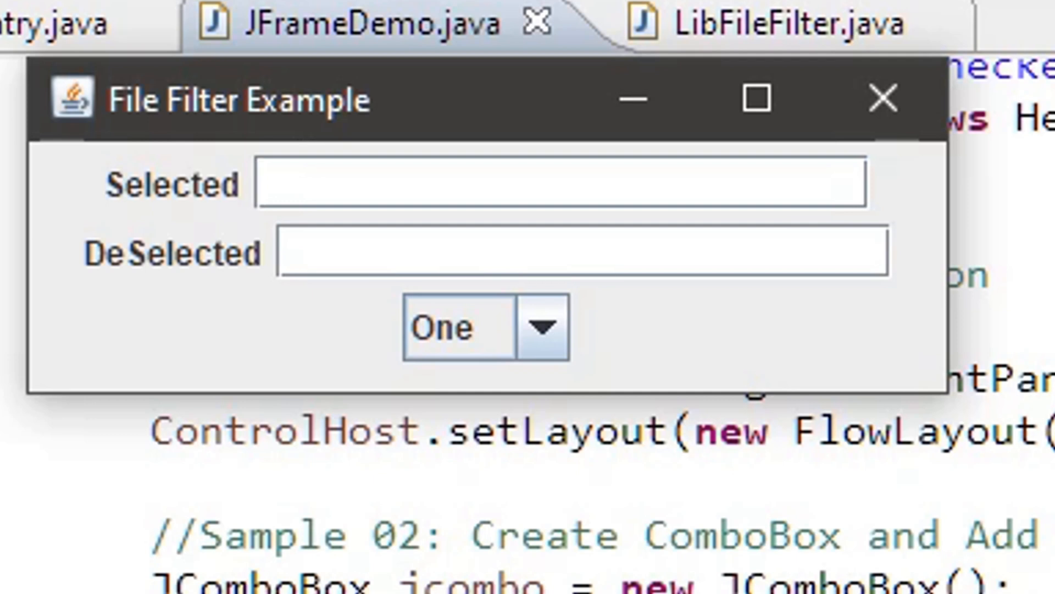
{"action": "mouse_move", "coordinate": [195, 209]}
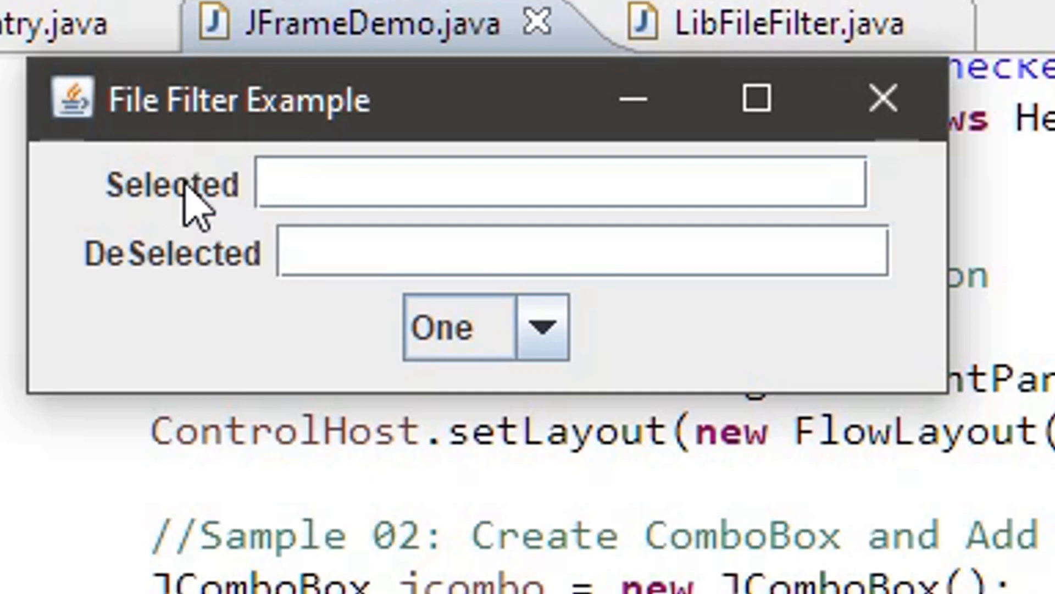
{"action": "mouse_move", "coordinate": [539, 364]}
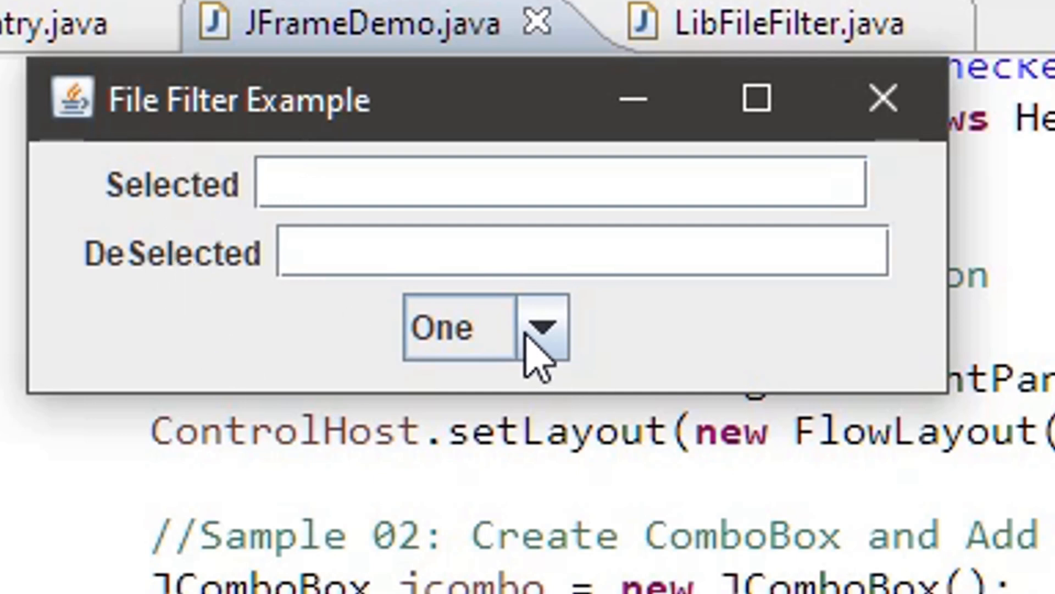
{"action": "left_click", "coordinate": [540, 328]}
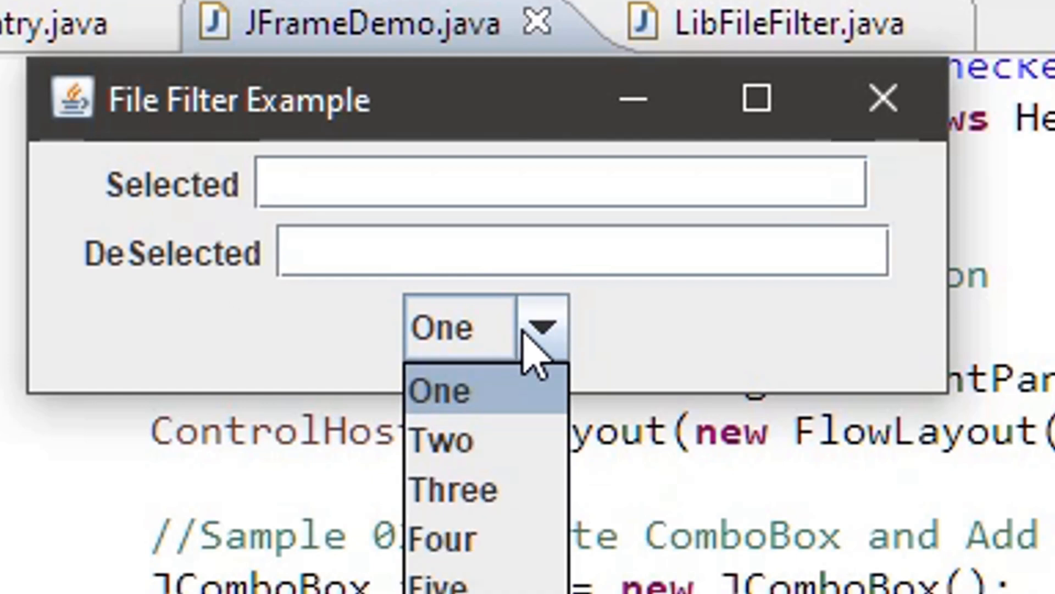
{"action": "mouse_move", "coordinate": [478, 363]}
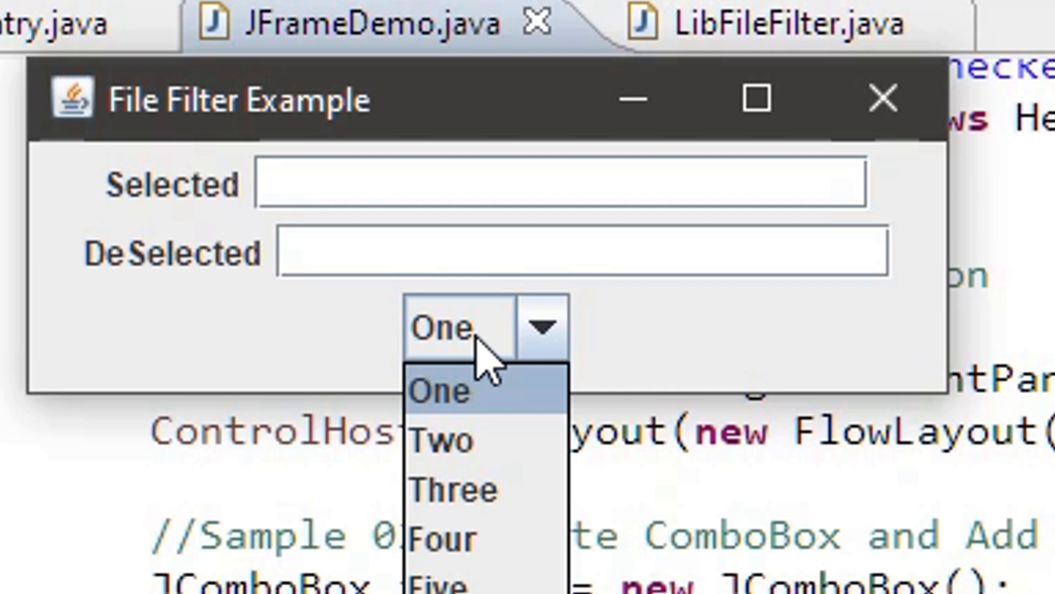
{"action": "mouse_move", "coordinate": [451, 489]}
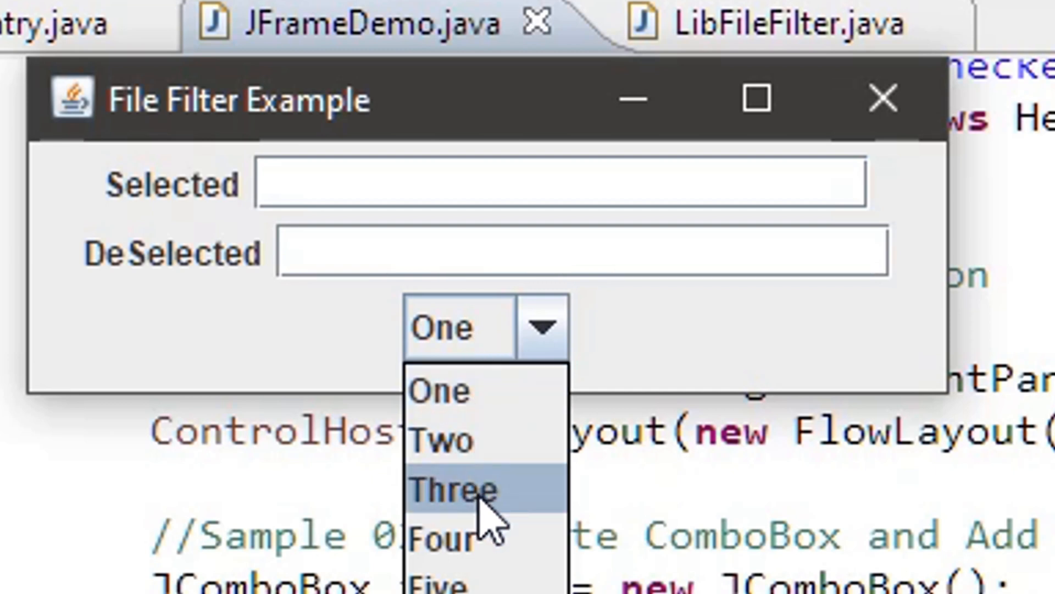
{"action": "mouse_move", "coordinate": [485, 390]}
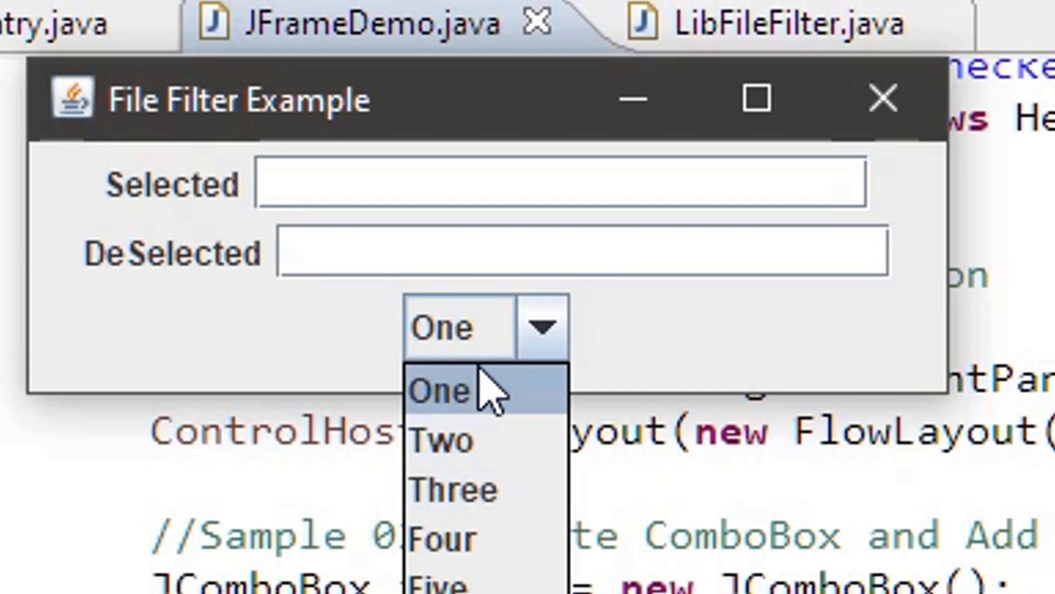
{"action": "left_click", "coordinate": [441, 390]}
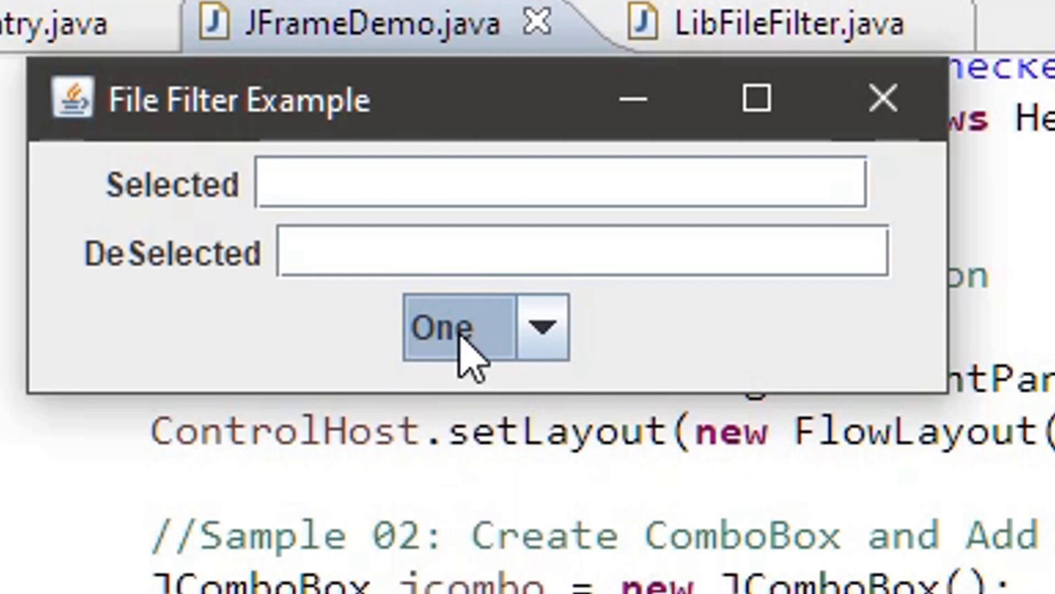
{"action": "left_click", "coordinate": [545, 328]}
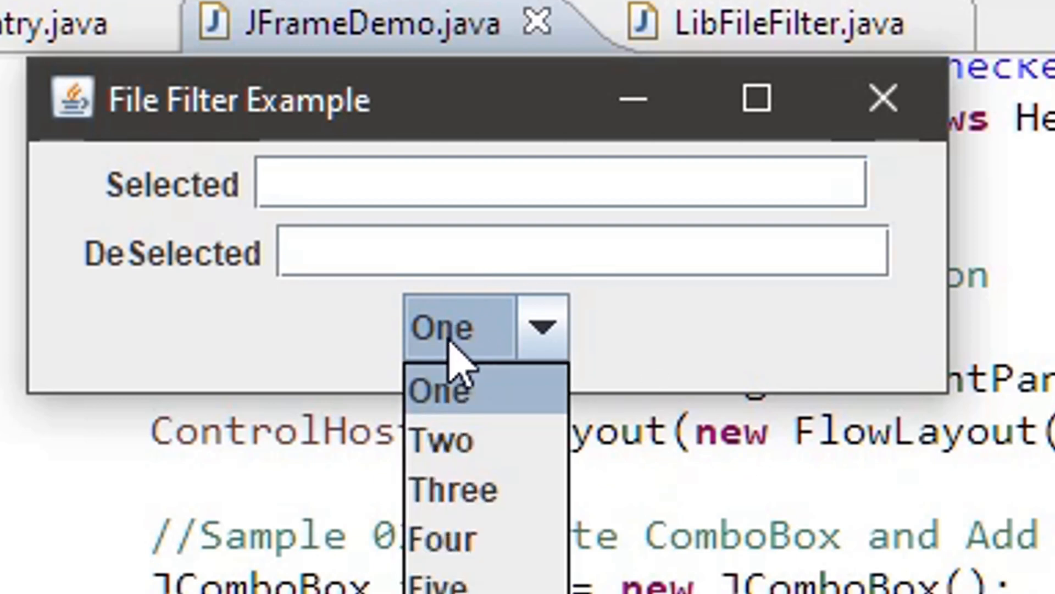
{"action": "mouse_move", "coordinate": [458, 441]}
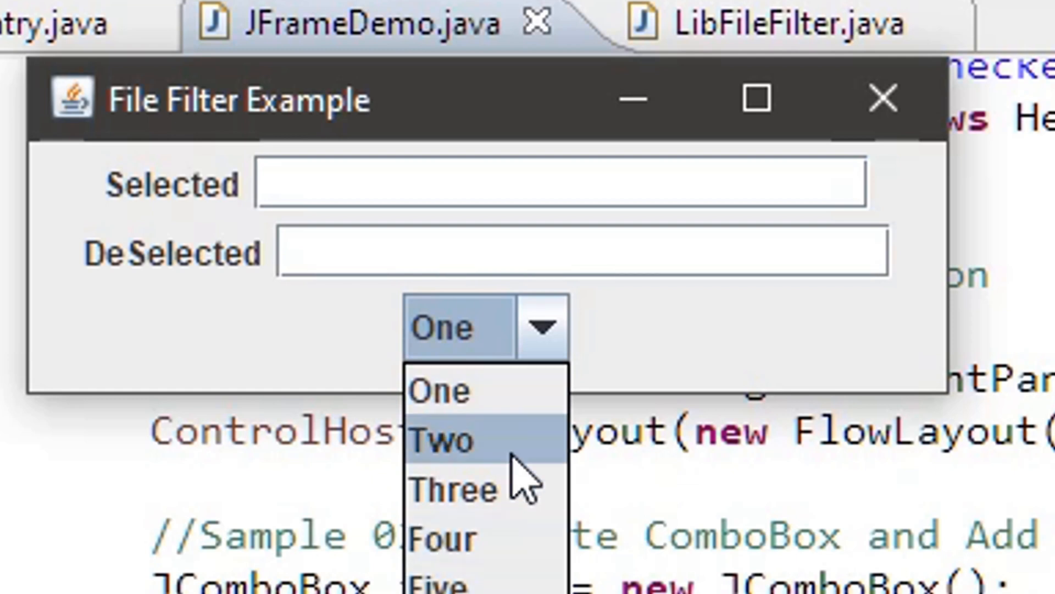
{"action": "left_click", "coordinate": [452, 488]}
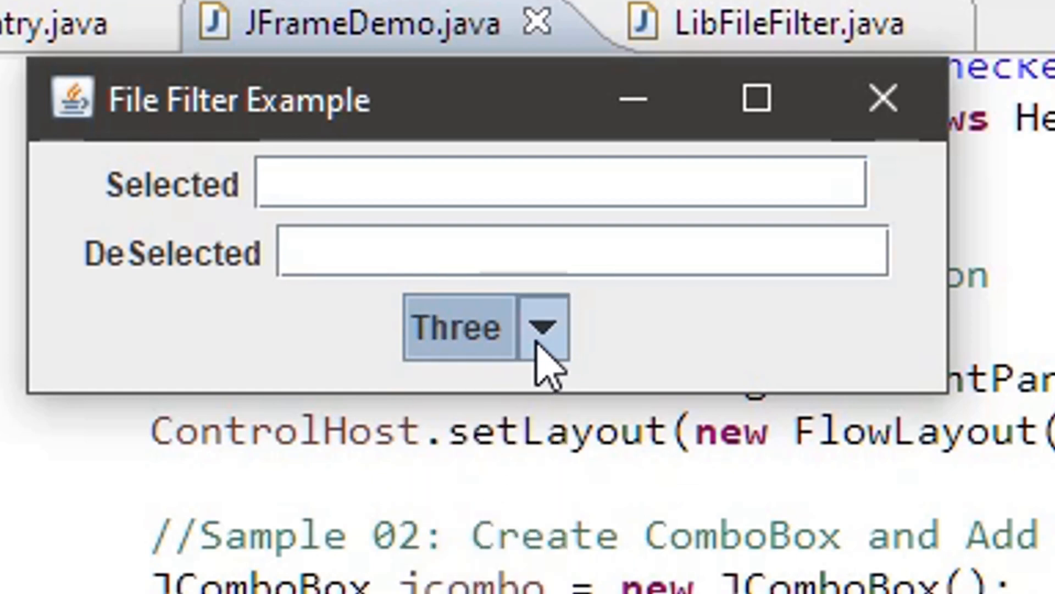
{"action": "left_click", "coordinate": [544, 328]}
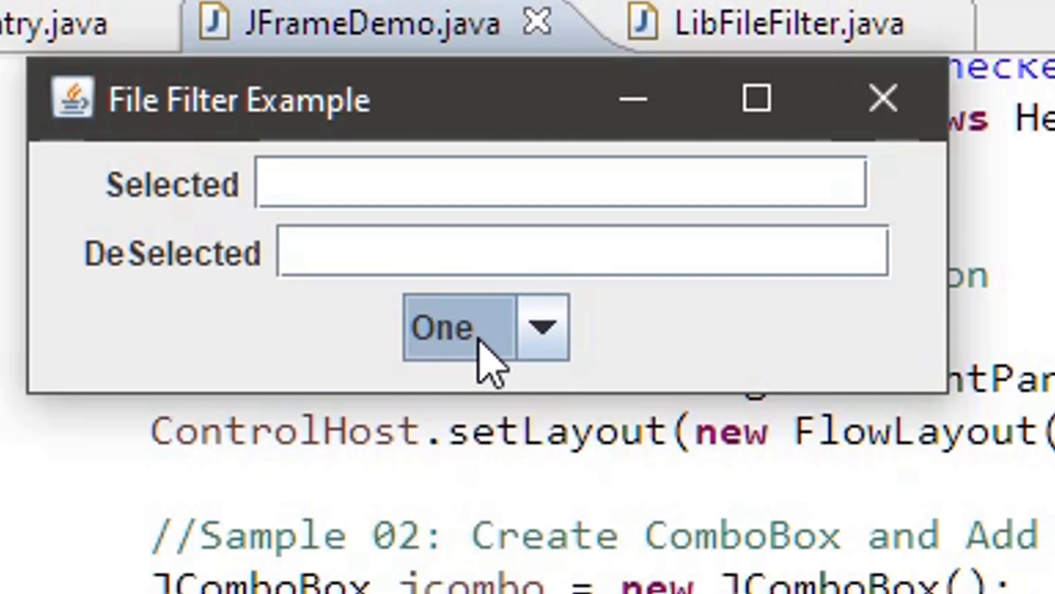
{"action": "mouse_move", "coordinate": [663, 377]}
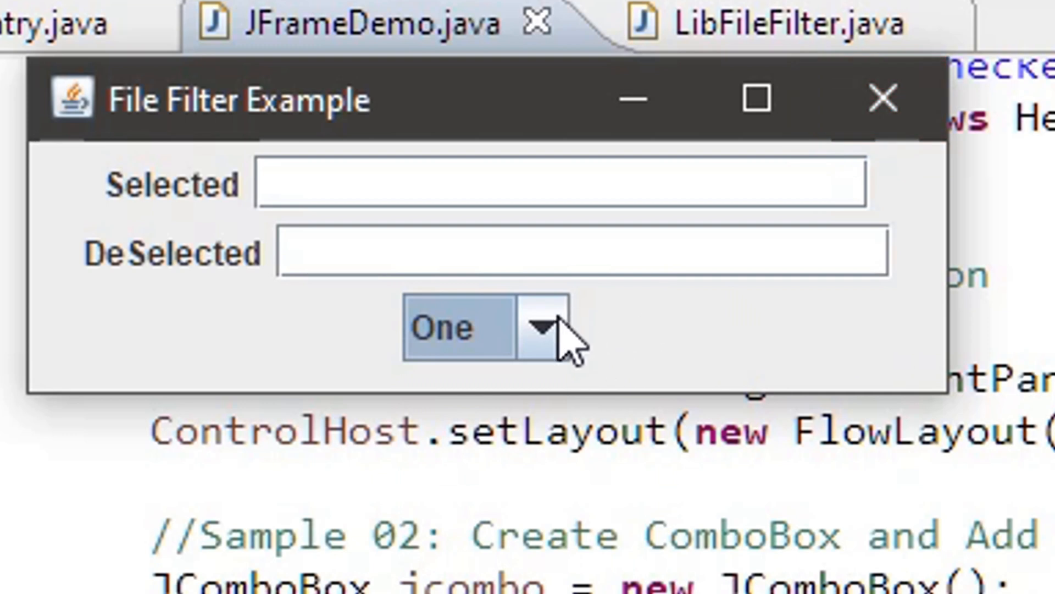
{"action": "left_click", "coordinate": [544, 328]}
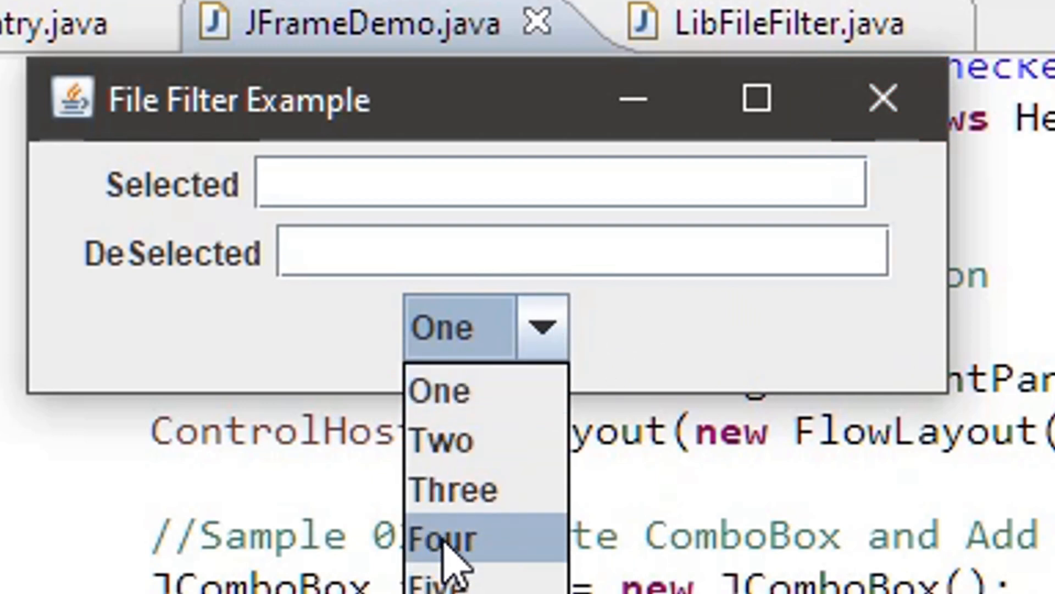
{"action": "mouse_move", "coordinate": [471, 441]}
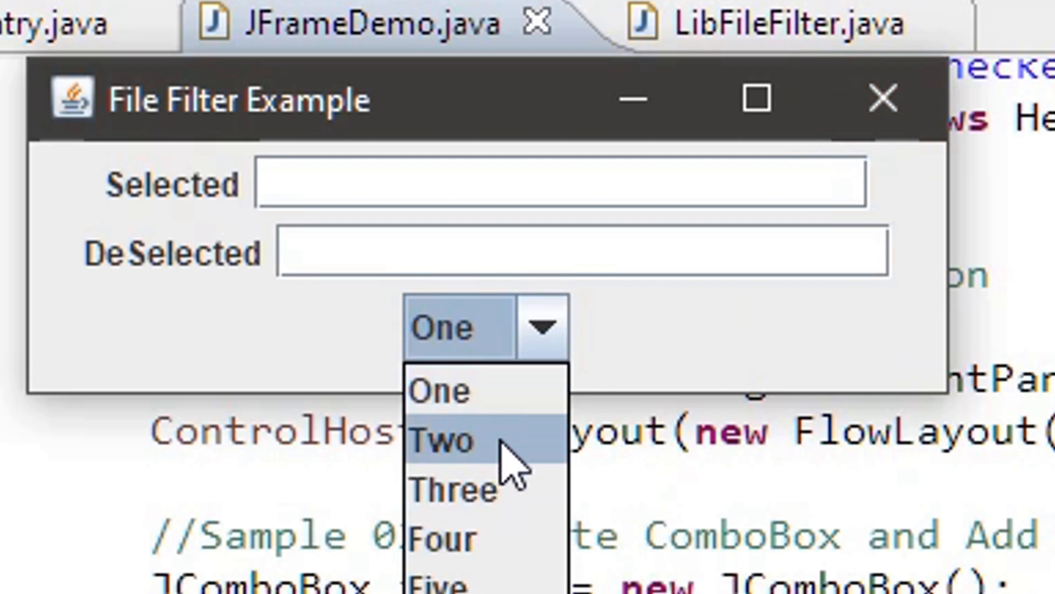
{"action": "left_click", "coordinate": [442, 441]}
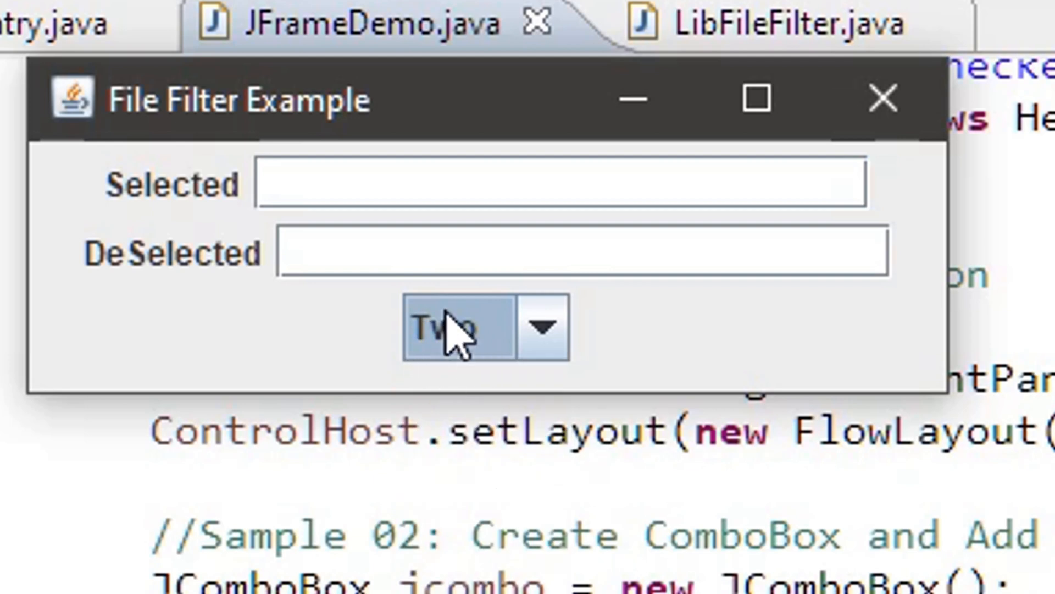
{"action": "mouse_move", "coordinate": [542, 354]}
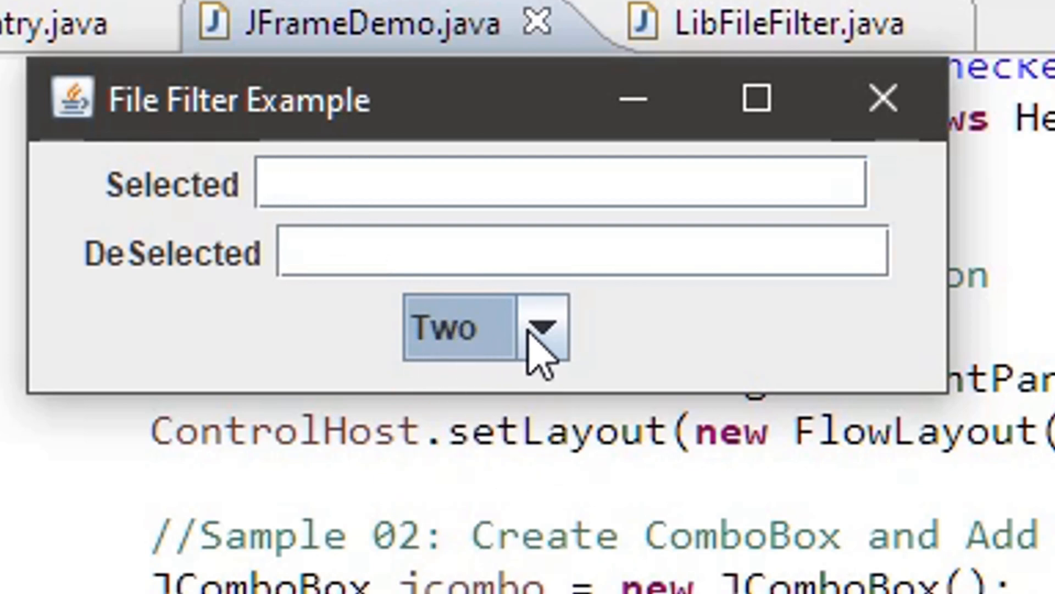
{"action": "left_click", "coordinate": [542, 328]}
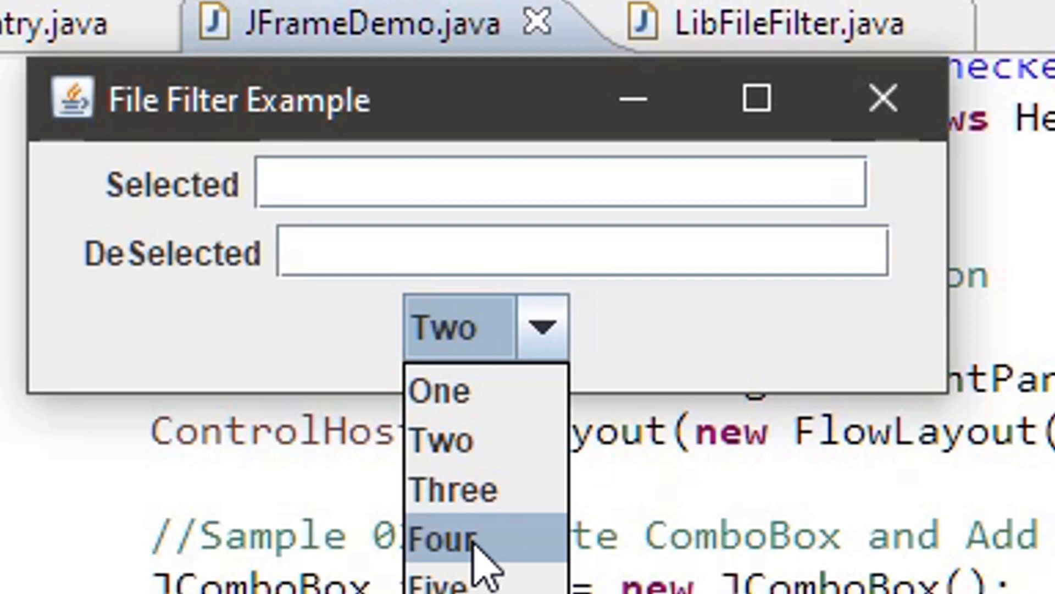
{"action": "mouse_move", "coordinate": [434, 404]}
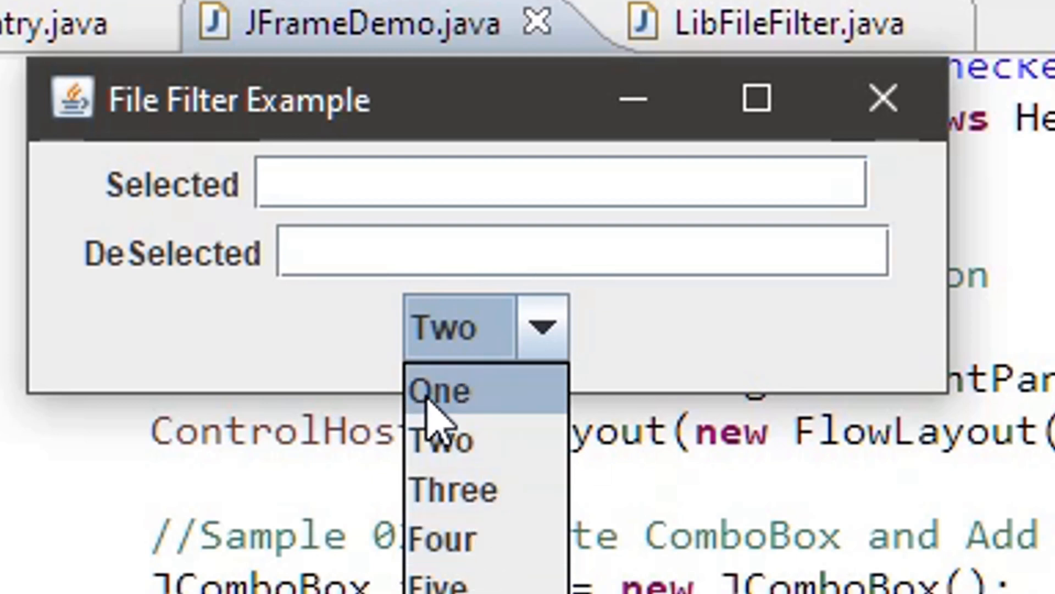
{"action": "mouse_move", "coordinate": [471, 539]}
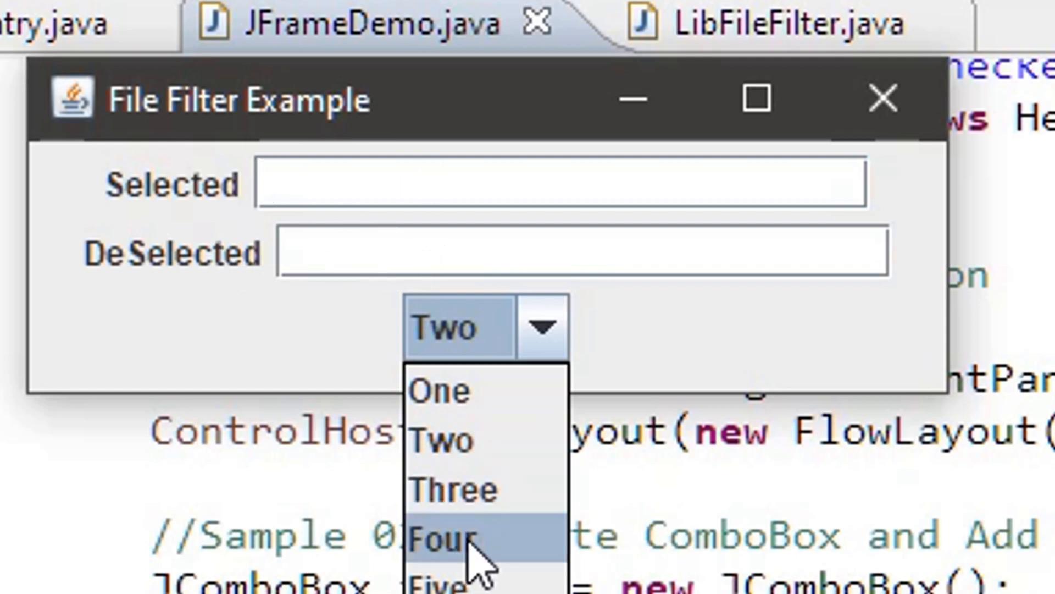
{"action": "left_click", "coordinate": [444, 535]}
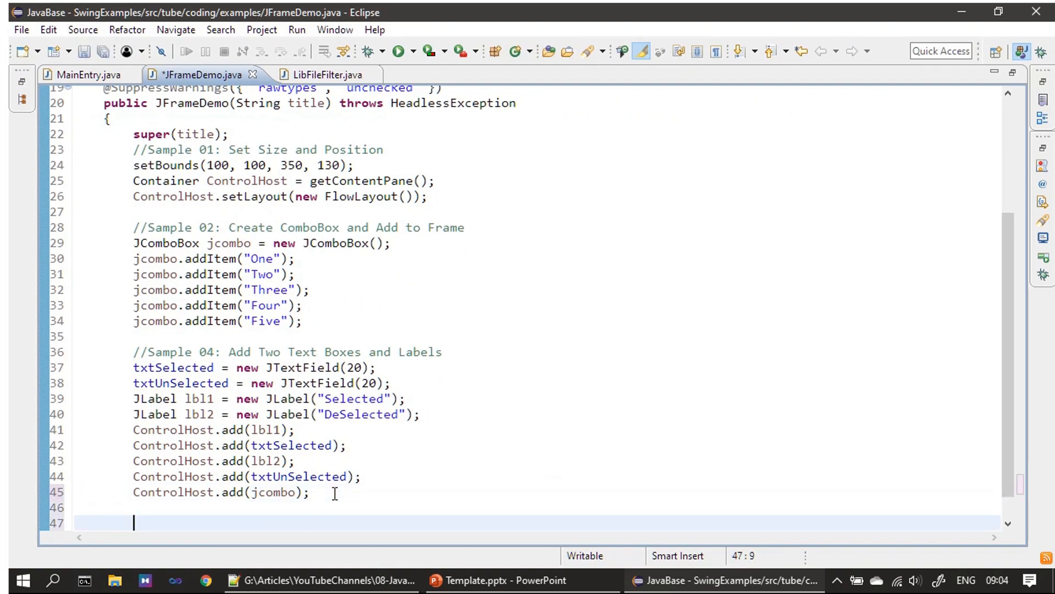
Step: Add a Sample 05 comment and jcombo.addItemListener(new ItemListener) with a generated itemStateChanged stub
{"action": "type", "text": "//Sample 05: Handle Item State Change Event"}
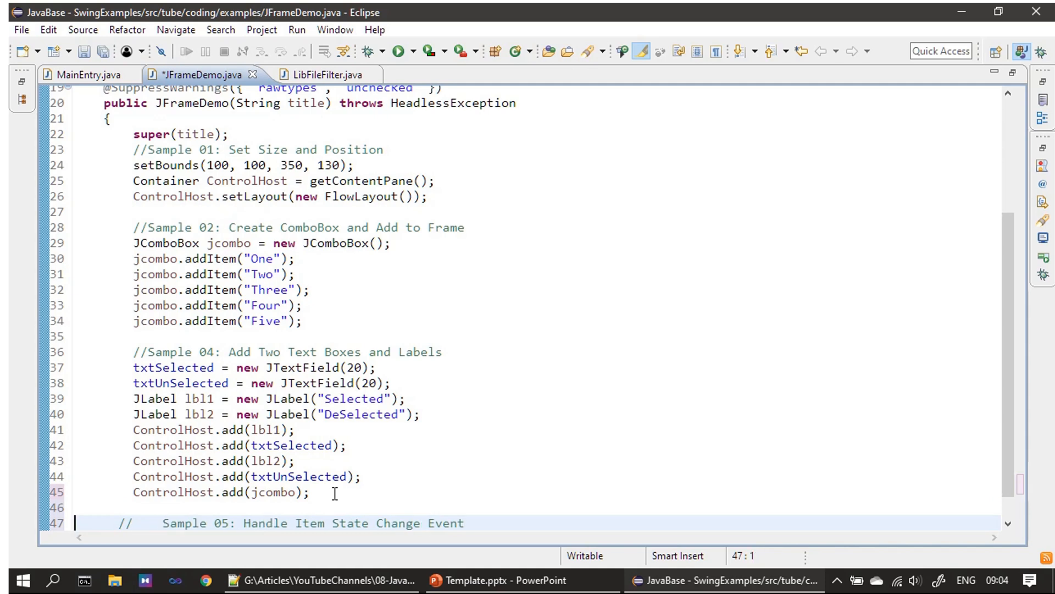
{"action": "left_click", "coordinate": [162, 523]}
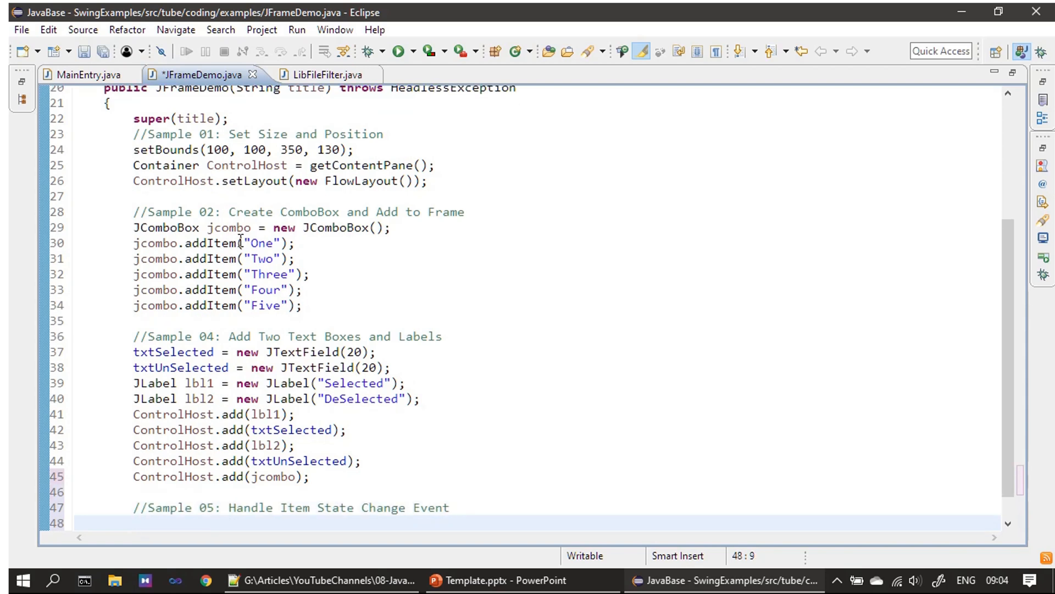
{"action": "double_click", "coordinate": [228, 227]}
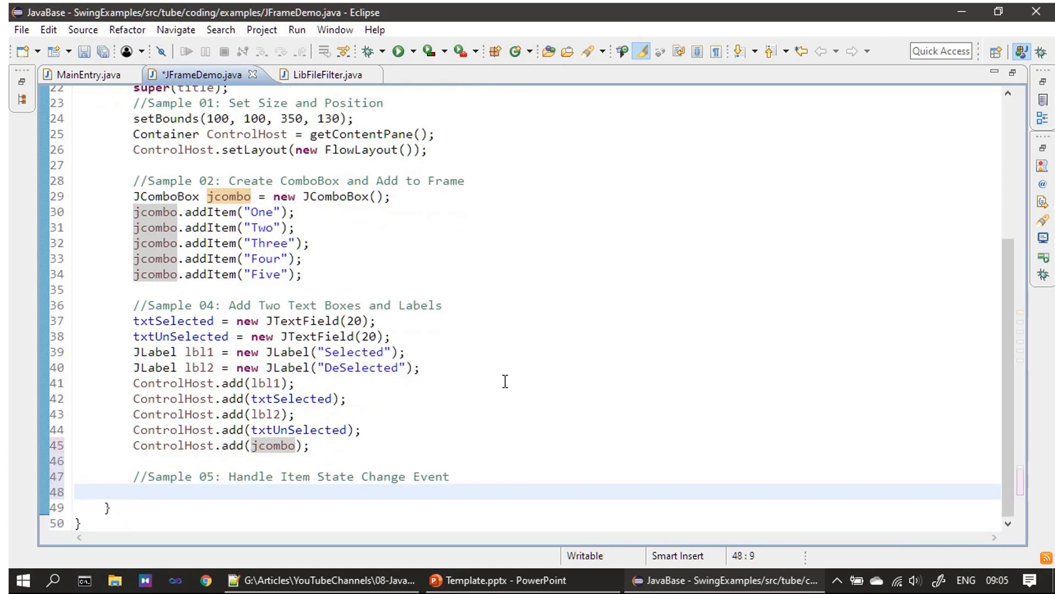
{"action": "type", "text": "jcombo."}
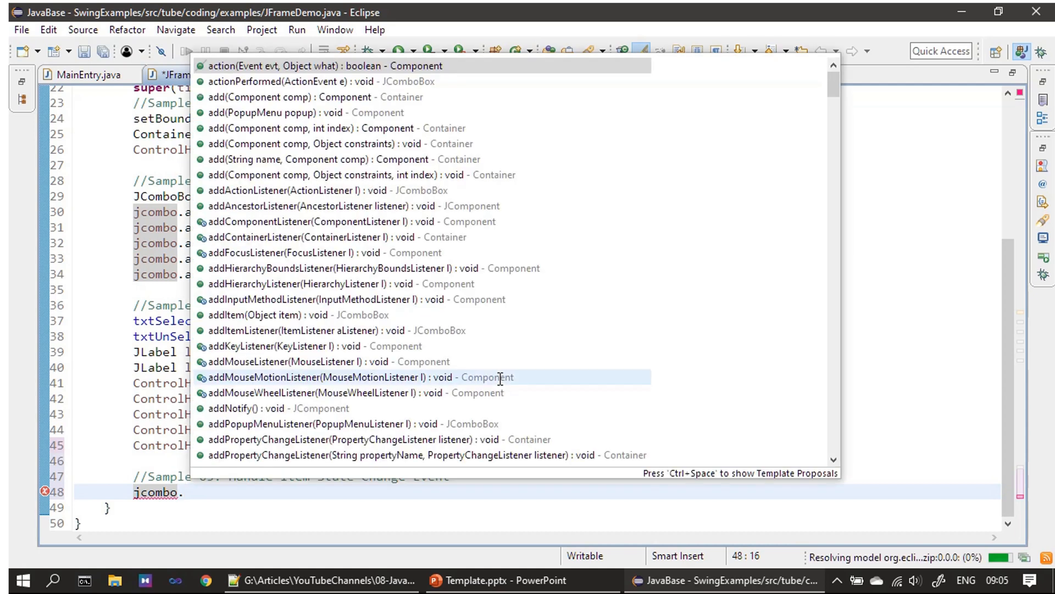
{"action": "type", "text": "addItemListener(aListener);"}
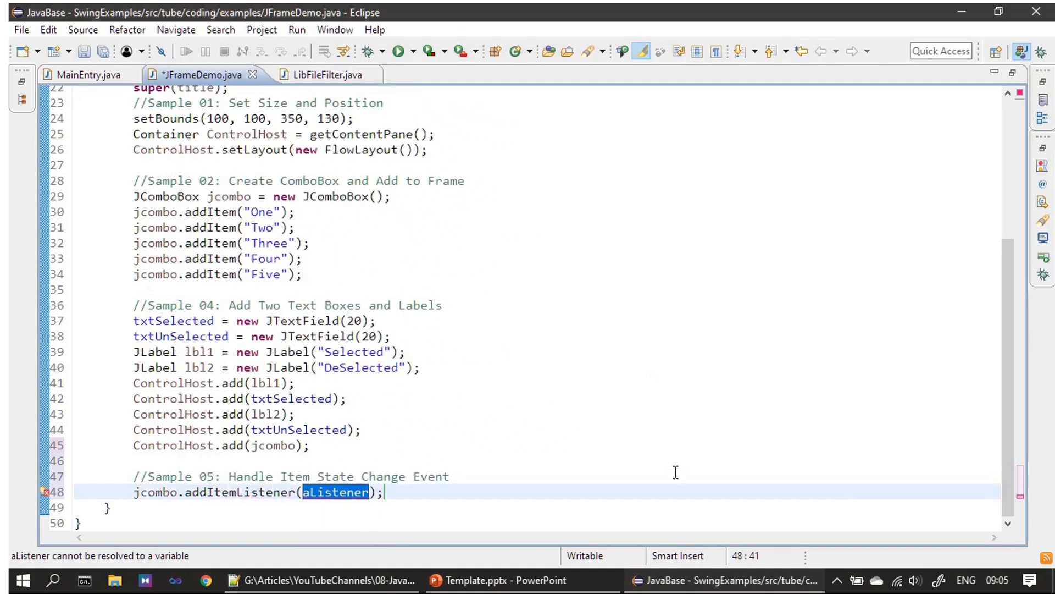
{"action": "key", "text": "Delete"}
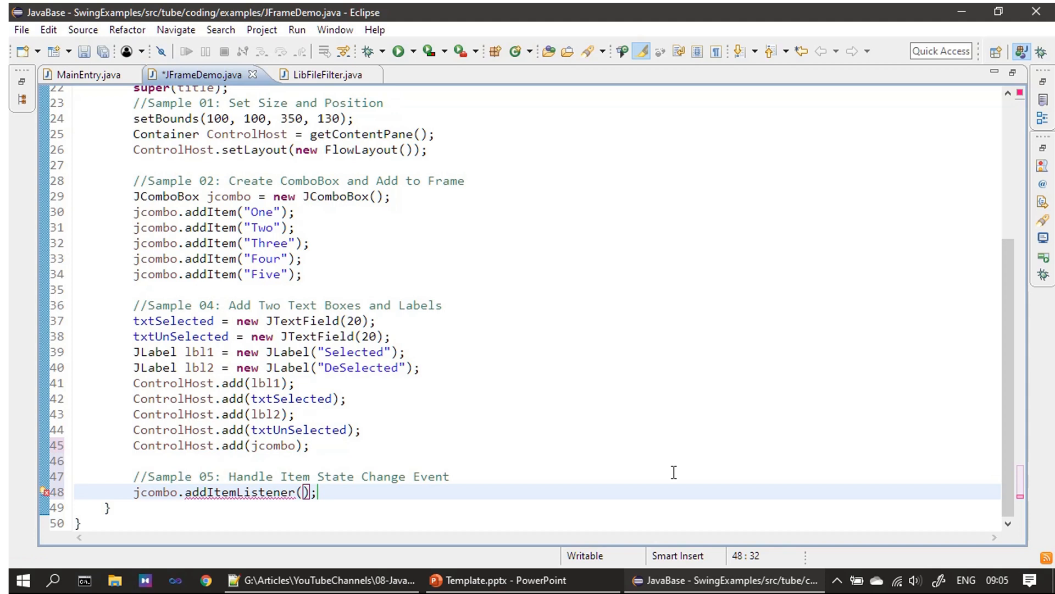
{"action": "type", "text": "new"}
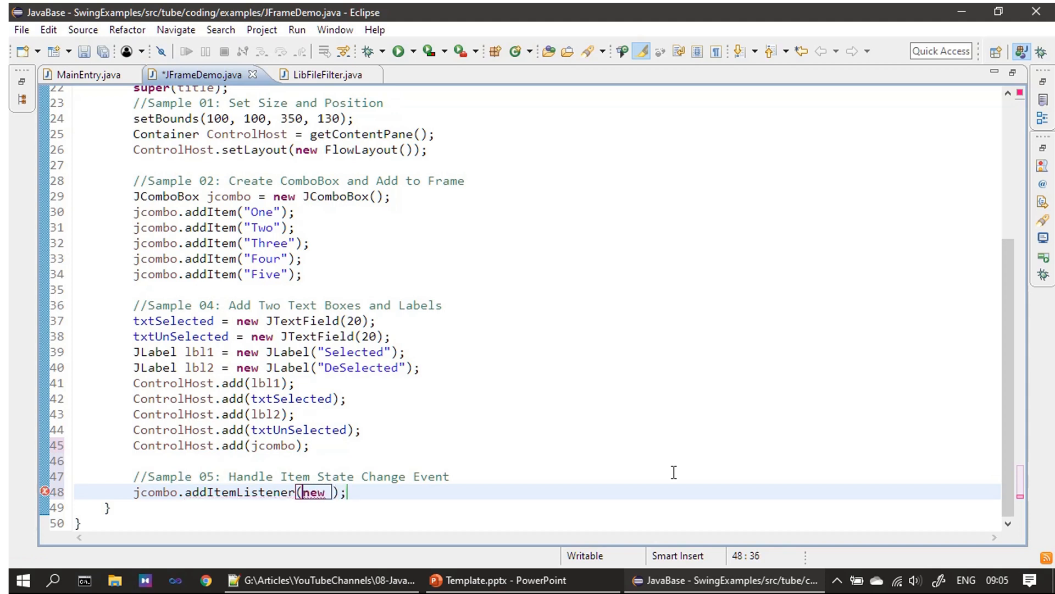
{"action": "key", "text": "ctrl+space"}
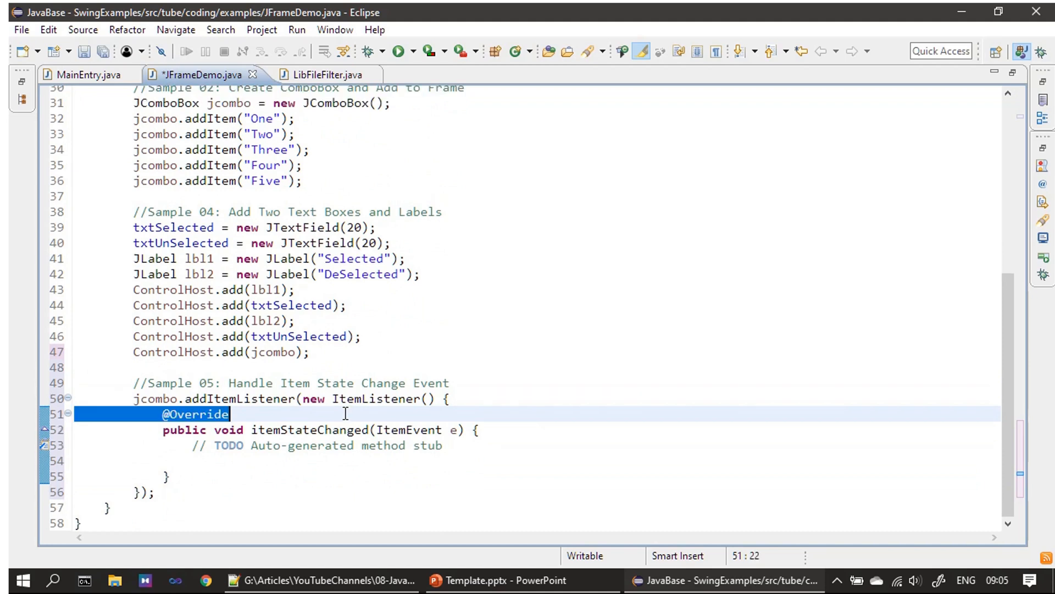
{"action": "key", "text": "Delete"}
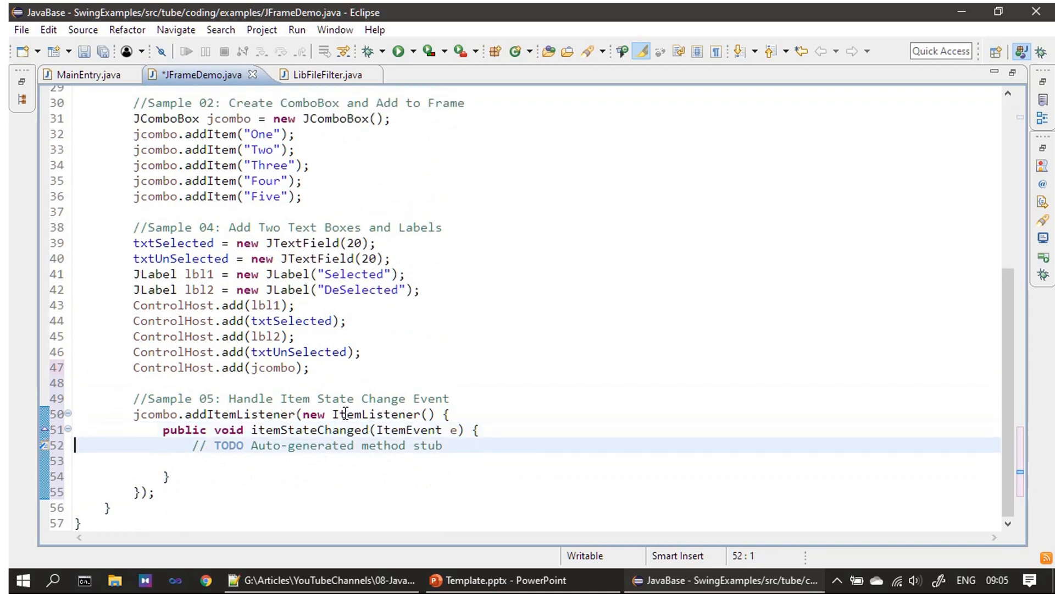
{"action": "key", "text": "Delete"}
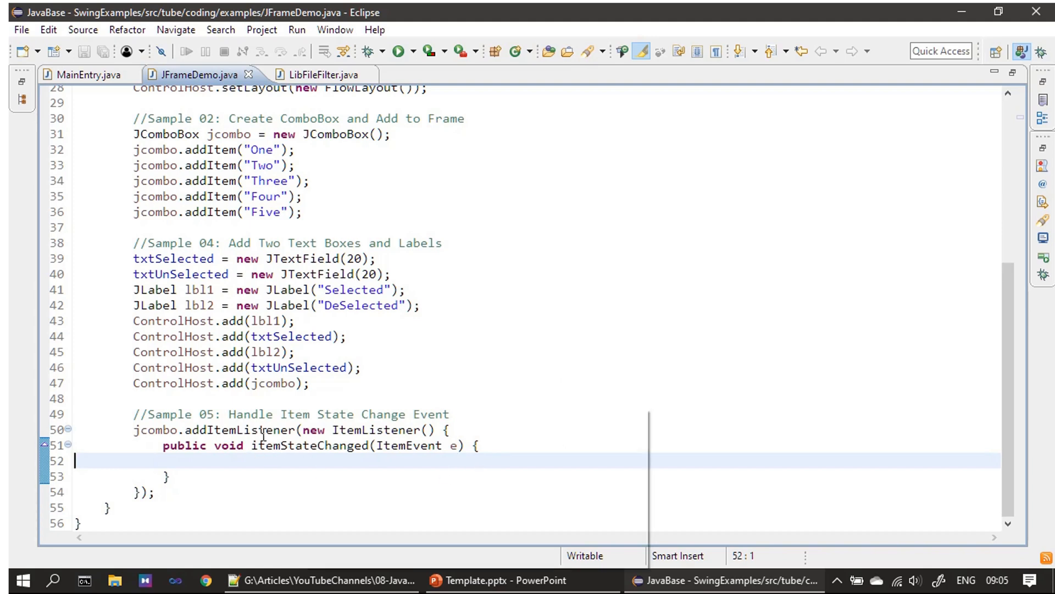
{"action": "mouse_move", "coordinate": [355, 434]}
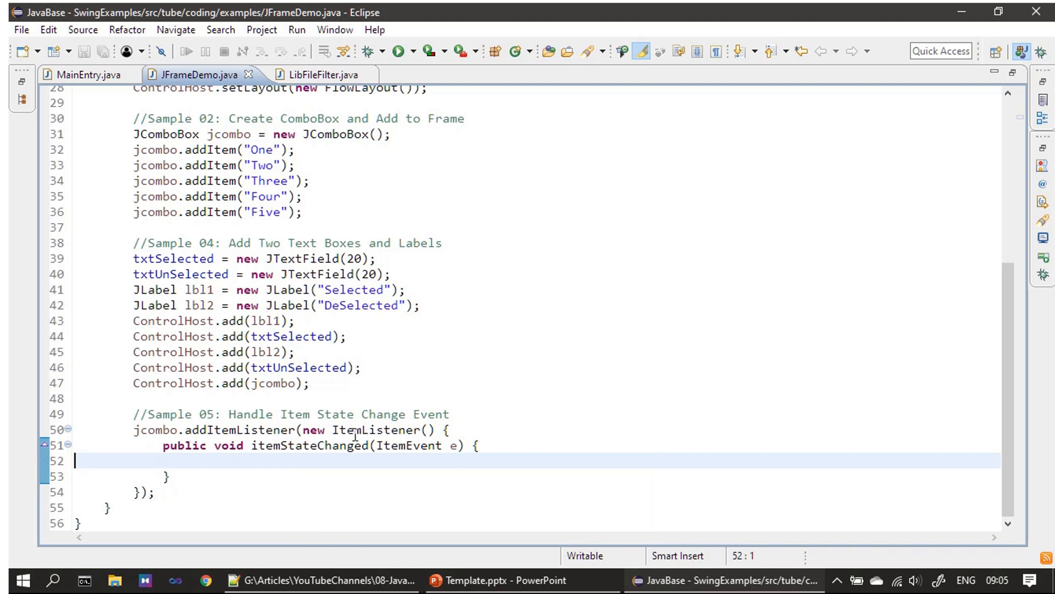
{"action": "mouse_move", "coordinate": [309, 427]}
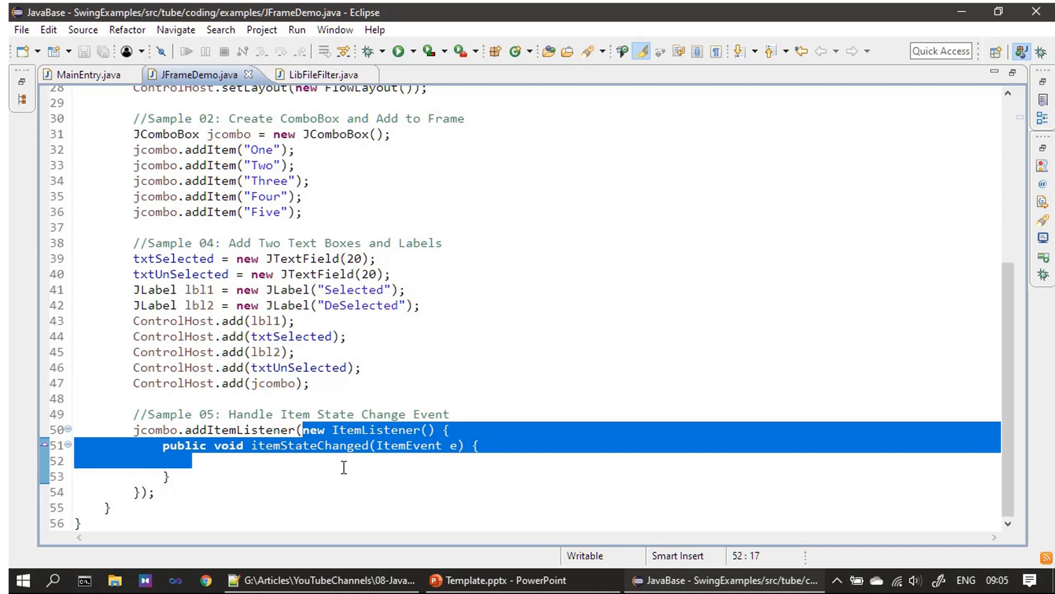
{"action": "left_click", "coordinate": [139, 492]}
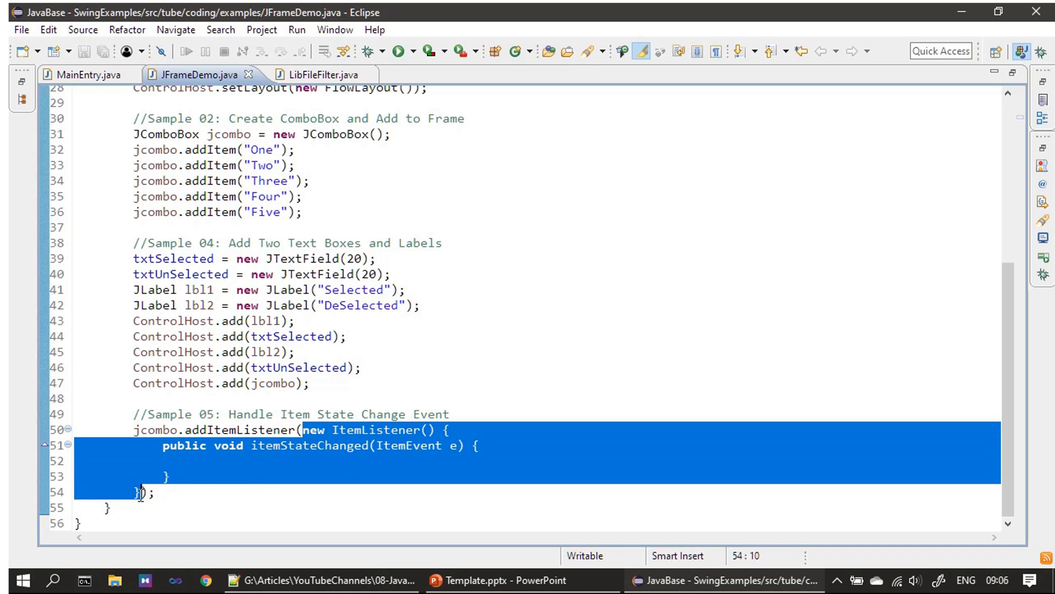
{"action": "mouse_move", "coordinate": [313, 445]}
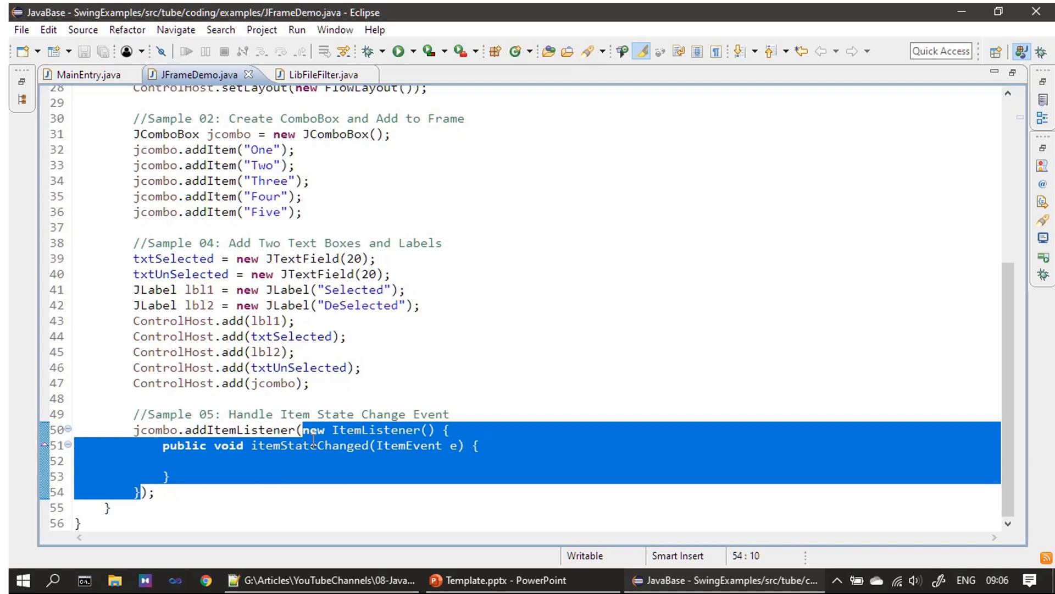
{"action": "left_click", "coordinate": [276, 460]}
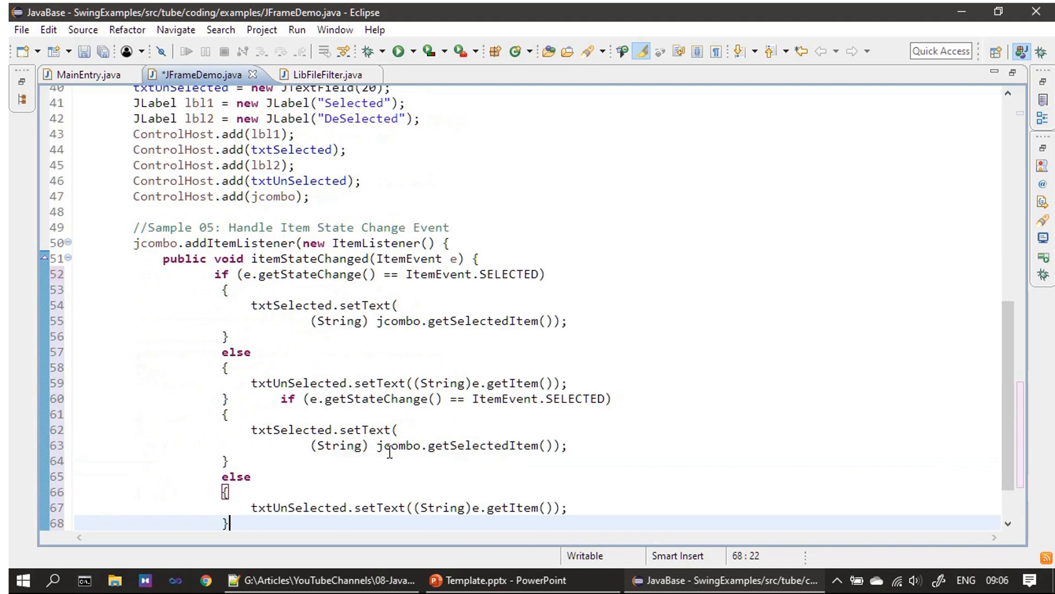
Step: Delete the duplicated if/else block and check which brace closes the handler
{"action": "scroll", "scroll_direction": "down", "scroll_amount": 3}
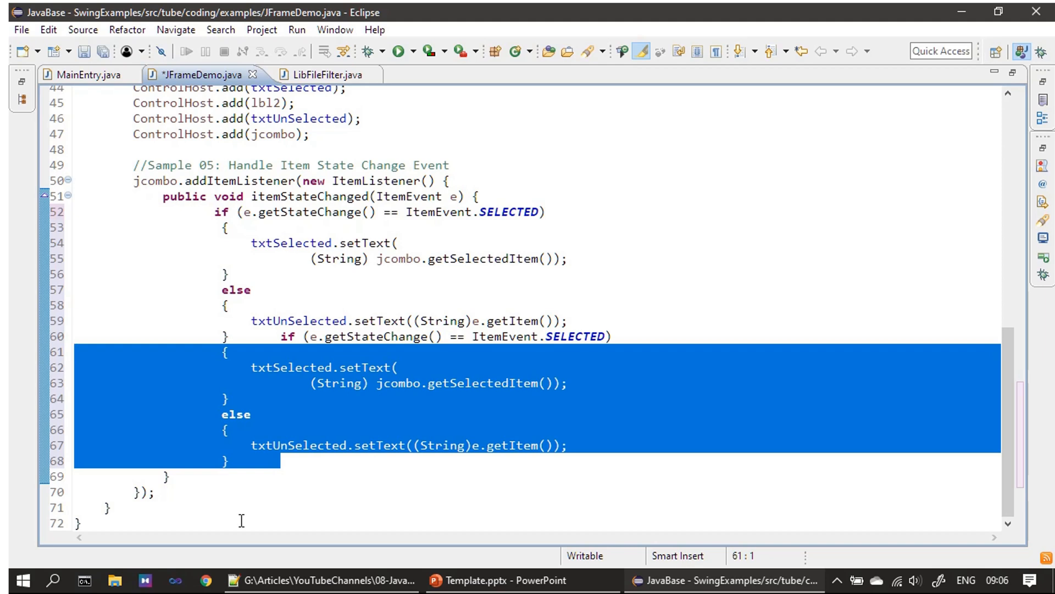
{"action": "key", "text": "Delete"}
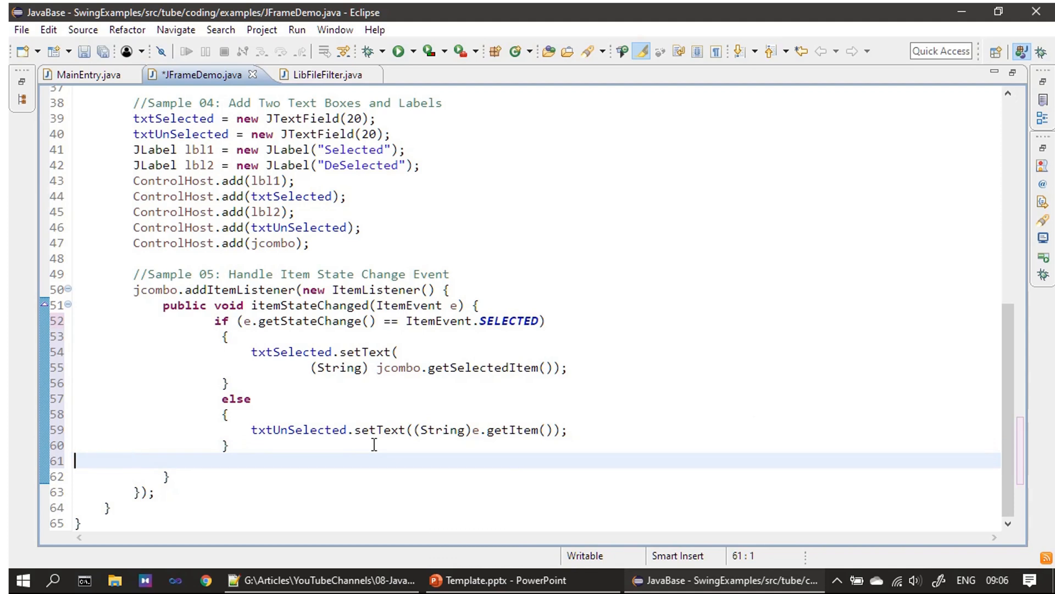
{"action": "scroll", "scroll_direction": "up", "scroll_amount": 3}
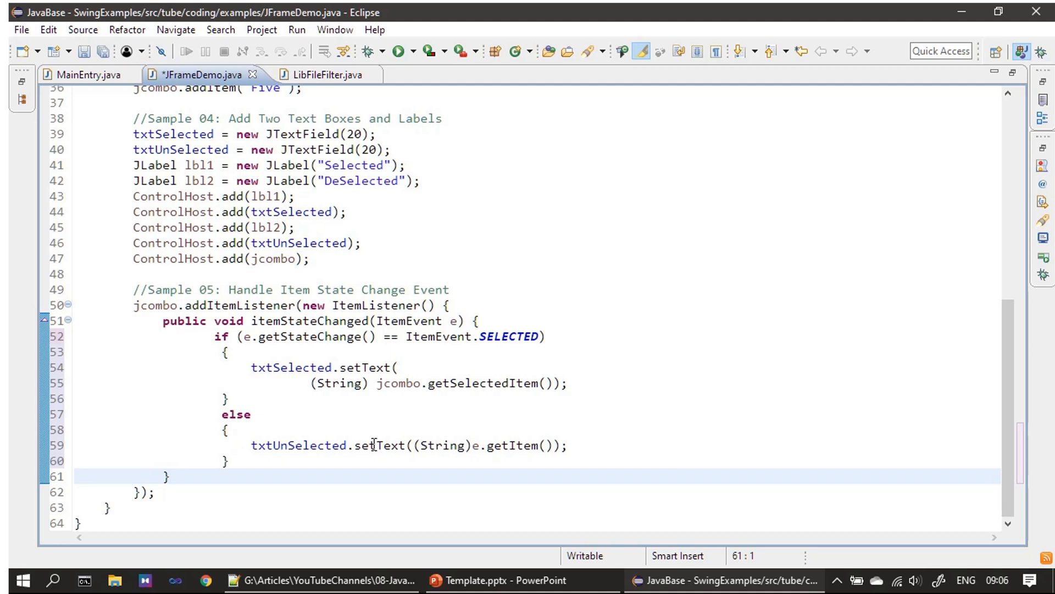
{"action": "left_click", "coordinate": [525, 350]}
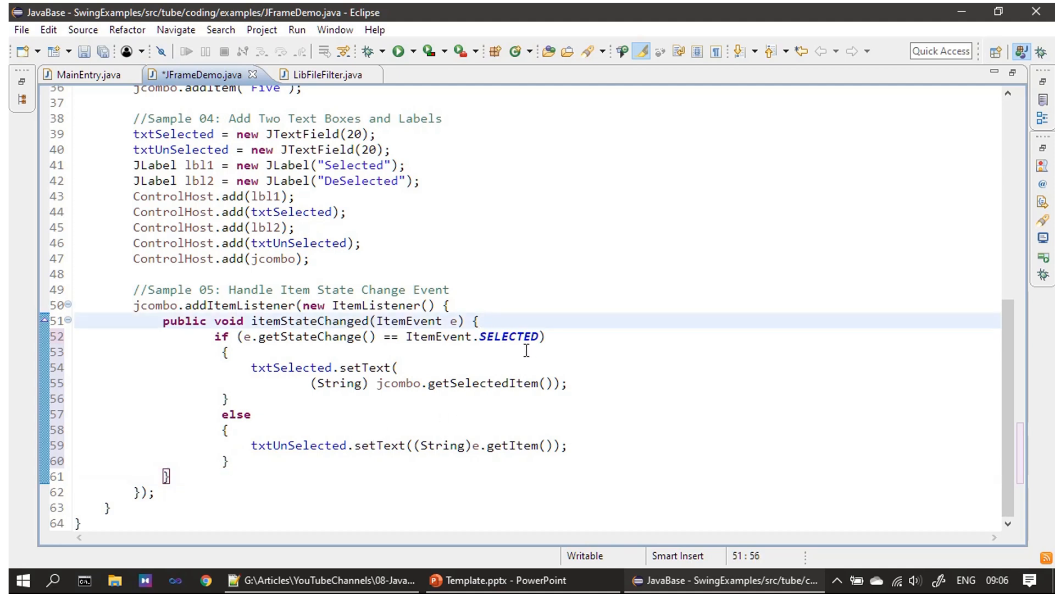
{"action": "mouse_move", "coordinate": [366, 402]}
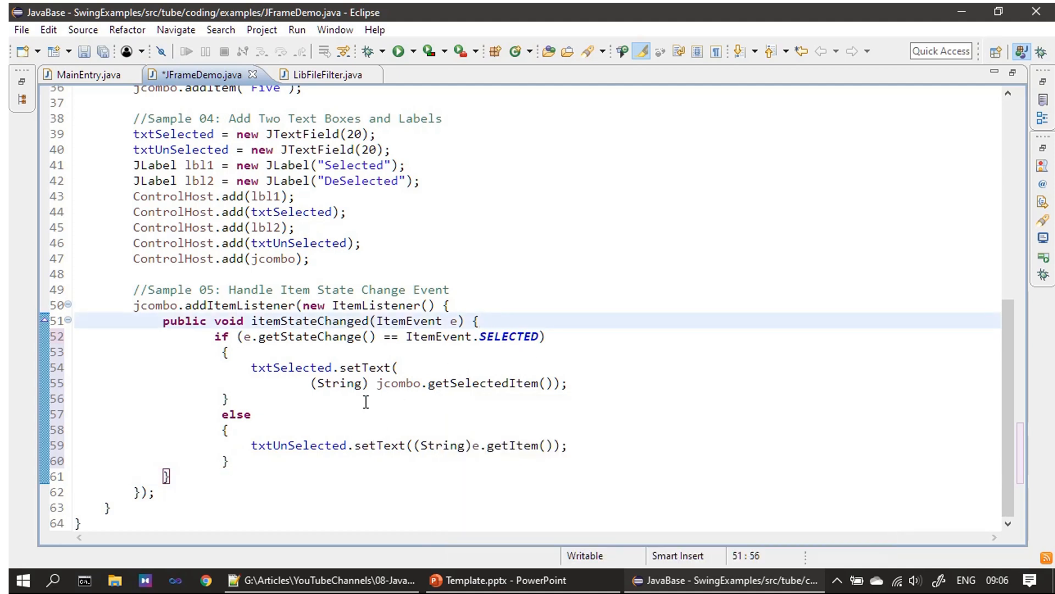
{"action": "left_click", "coordinate": [480, 321]}
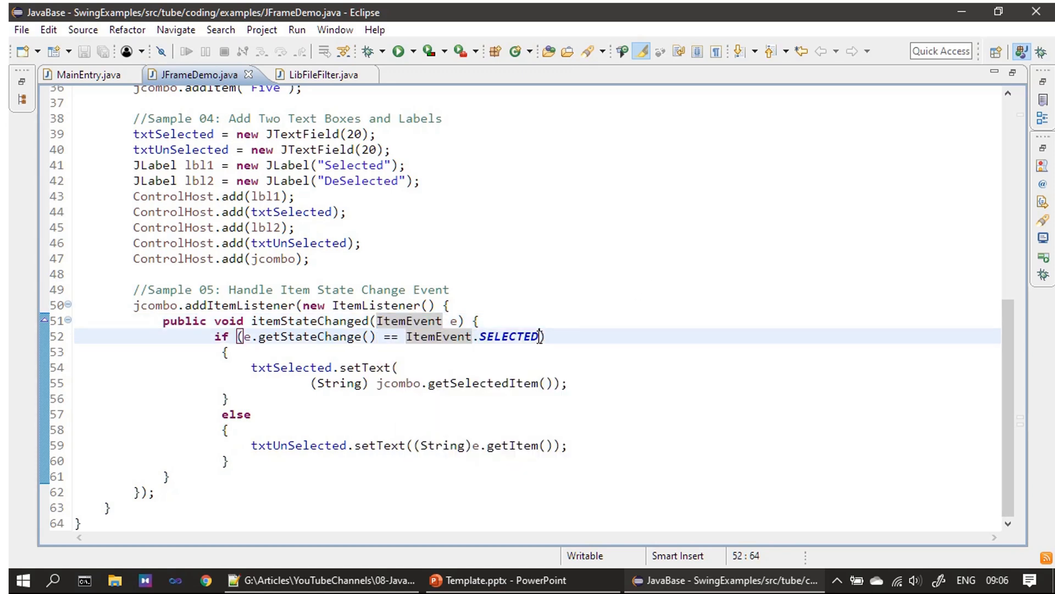
{"action": "double_click", "coordinate": [472, 337]}
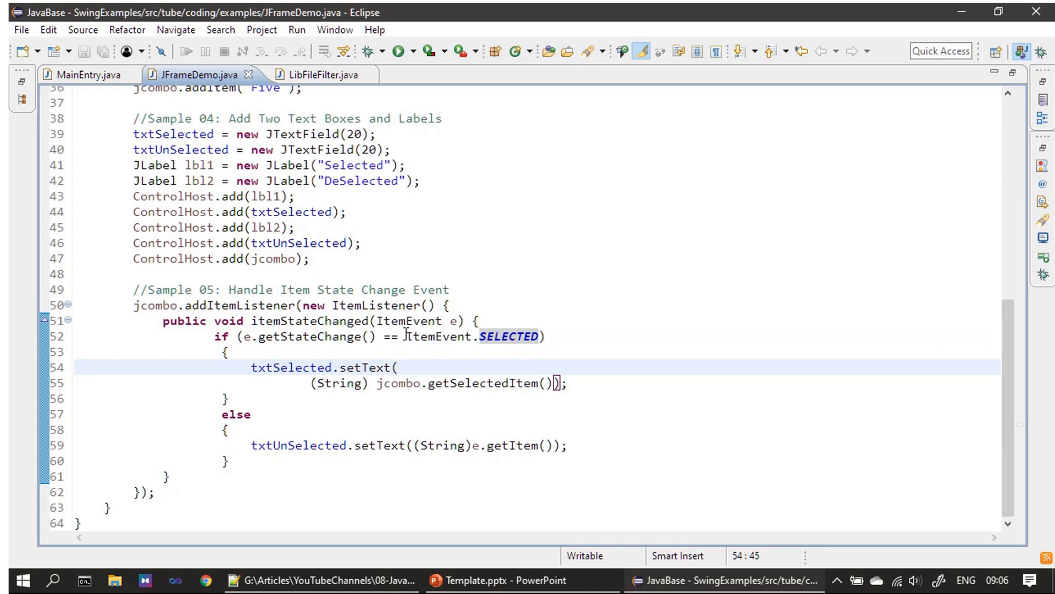
{"action": "double_click", "coordinate": [454, 321]}
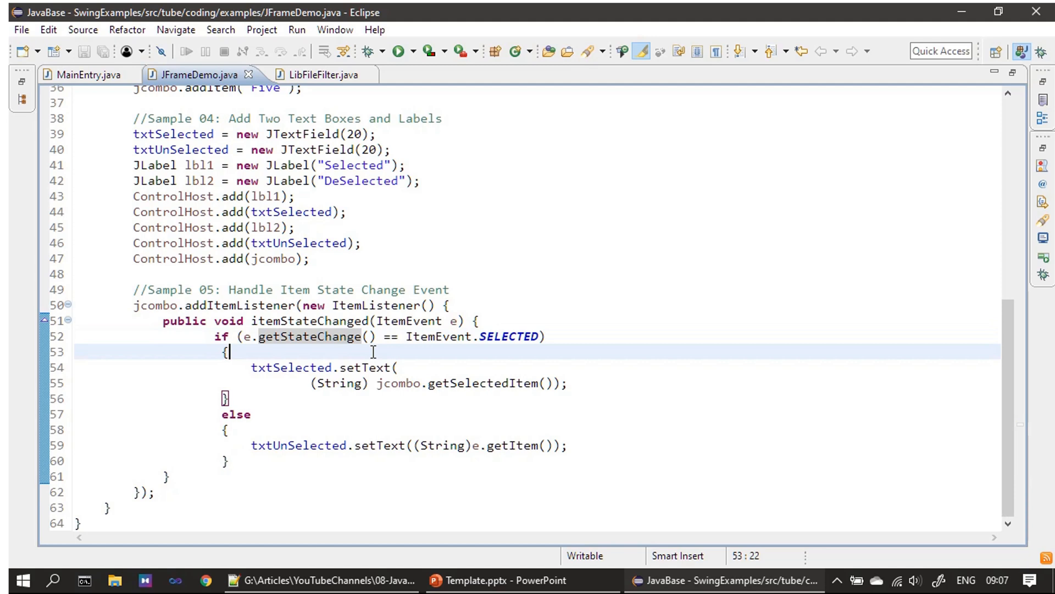
{"action": "mouse_move", "coordinate": [317, 337]}
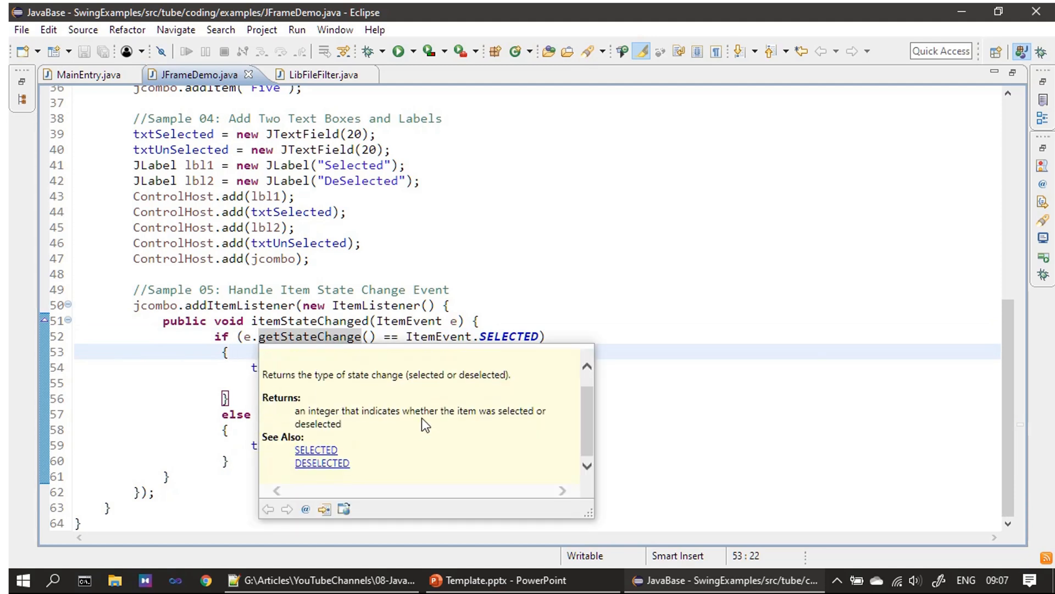
{"action": "mouse_move", "coordinate": [323, 461]}
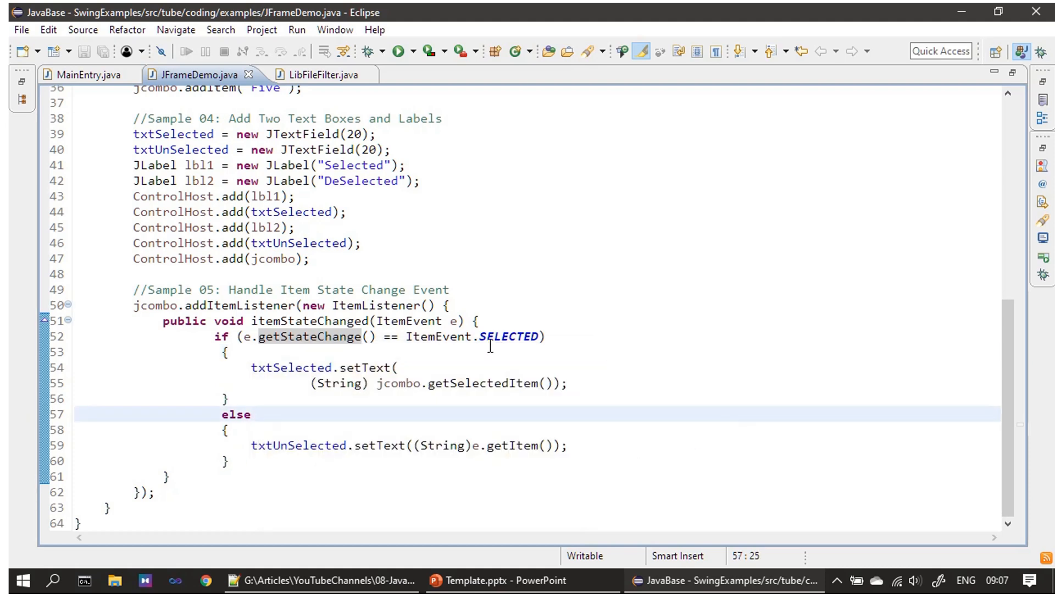
{"action": "left_click", "coordinate": [252, 414]}
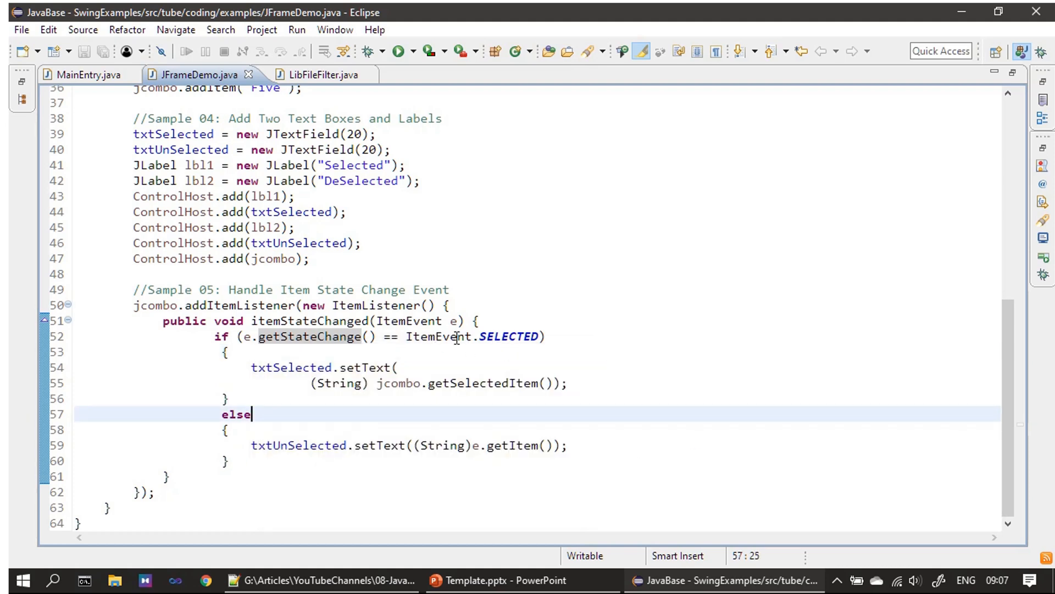
{"action": "mouse_move", "coordinate": [522, 342]}
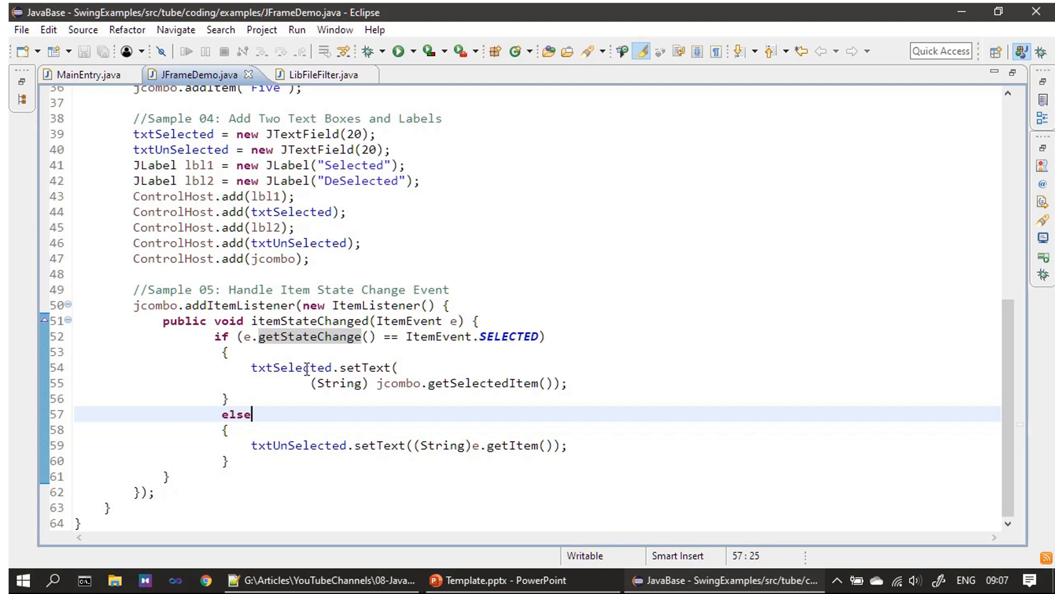
{"action": "mouse_move", "coordinate": [291, 367]}
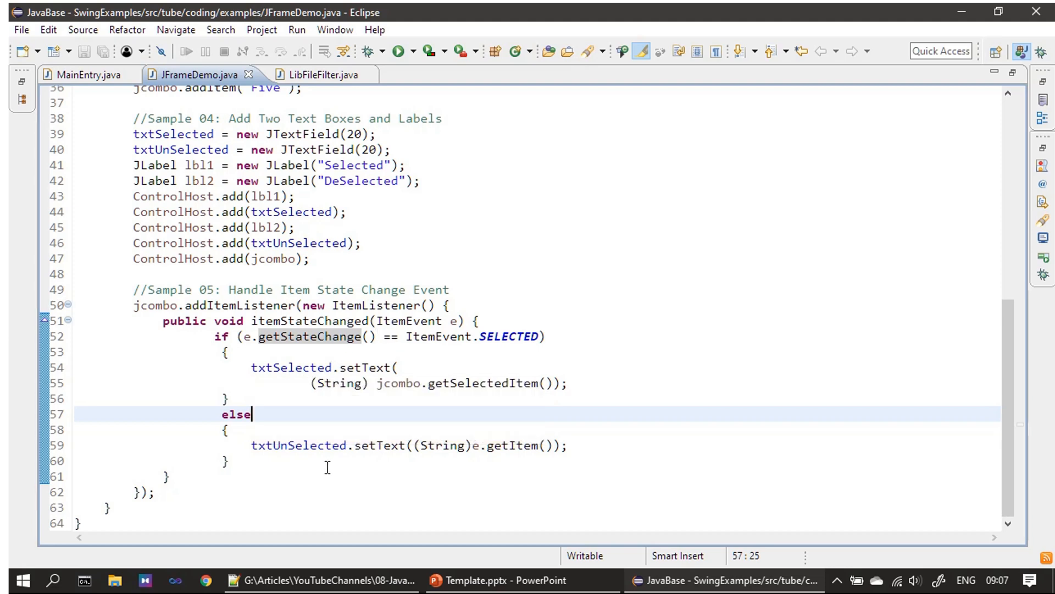
{"action": "mouse_move", "coordinate": [282, 362]}
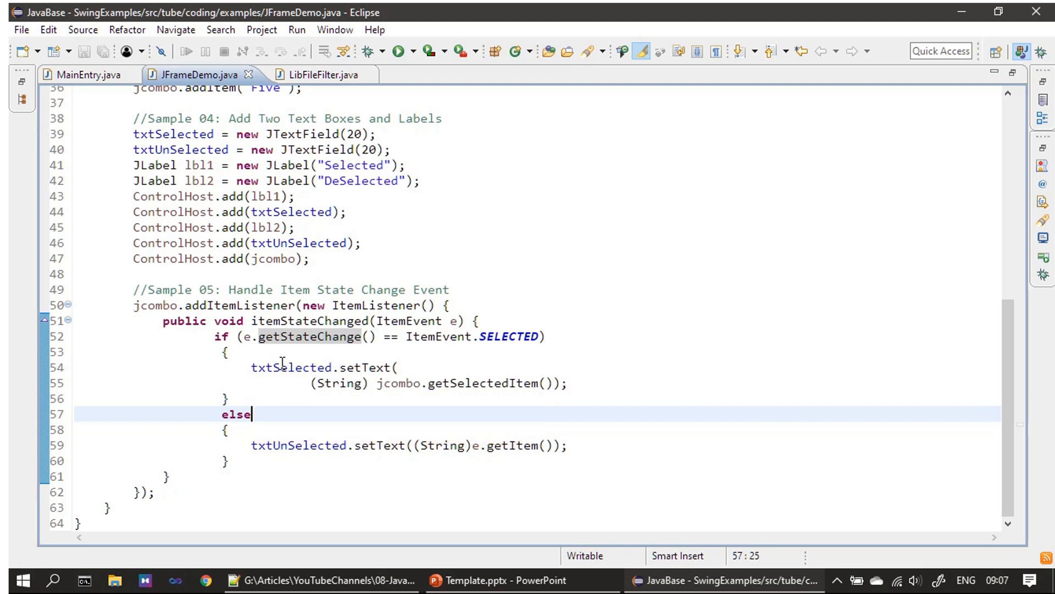
{"action": "mouse_move", "coordinate": [290, 367]}
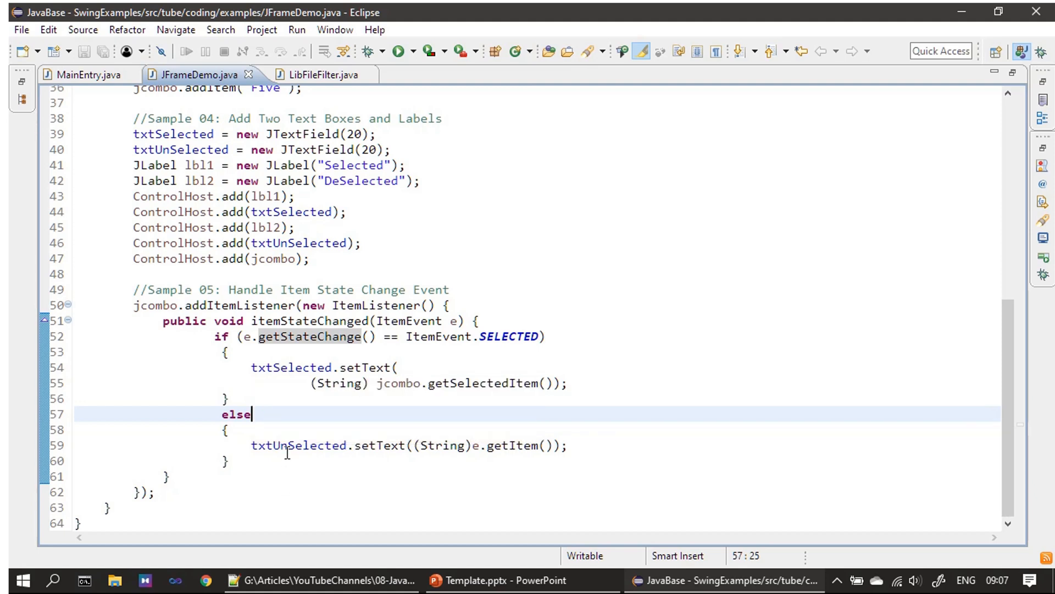
{"action": "mouse_move", "coordinate": [299, 444]}
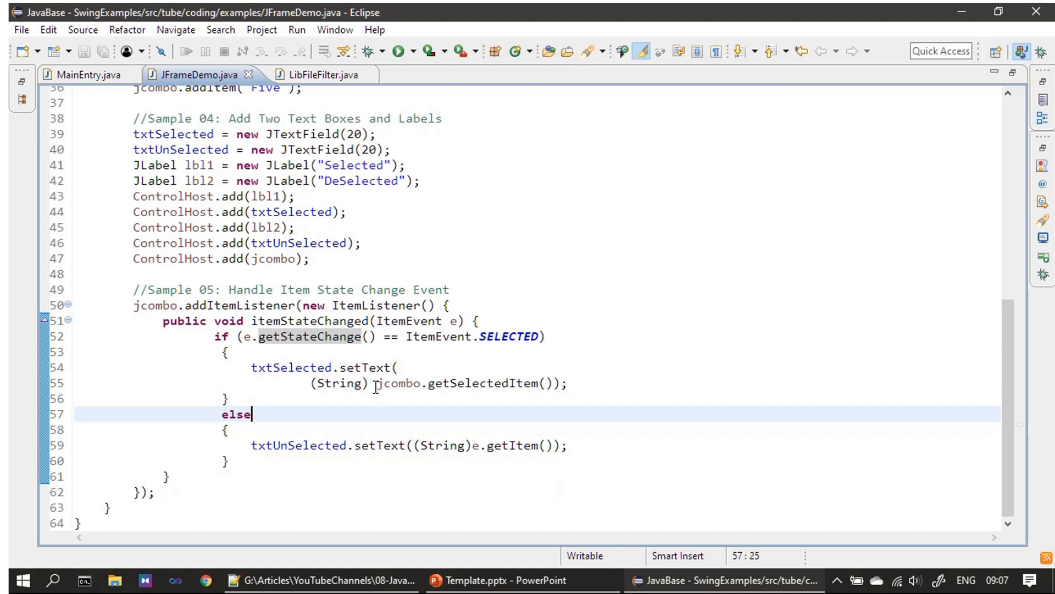
{"action": "double_click", "coordinate": [463, 384]}
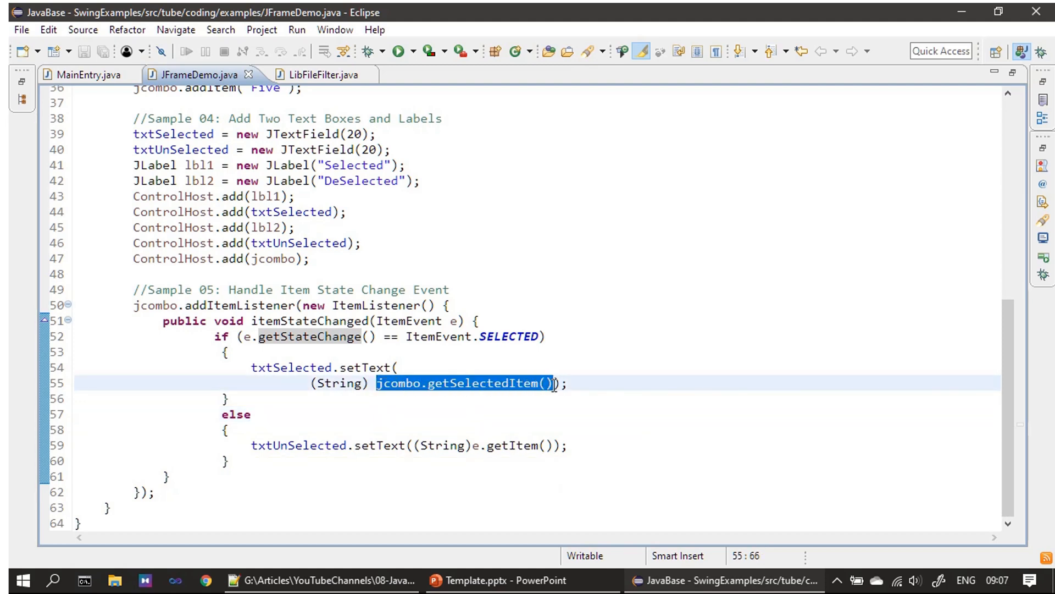
{"action": "mouse_move", "coordinate": [464, 398]}
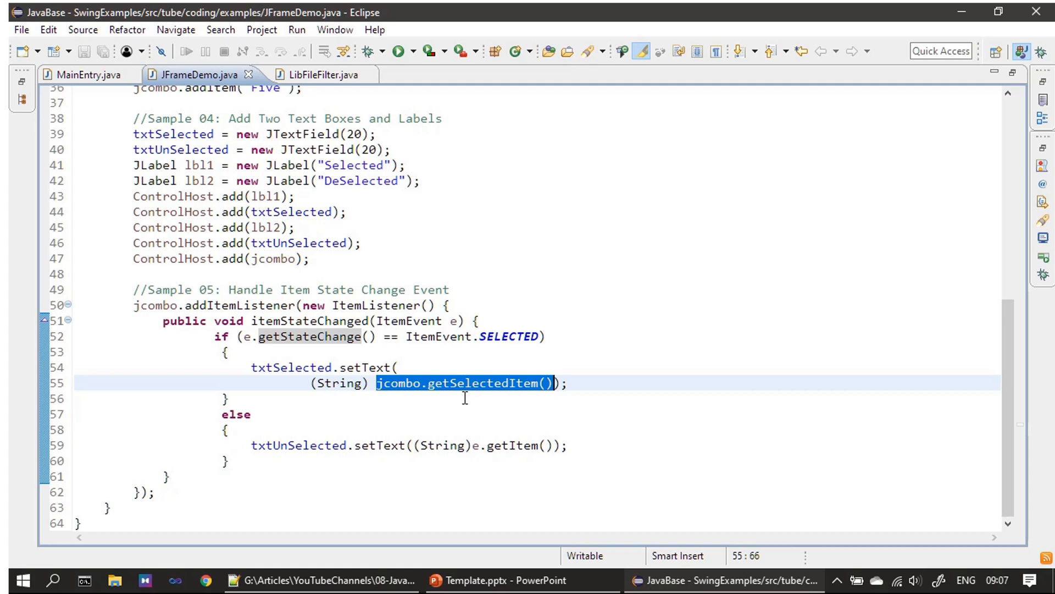
{"action": "mouse_move", "coordinate": [362, 381]}
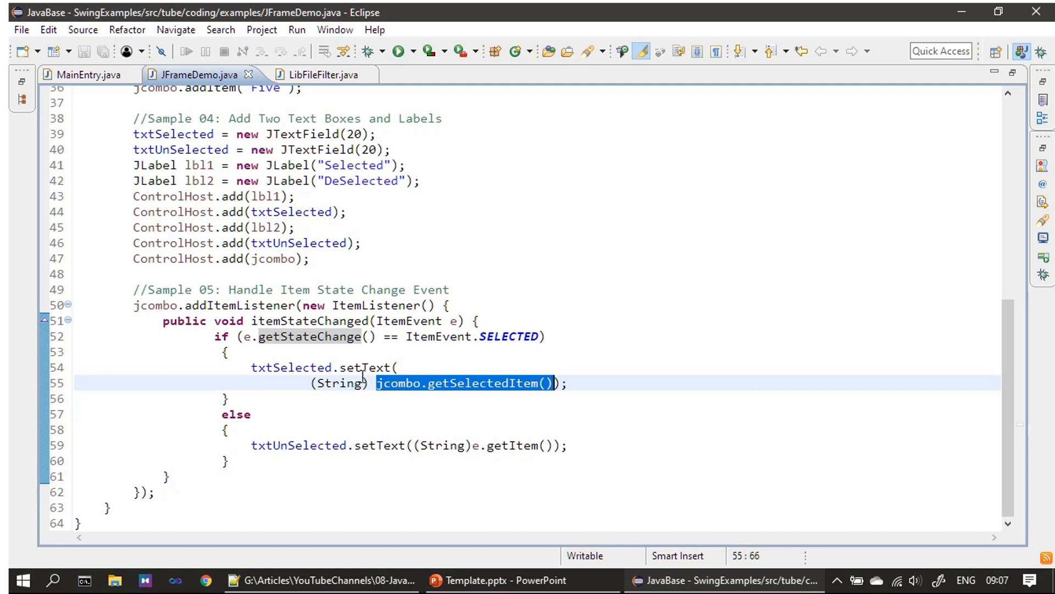
{"action": "double_click", "coordinate": [339, 383]}
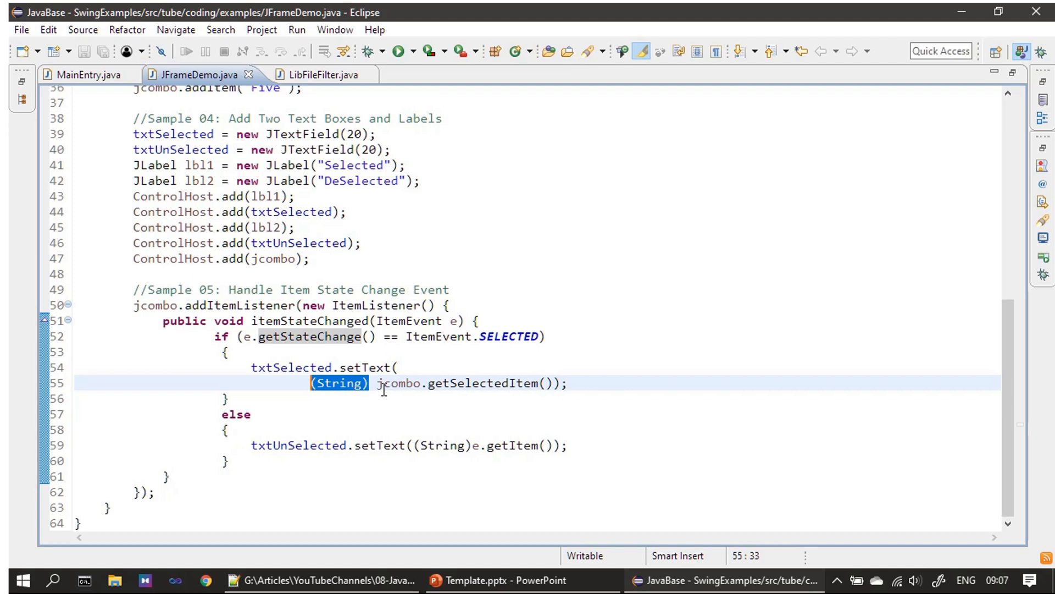
{"action": "scroll", "scroll_direction": "up", "scroll_amount": 3}
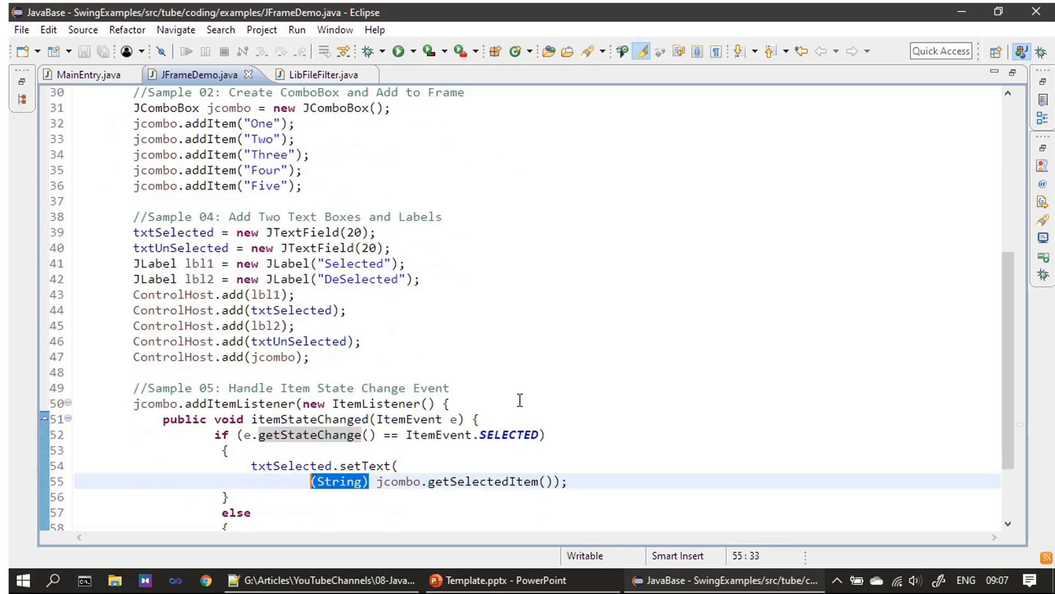
{"action": "scroll", "scroll_direction": "down", "scroll_amount": 3}
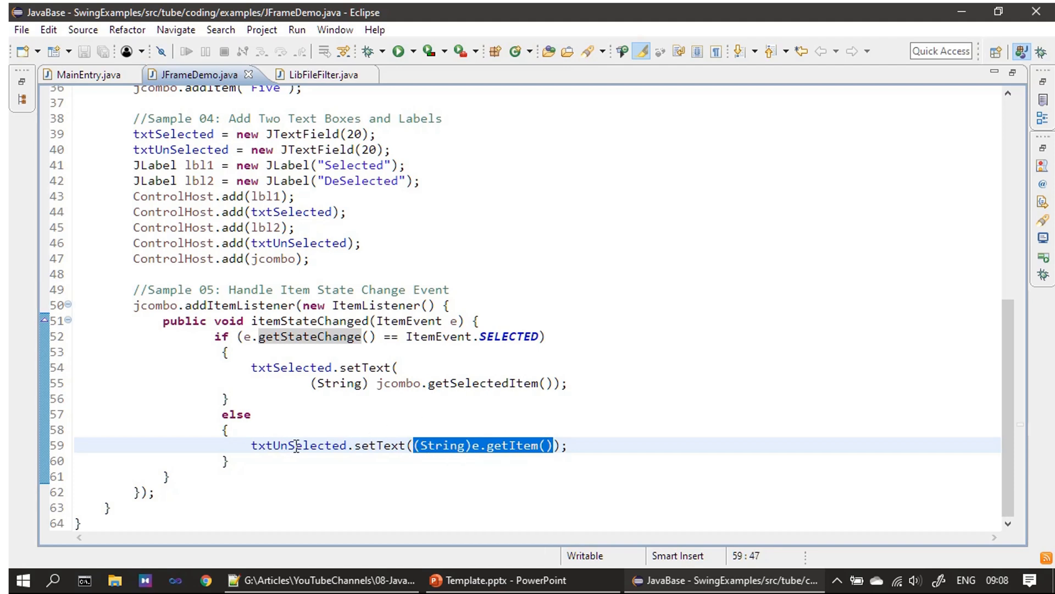
{"action": "mouse_move", "coordinate": [296, 445]}
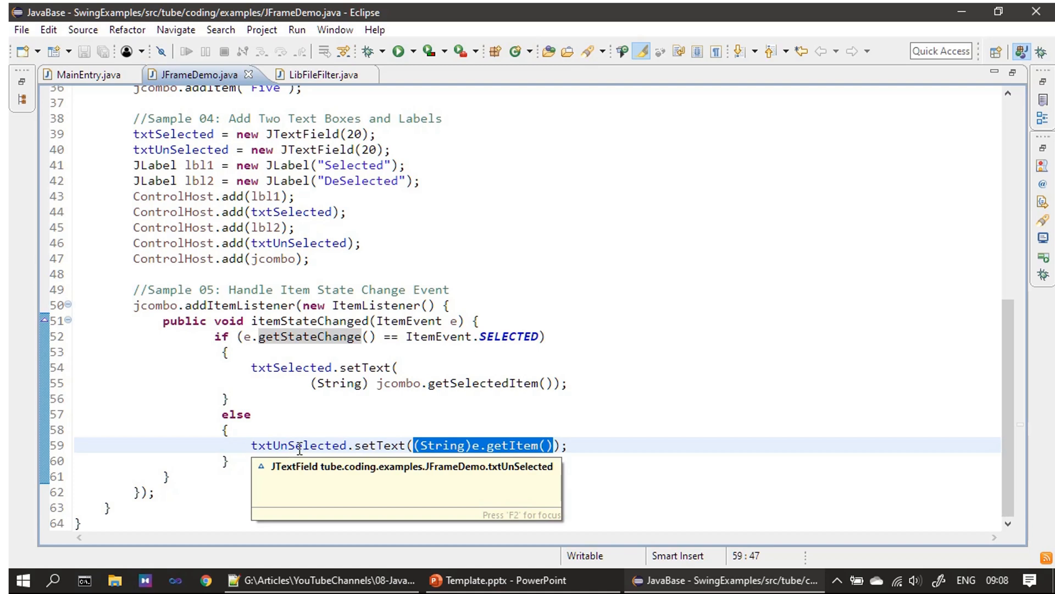
{"action": "left_click", "coordinate": [462, 414]}
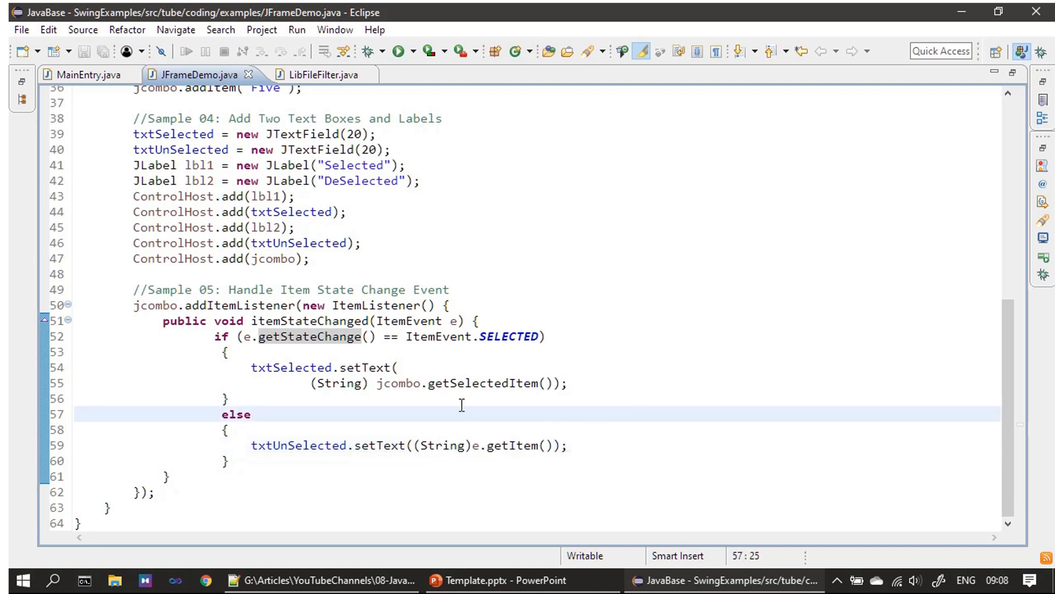
{"action": "double_click", "coordinate": [491, 384]}
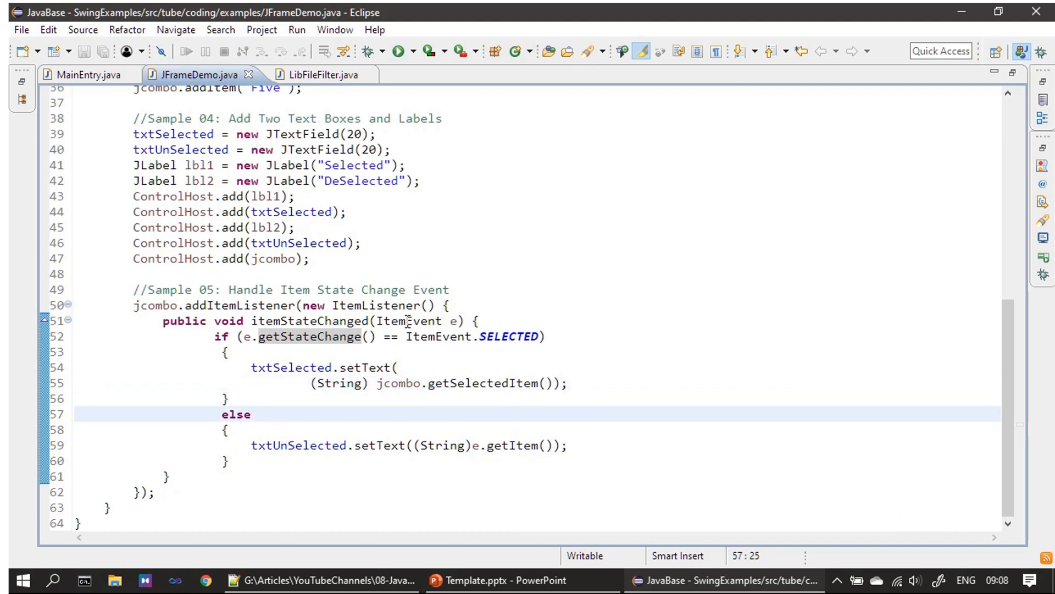
{"action": "double_click", "coordinate": [412, 320]}
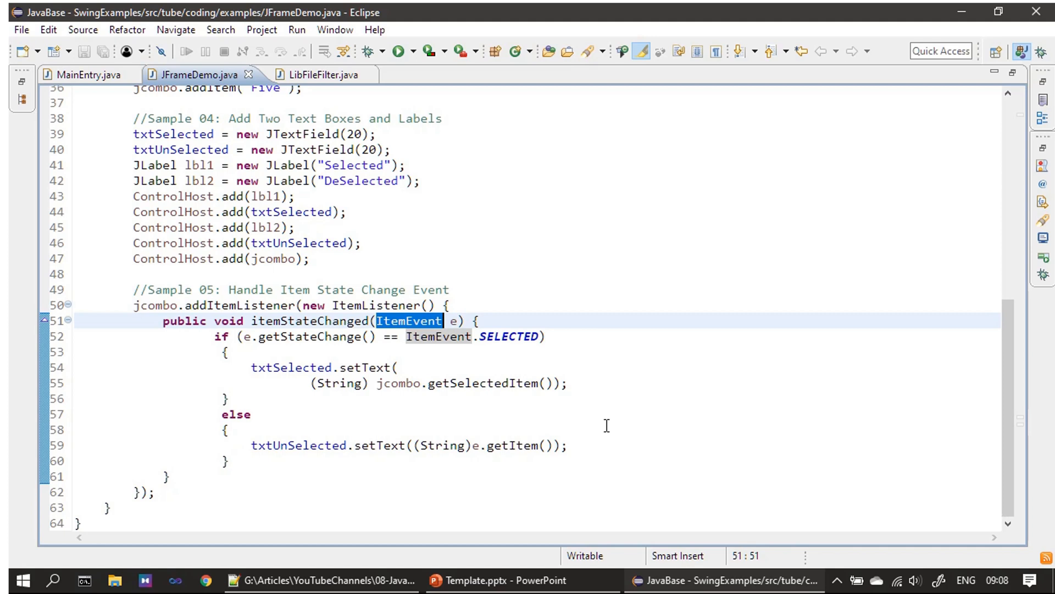
{"action": "mouse_move", "coordinate": [348, 386]}
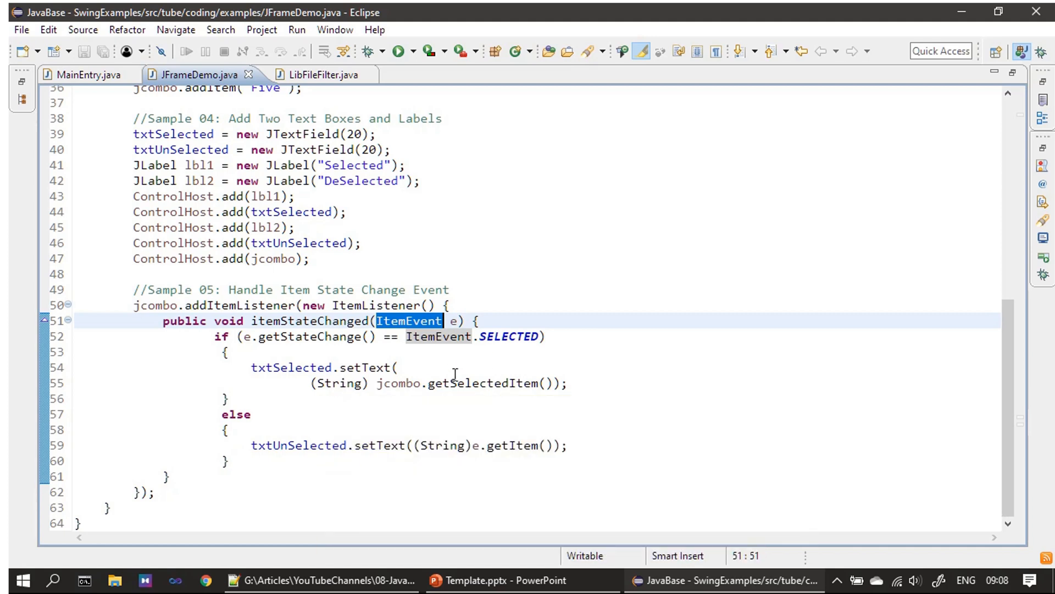
{"action": "mouse_move", "coordinate": [397, 383]}
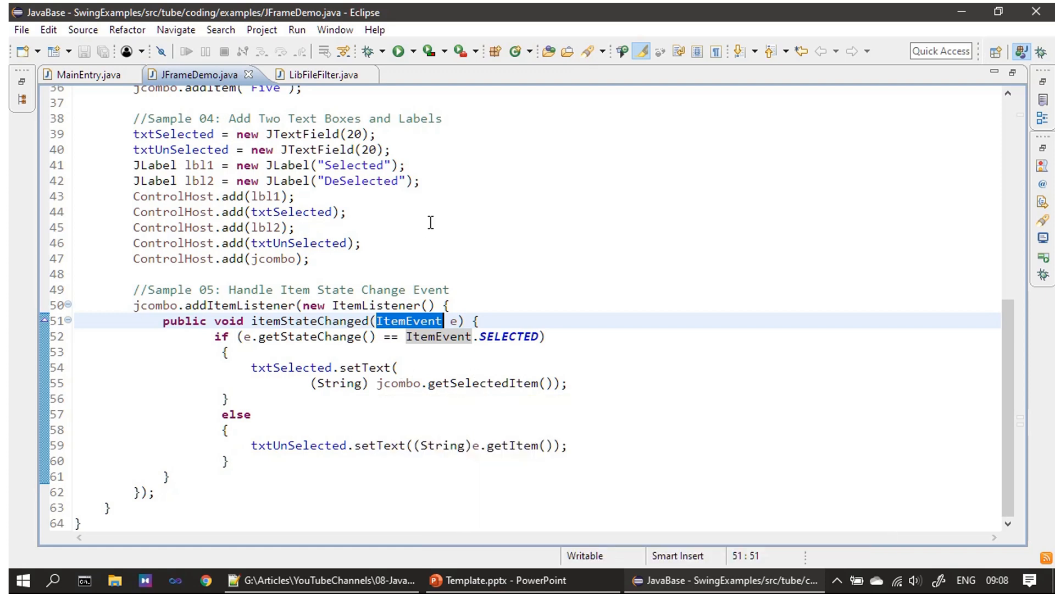
{"action": "mouse_move", "coordinate": [401, 73]}
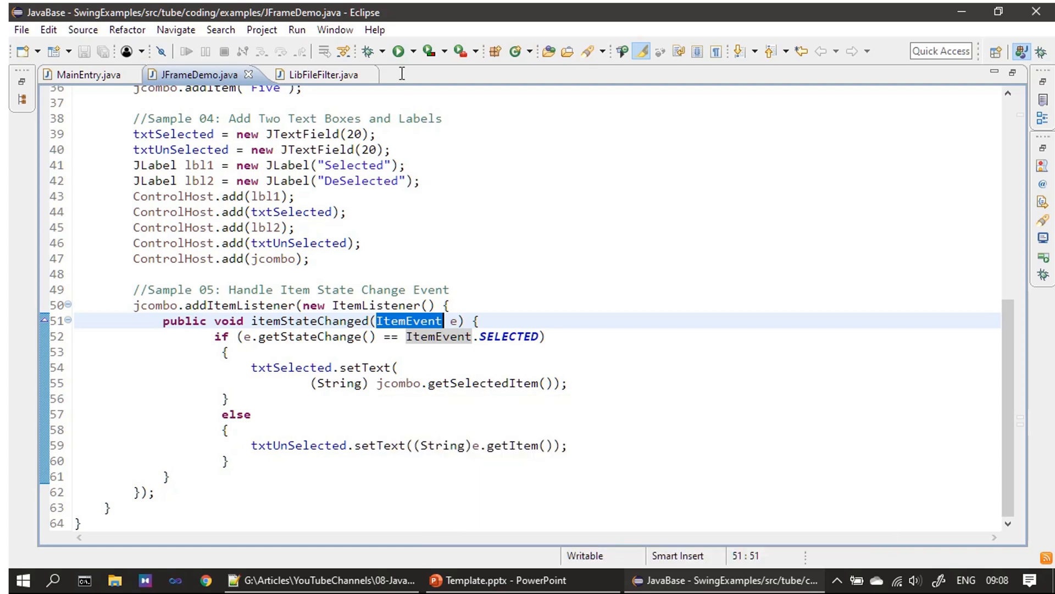
Step: Run JFrameDemo and select Three, leaving One shown as deselected
{"action": "left_click", "coordinate": [399, 50]}
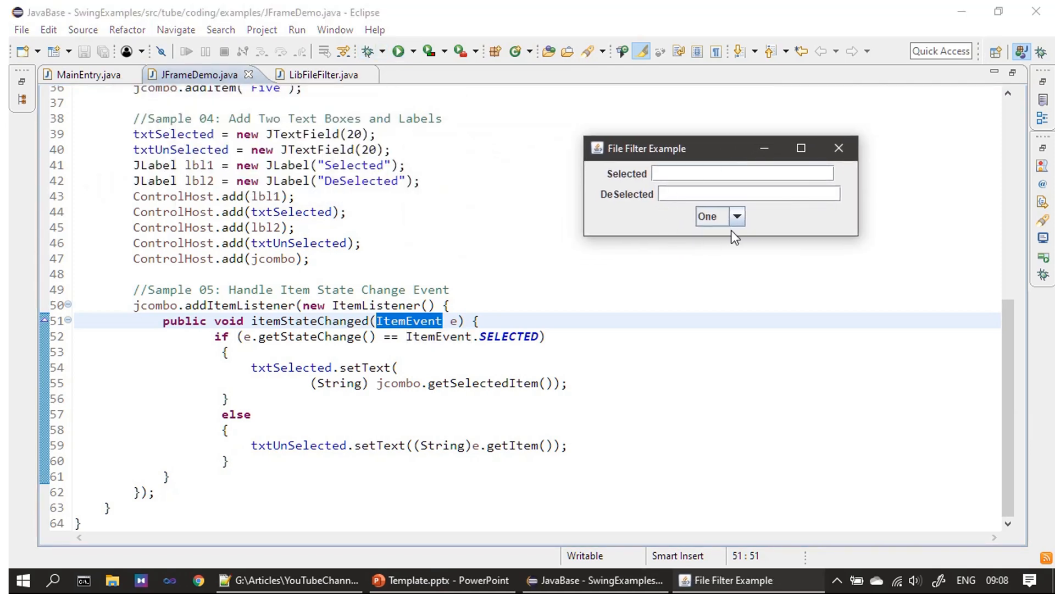
{"action": "left_click", "coordinate": [720, 216]}
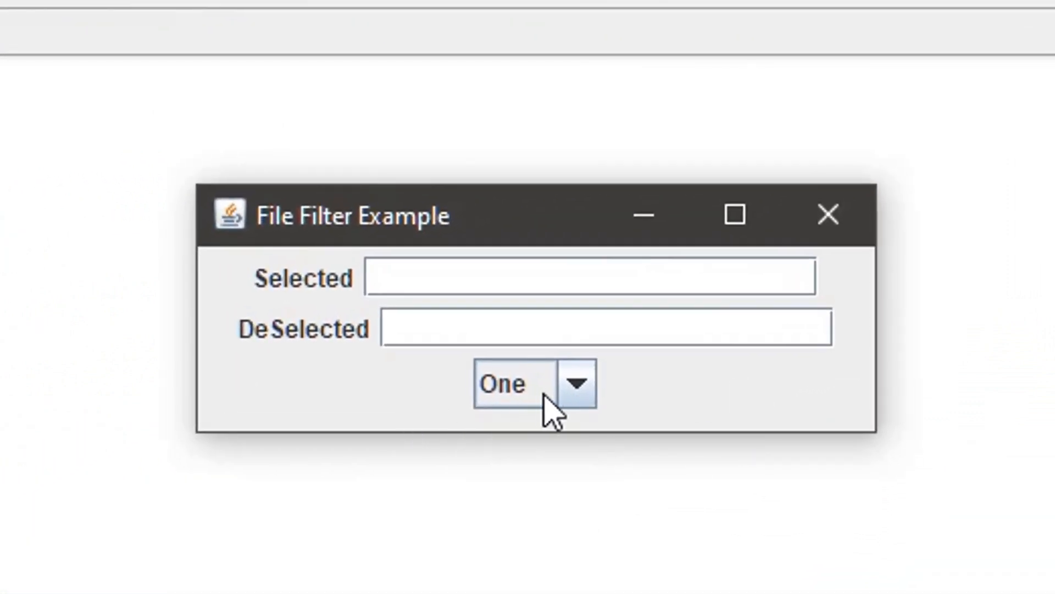
{"action": "left_click", "coordinate": [576, 383]}
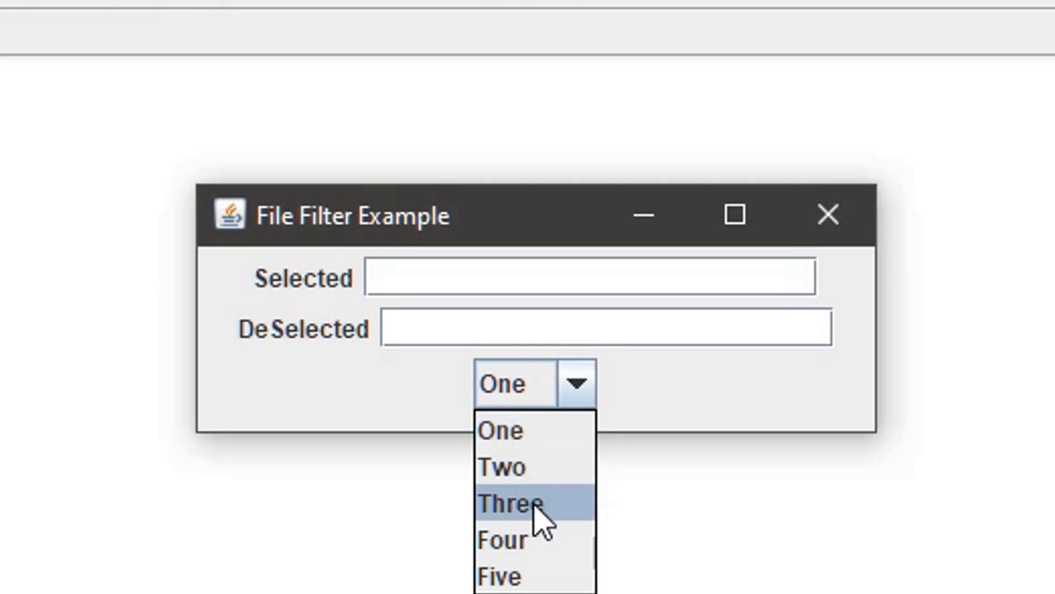
{"action": "left_click", "coordinate": [507, 504]}
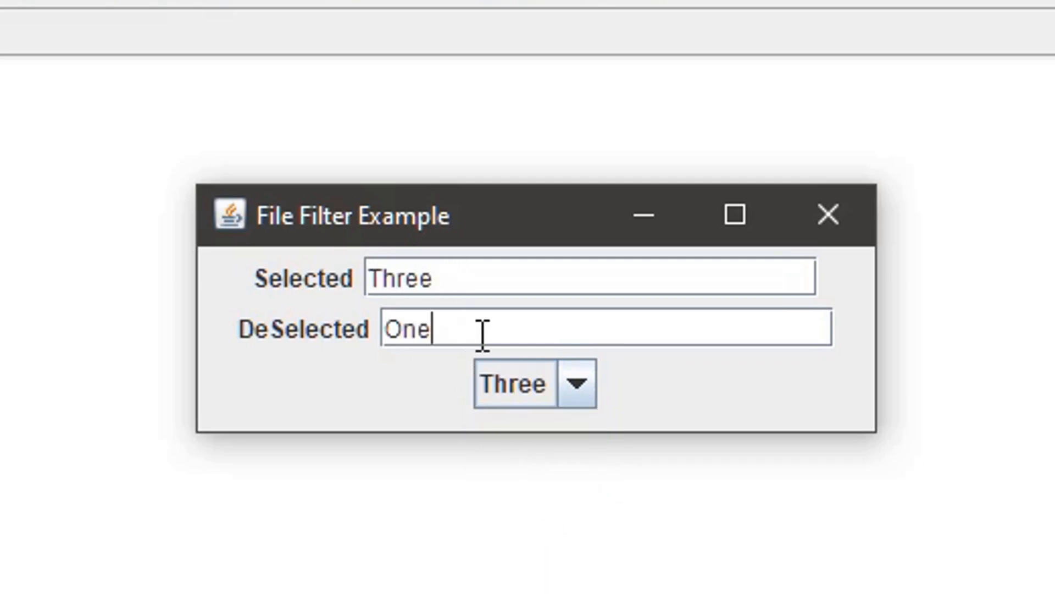
{"action": "double_click", "coordinate": [404, 330]}
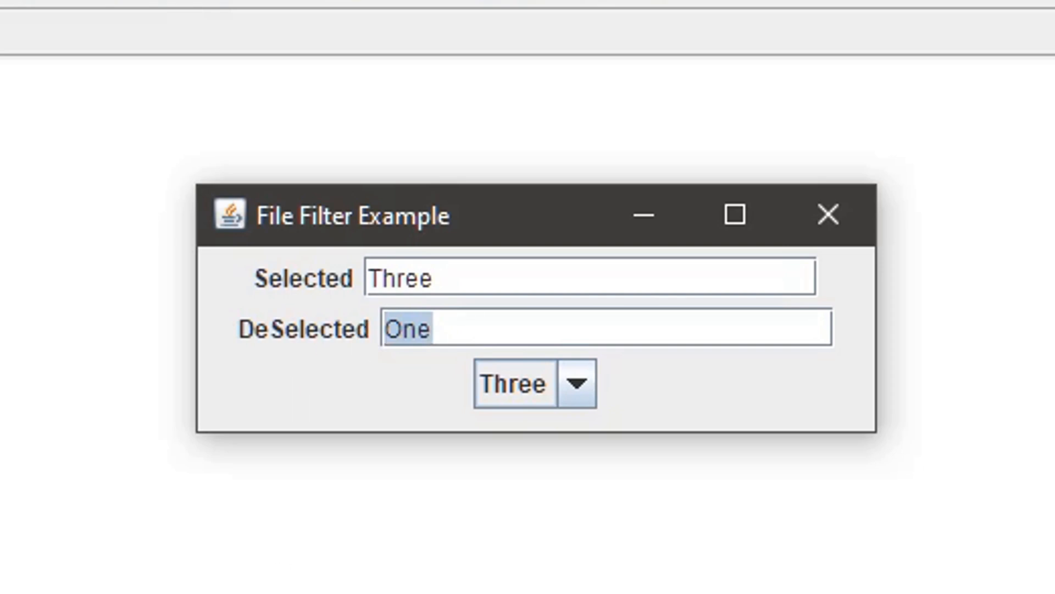
{"action": "mouse_move", "coordinate": [576, 424]}
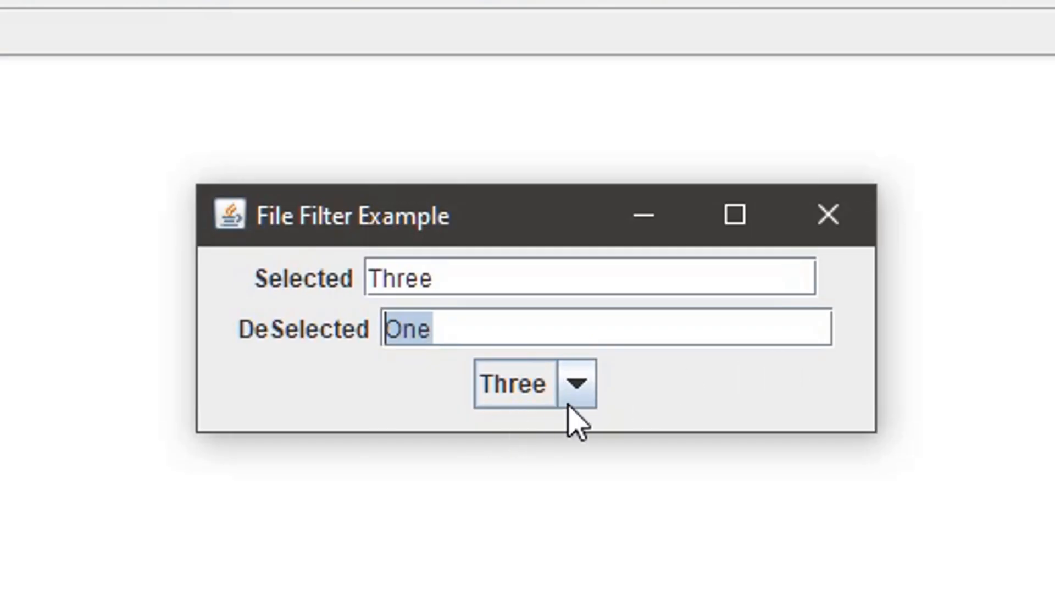
Step: Select Five so Three becomes deselected, then close the demo window
{"action": "left_click", "coordinate": [582, 384]}
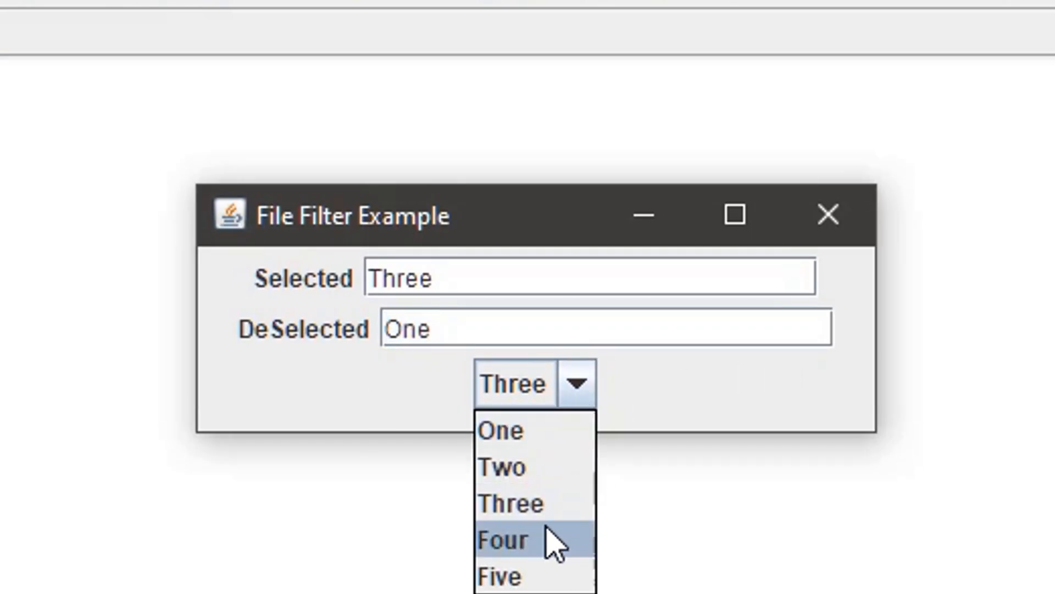
{"action": "mouse_move", "coordinate": [383, 343]}
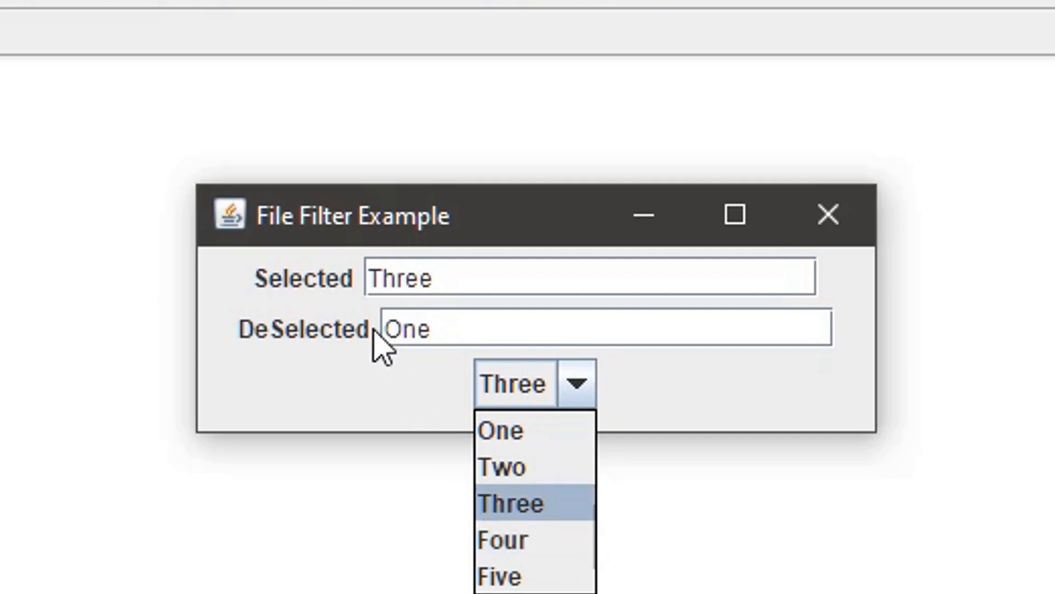
{"action": "mouse_move", "coordinate": [498, 576]}
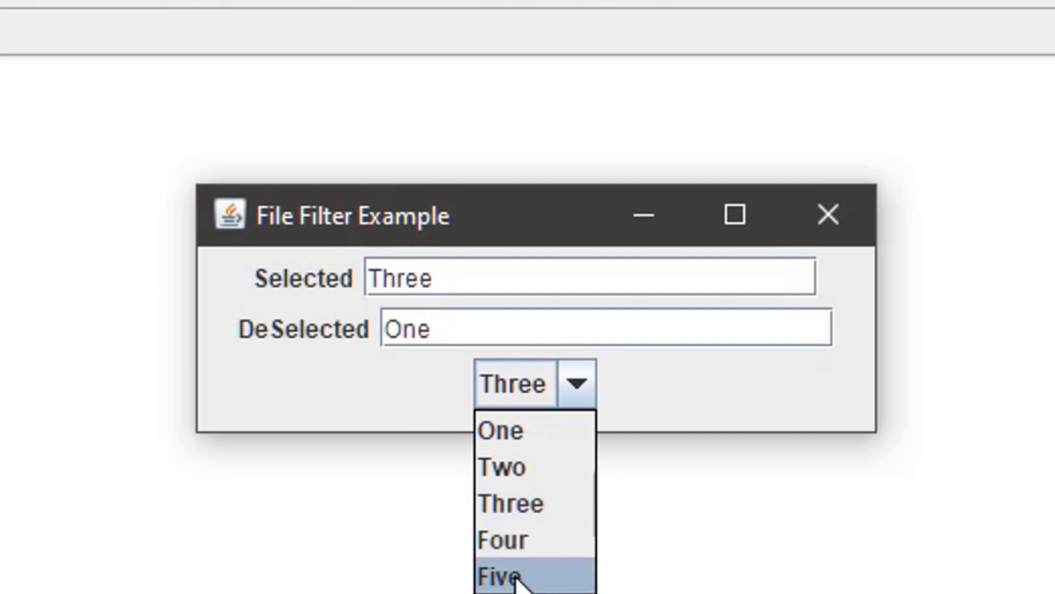
{"action": "left_click", "coordinate": [498, 577]}
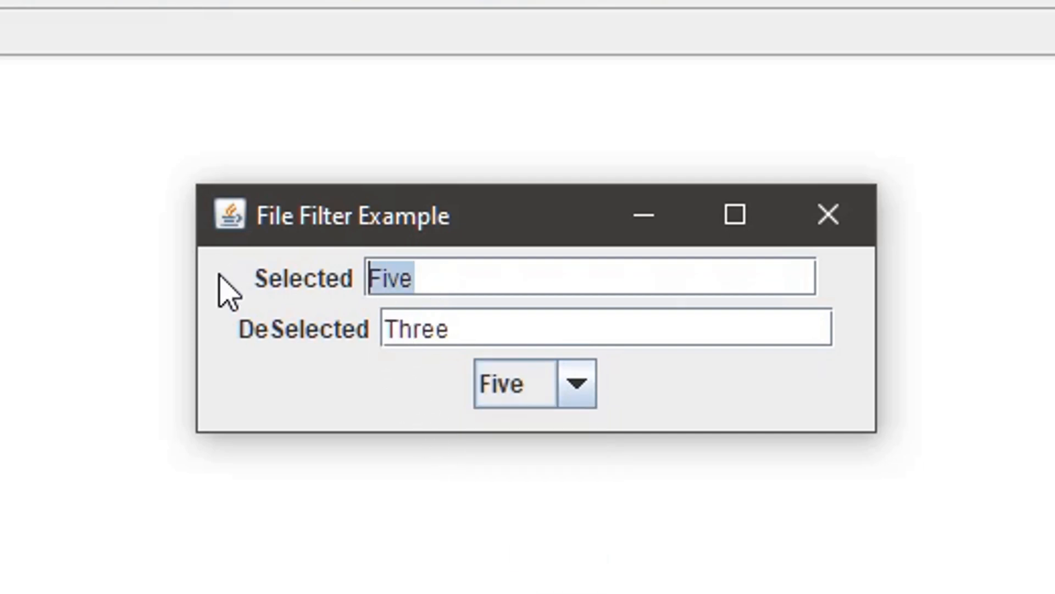
{"action": "left_click", "coordinate": [605, 328]}
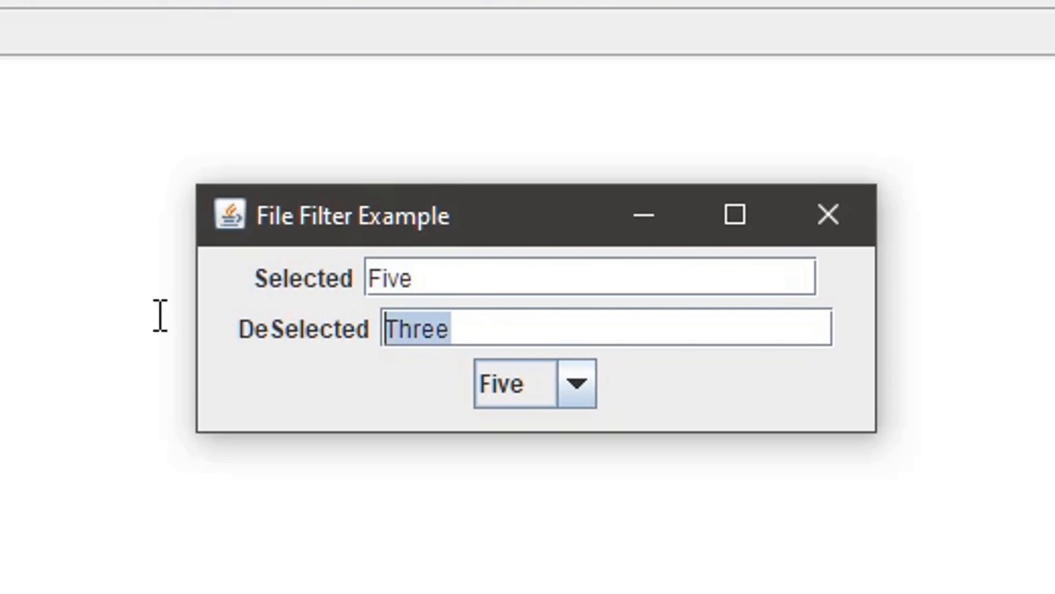
{"action": "mouse_move", "coordinate": [353, 387]}
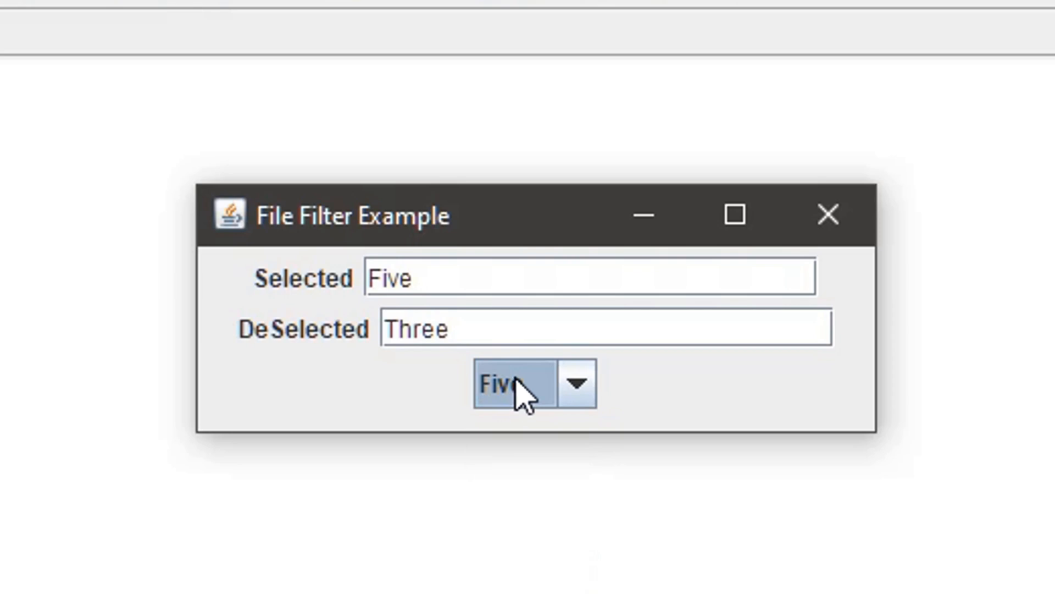
{"action": "mouse_move", "coordinate": [828, 215]}
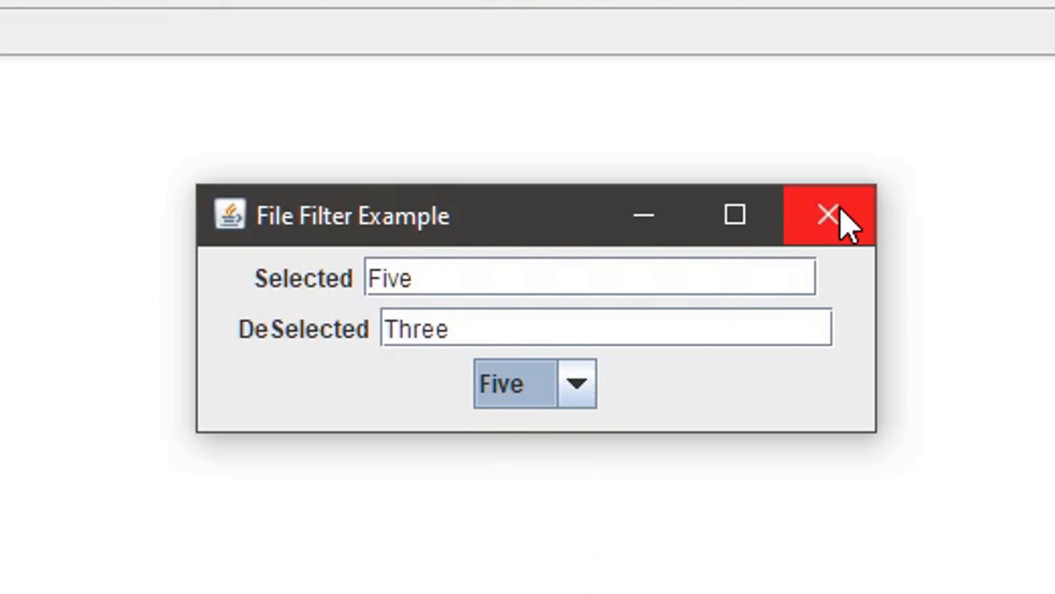
{"action": "left_click", "coordinate": [831, 216]}
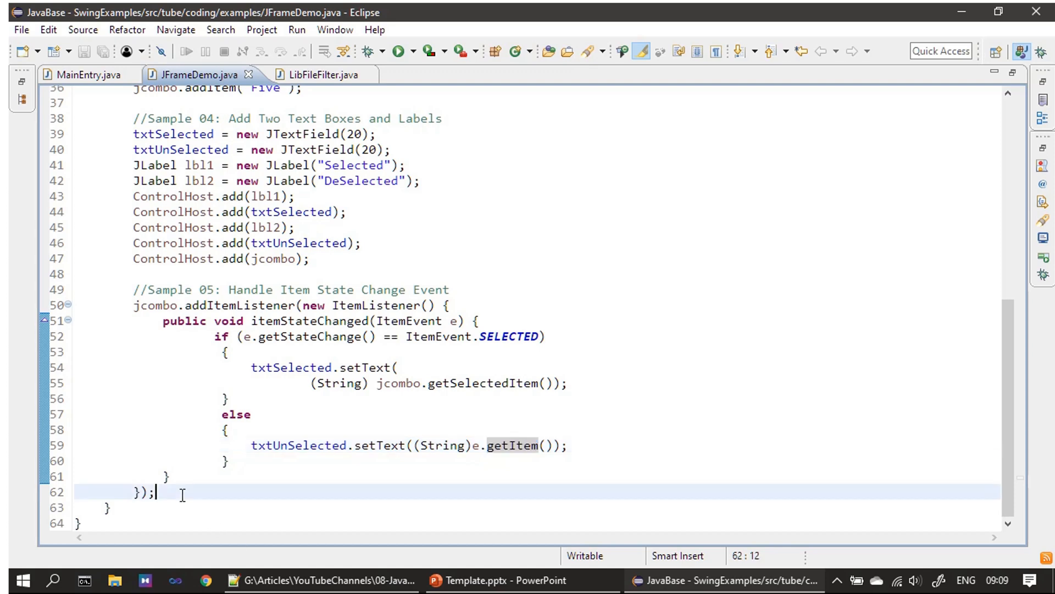
Step: Add a Sample 06 comment and jcombo.setEditable(true); after the listener, then save
{"action": "key", "text": "enter"}
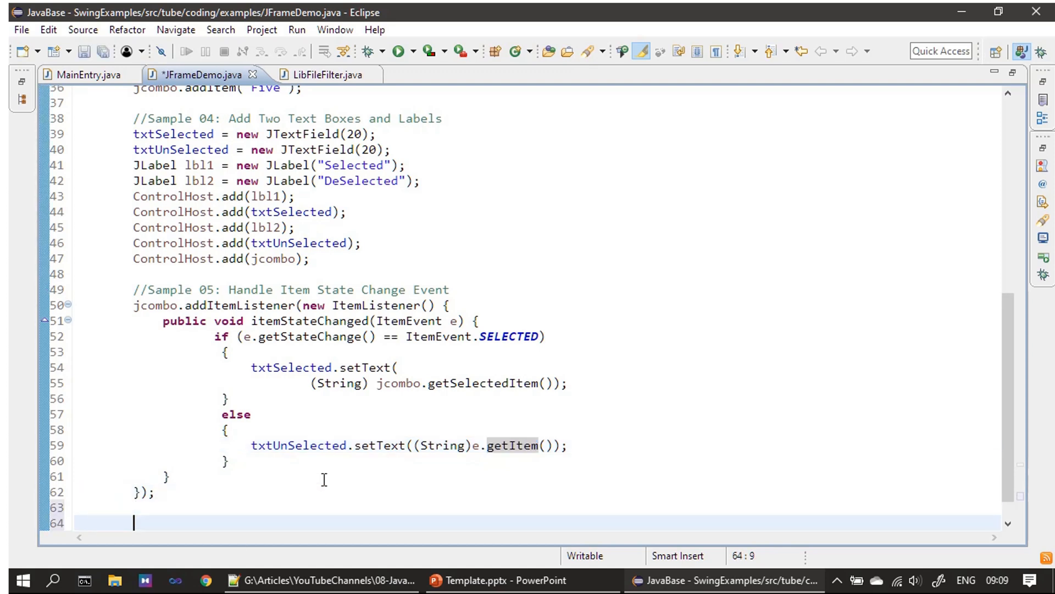
{"action": "left_click", "coordinate": [72, 523]}
{"action": "type", "text": "//Sample 06: Make this ComboBox Editable"}
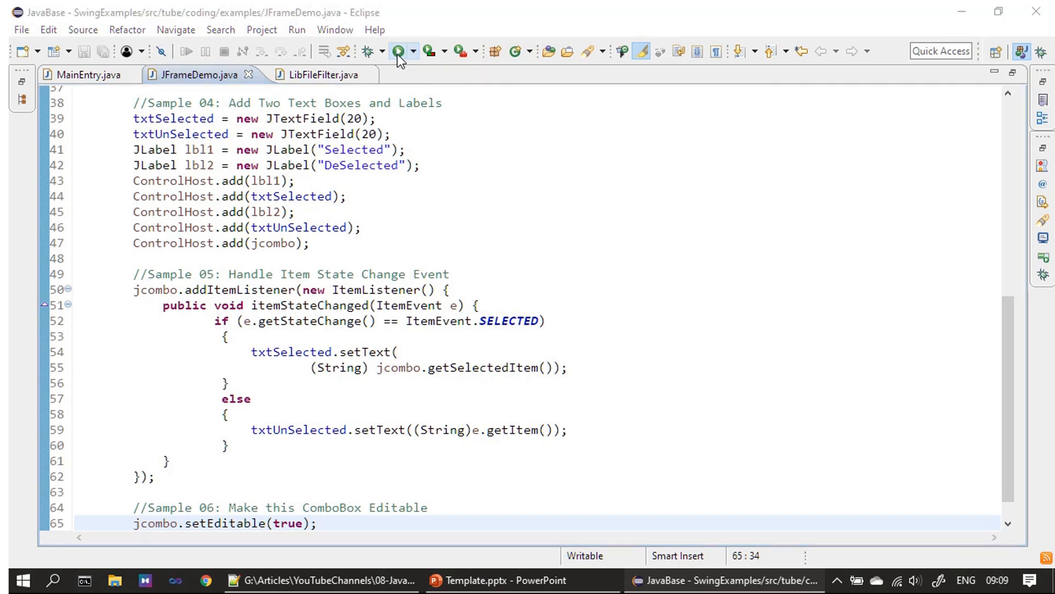
Step: Run the demo and select Three, Four, then Two from the combo box
{"action": "left_click", "coordinate": [397, 51]}
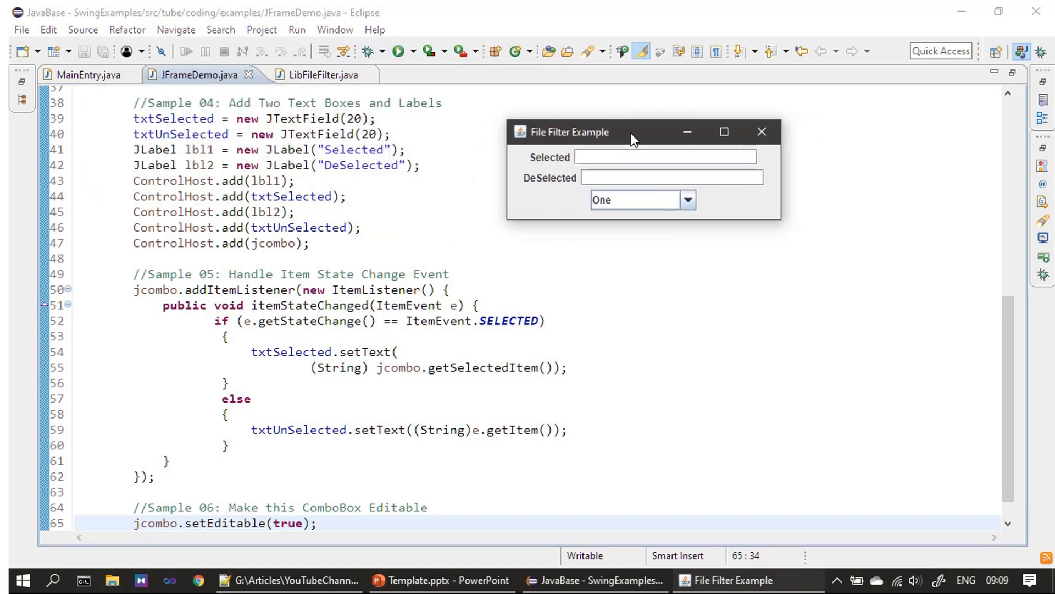
{"action": "mouse_move", "coordinate": [680, 408]}
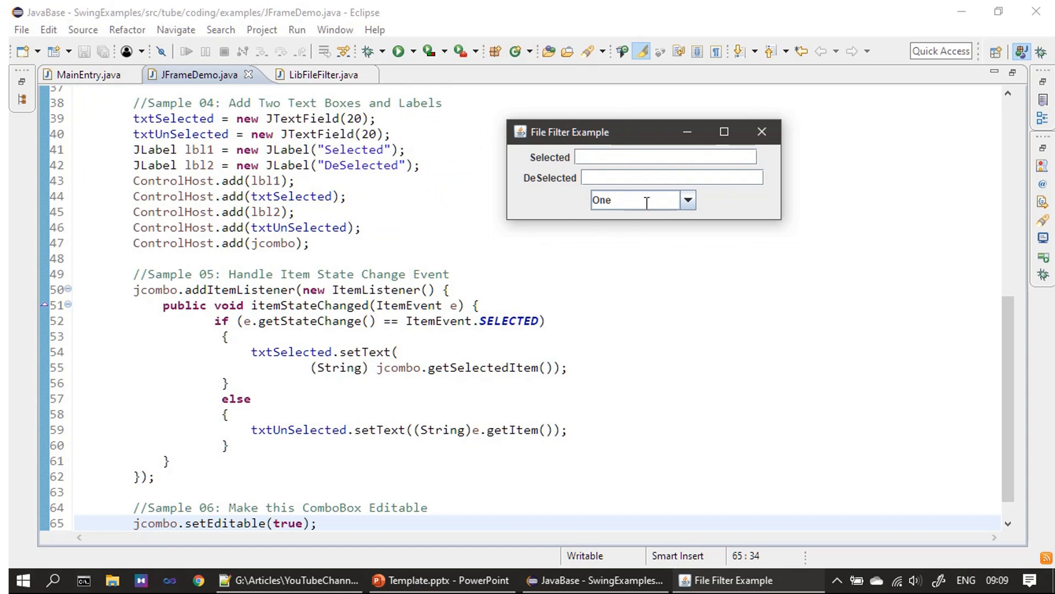
{"action": "mouse_move", "coordinate": [633, 200]}
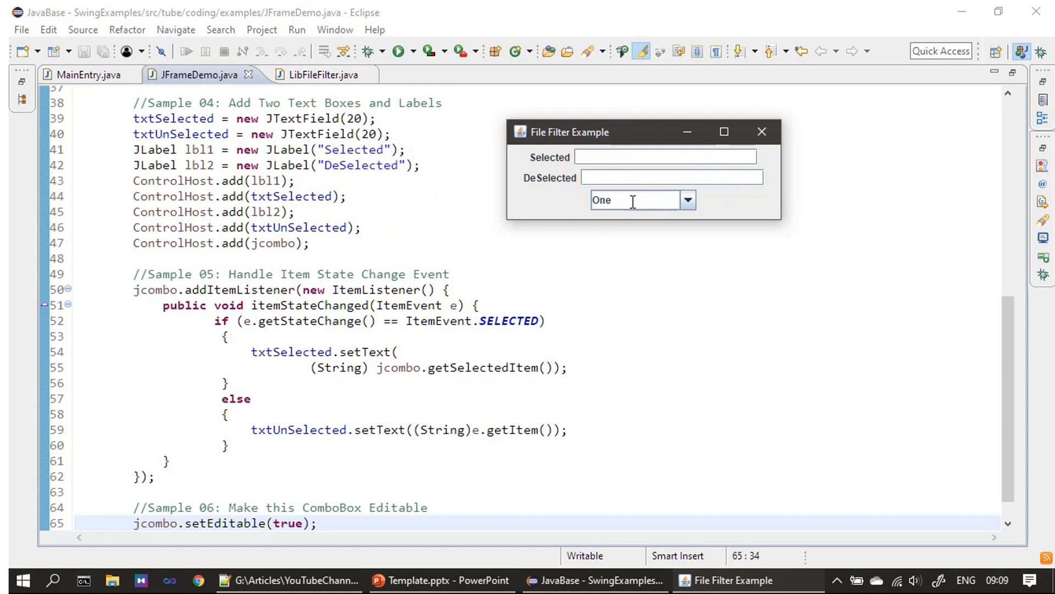
{"action": "left_click", "coordinate": [687, 200]}
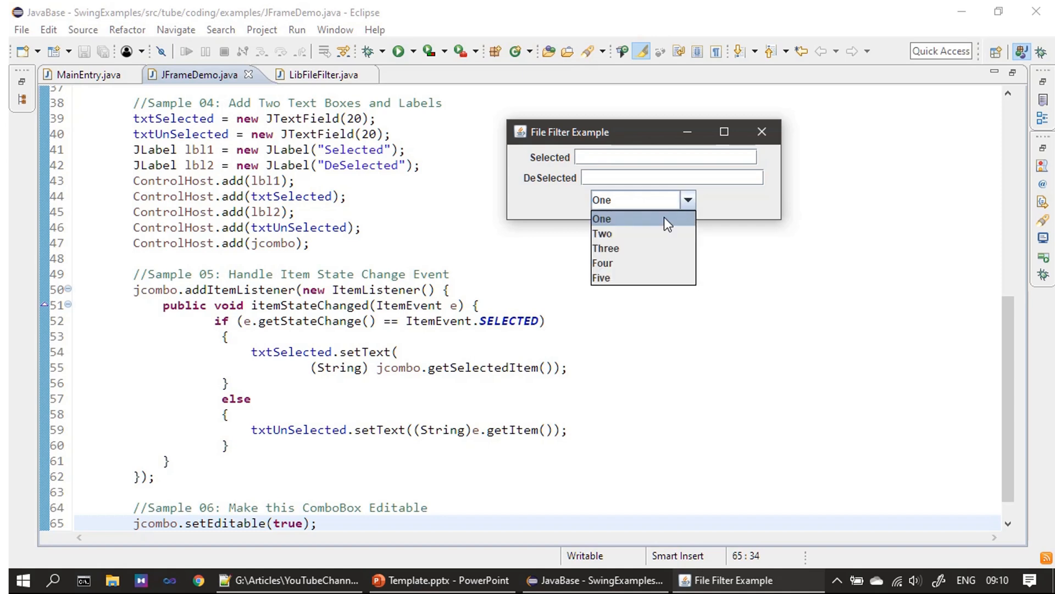
{"action": "left_click", "coordinate": [605, 248]}
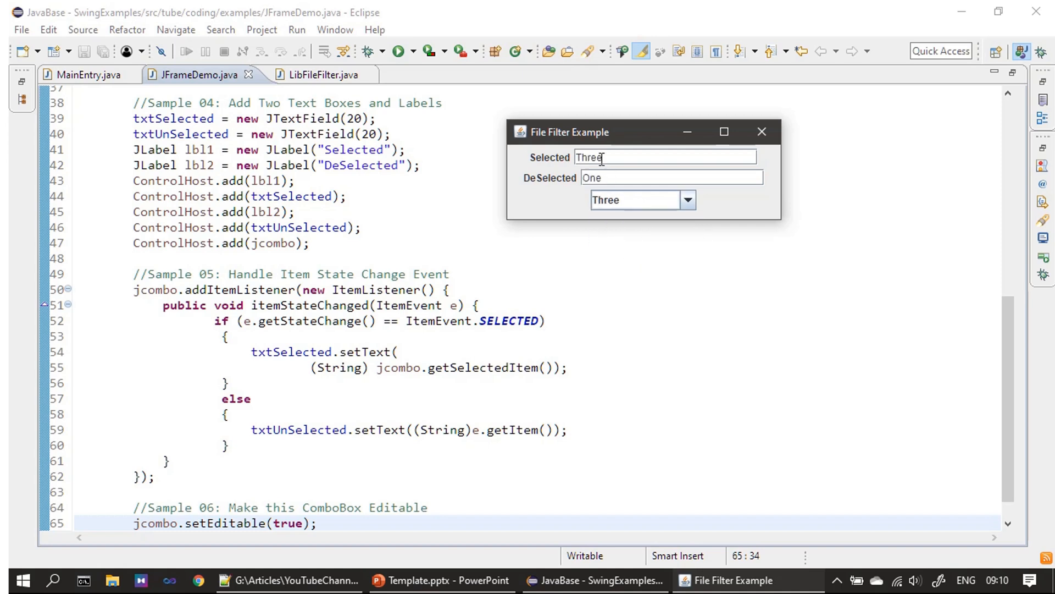
{"action": "mouse_move", "coordinate": [610, 180]}
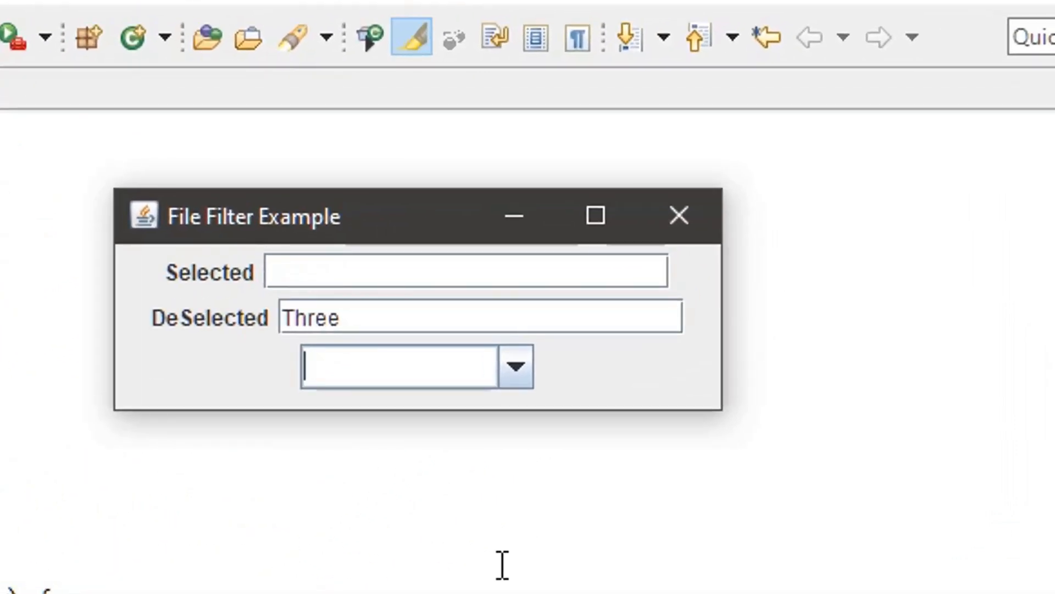
{"action": "left_click", "coordinate": [515, 366]}
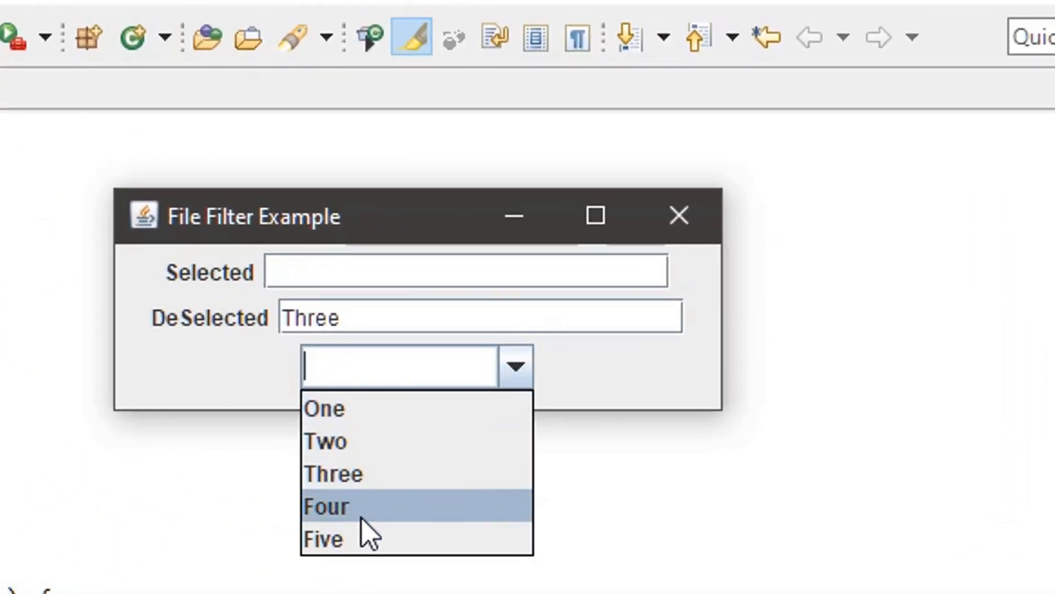
{"action": "left_click", "coordinate": [325, 506]}
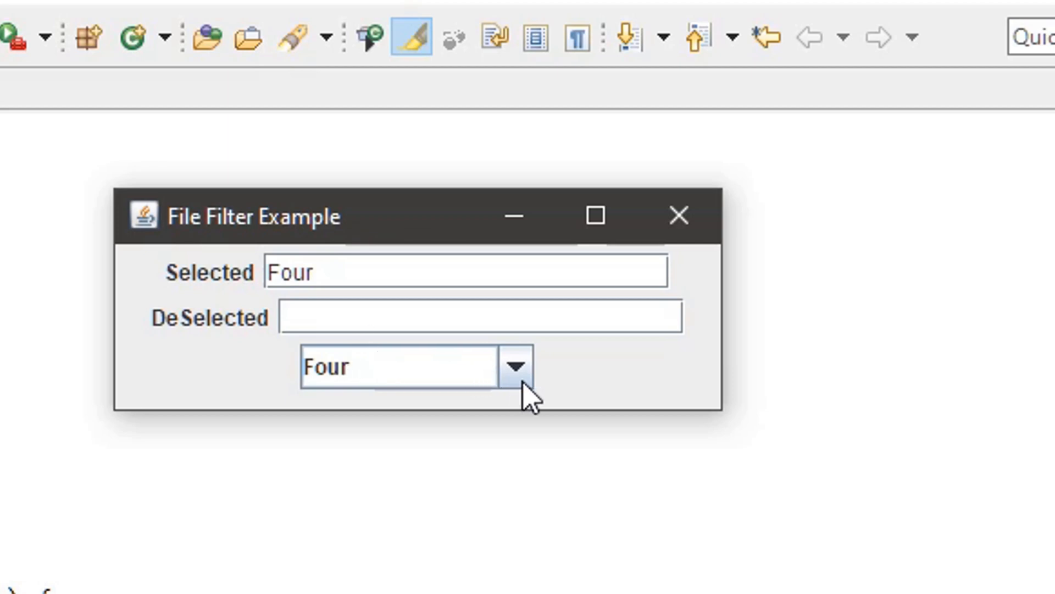
{"action": "left_click", "coordinate": [517, 366]}
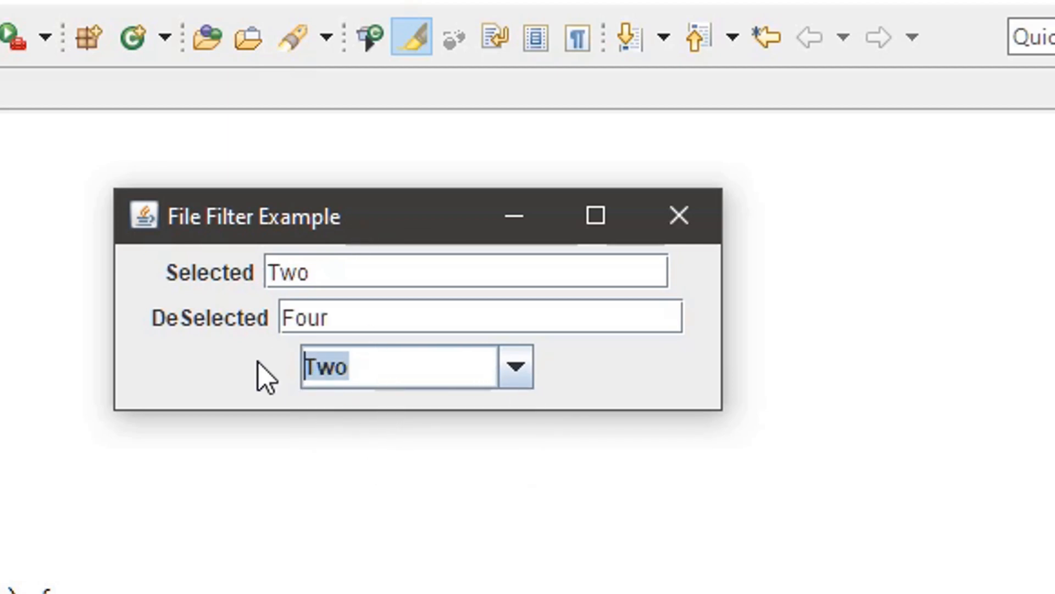
Step: Type Ten into the editable combo, giving Selected Ten and DeSelected Two
{"action": "type", "text": "Ten"}
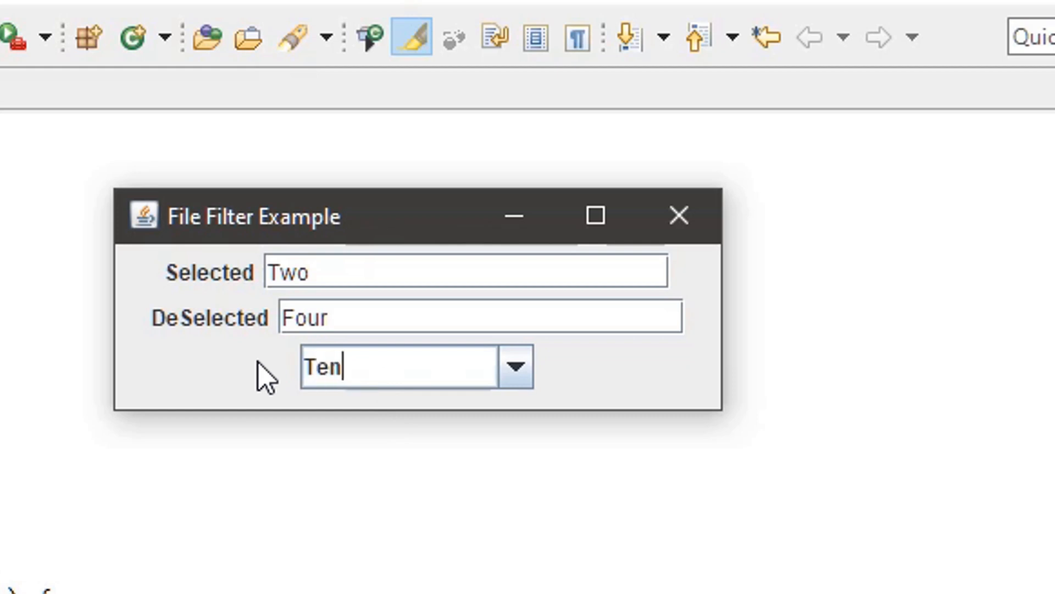
{"action": "mouse_move", "coordinate": [290, 377]}
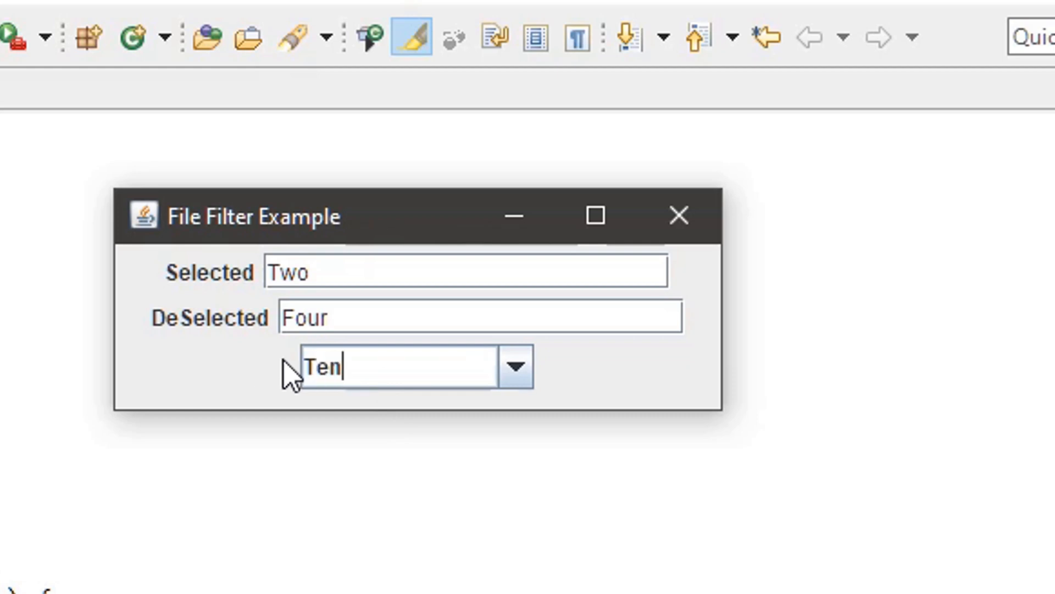
{"action": "key", "text": "Backspace"}
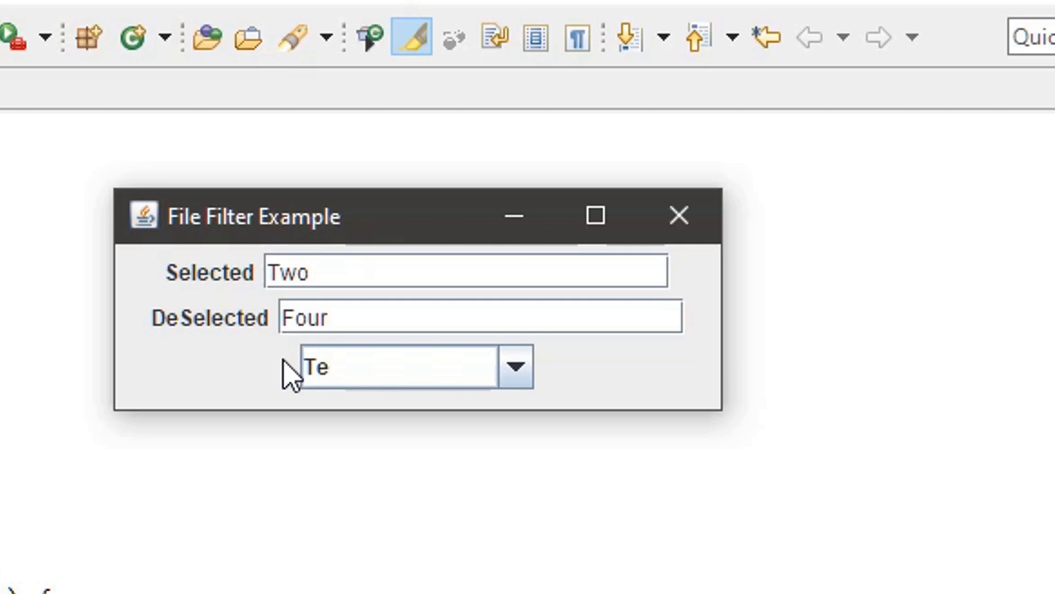
{"action": "type", "text": "n"}
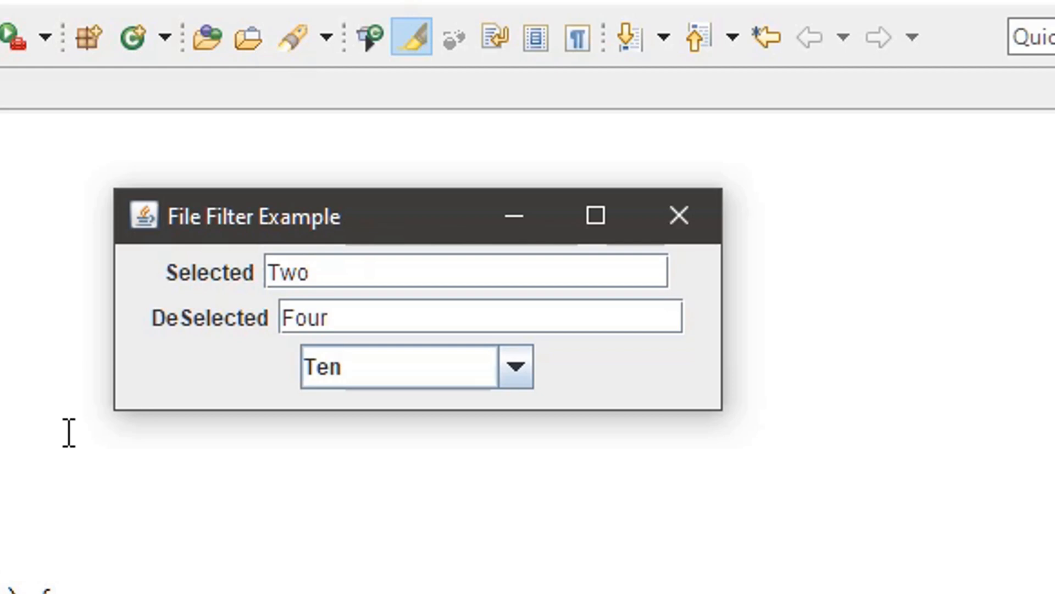
{"action": "mouse_move", "coordinate": [436, 392]}
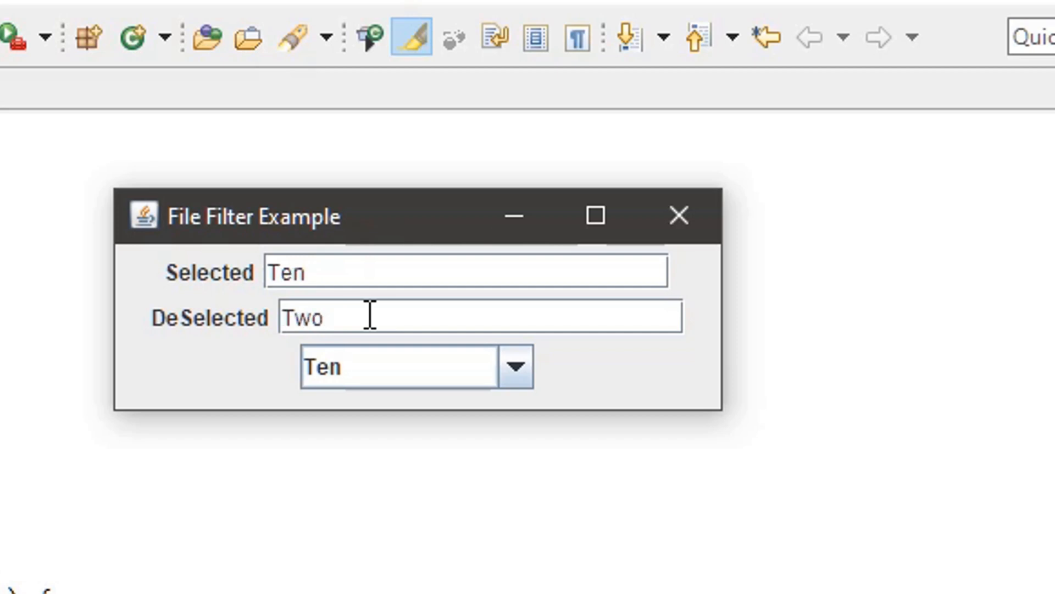
{"action": "mouse_move", "coordinate": [325, 353]}
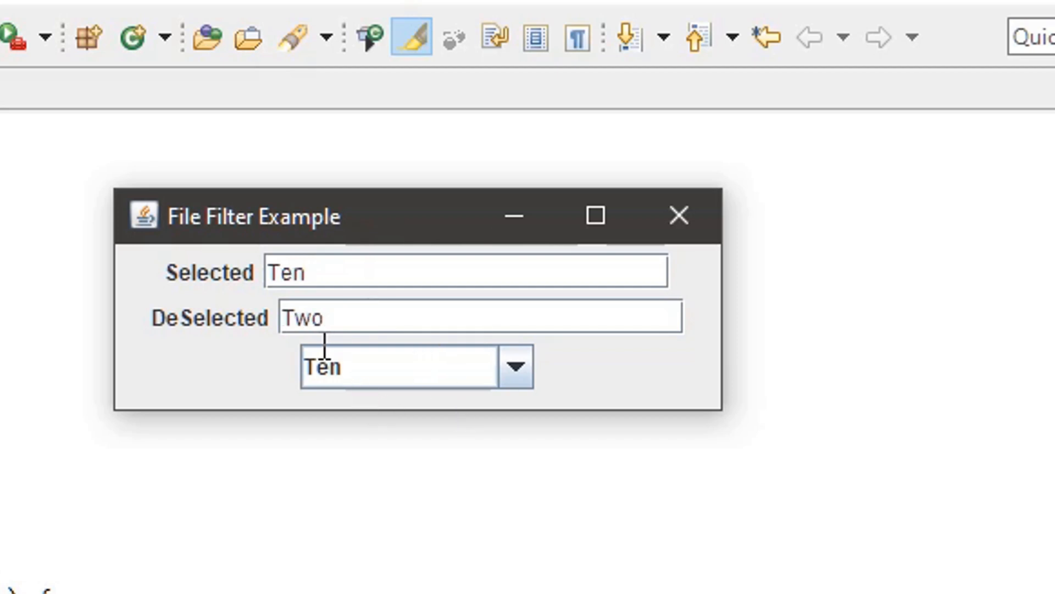
{"action": "left_click", "coordinate": [515, 366]}
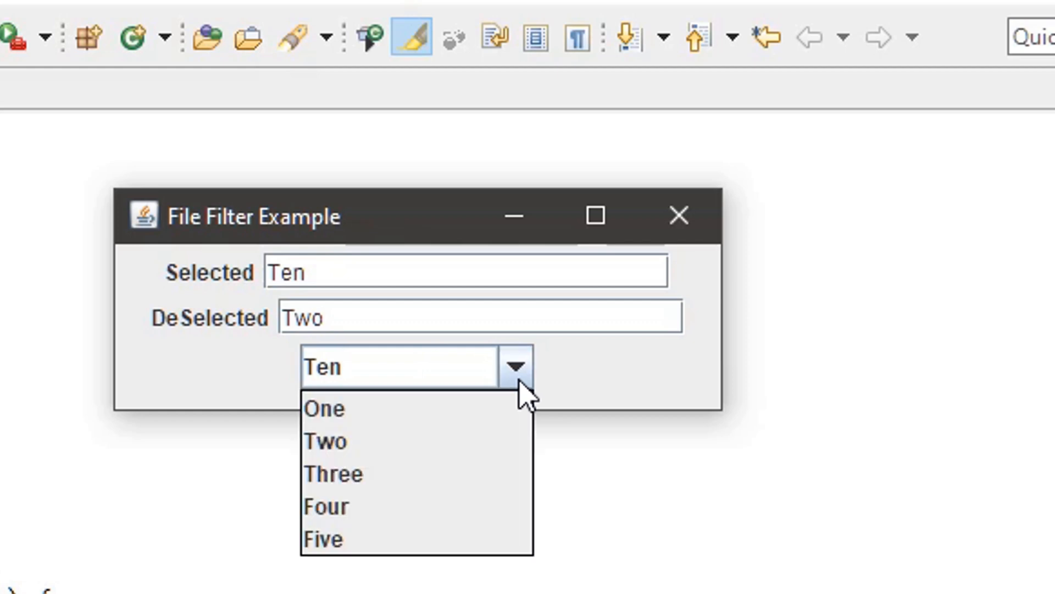
{"action": "mouse_move", "coordinate": [323, 539]}
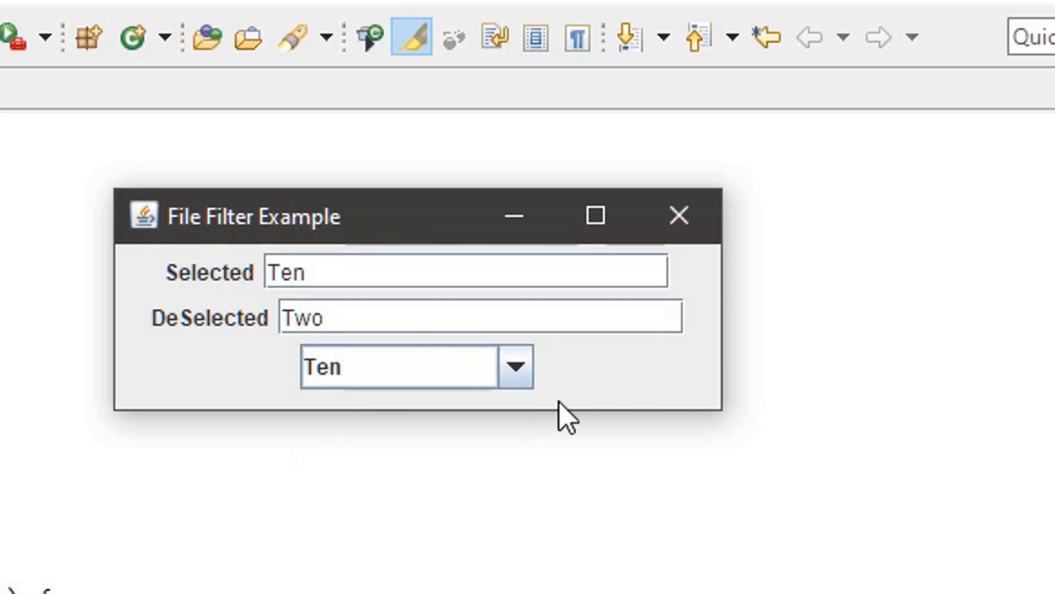
{"action": "mouse_move", "coordinate": [566, 418]}
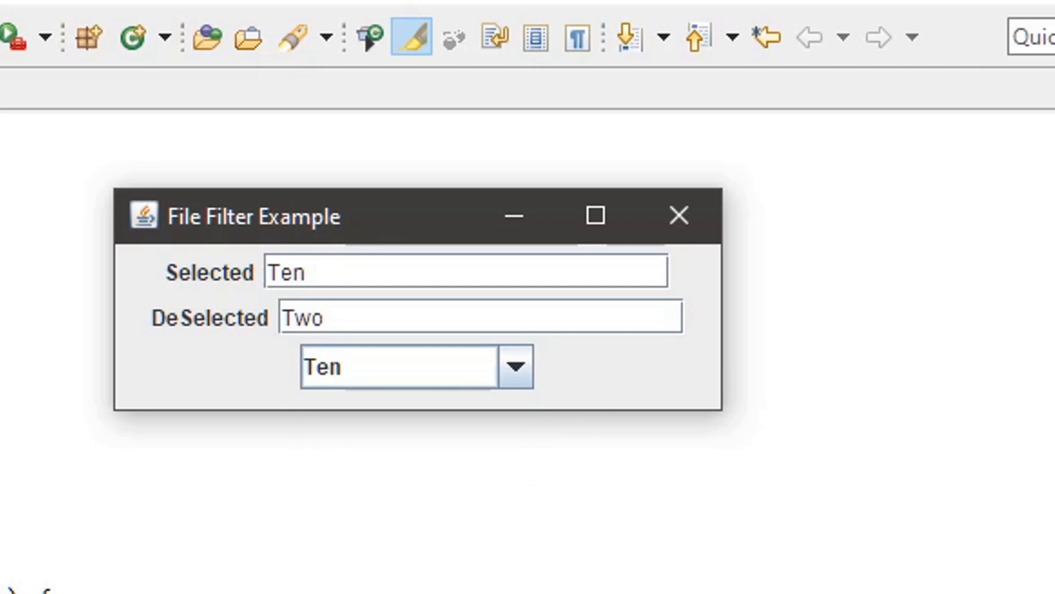